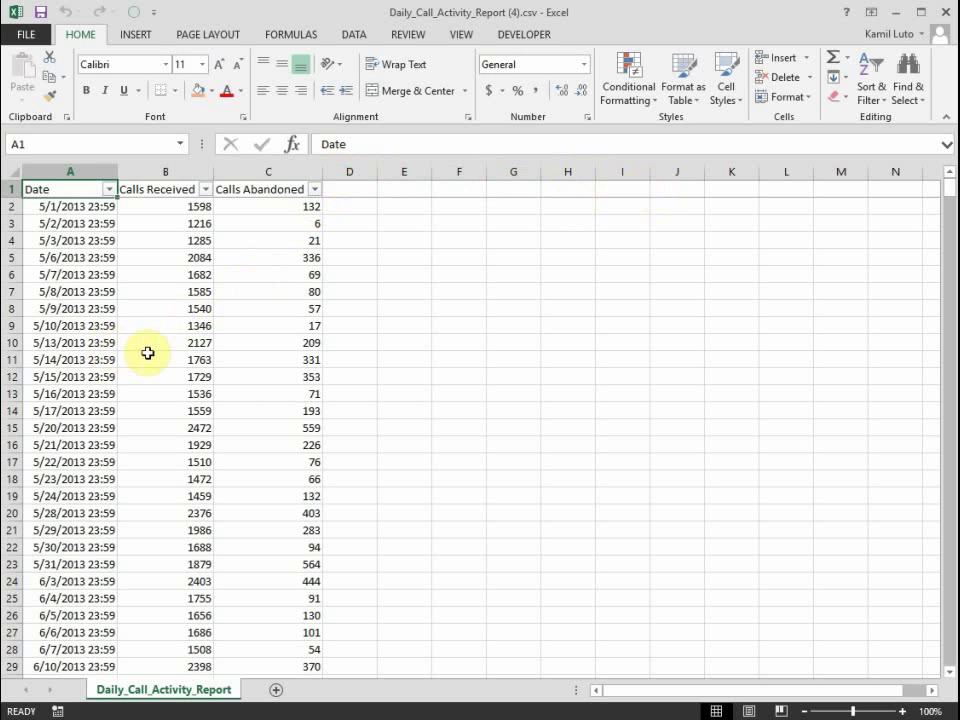
mouse_move(149, 375)
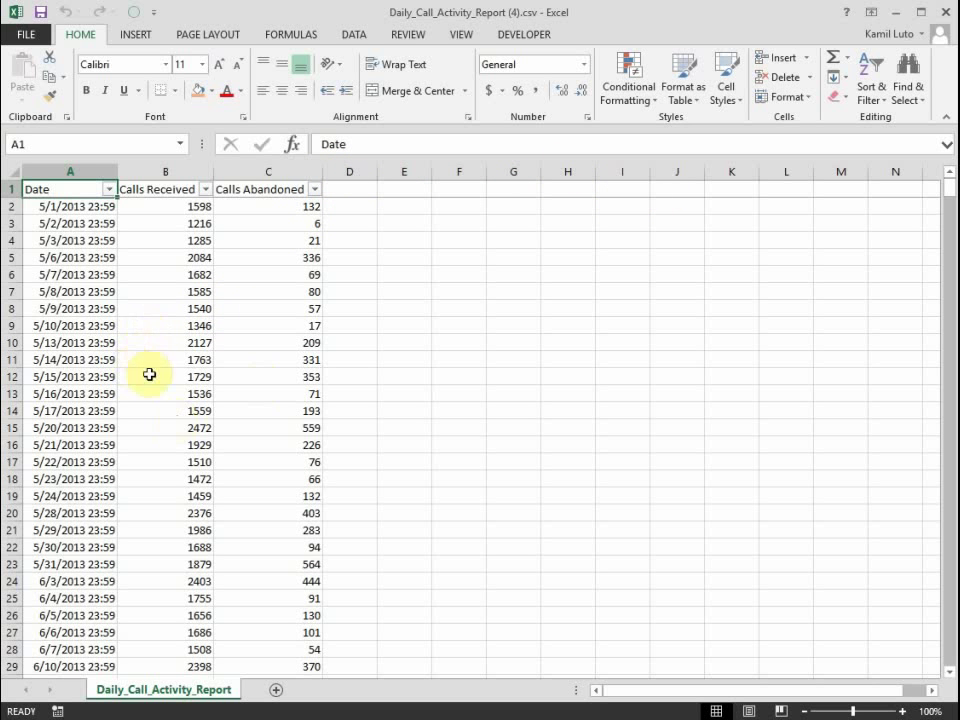
mouse_move(220, 510)
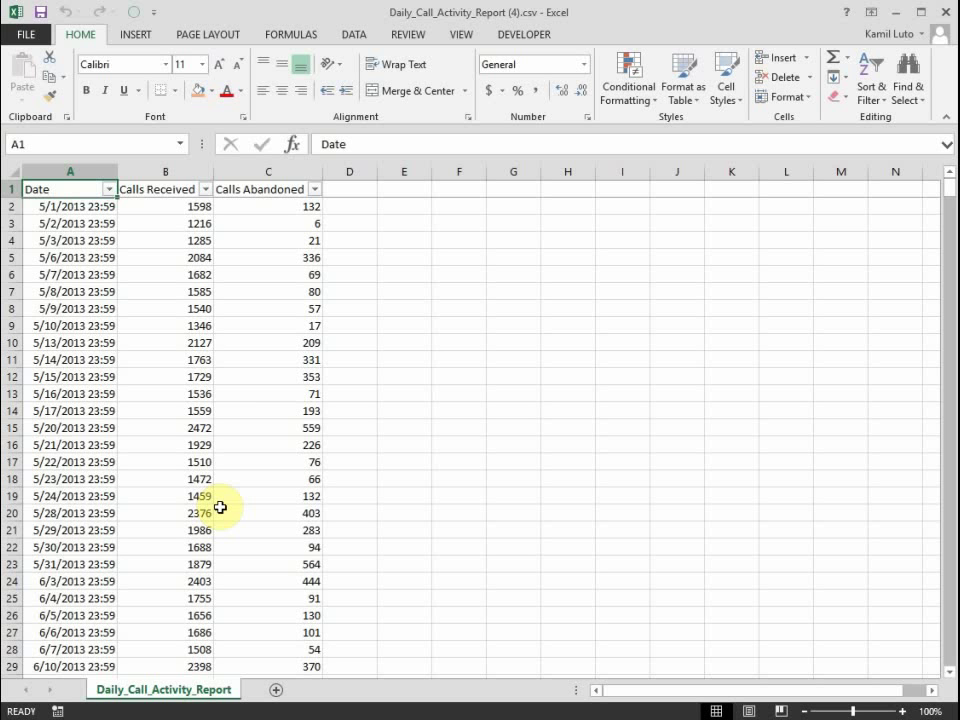
- Create a new-sheet PivotTable with Date rows, summing Calls Received and Calls Abandoned
left_click(165, 407)
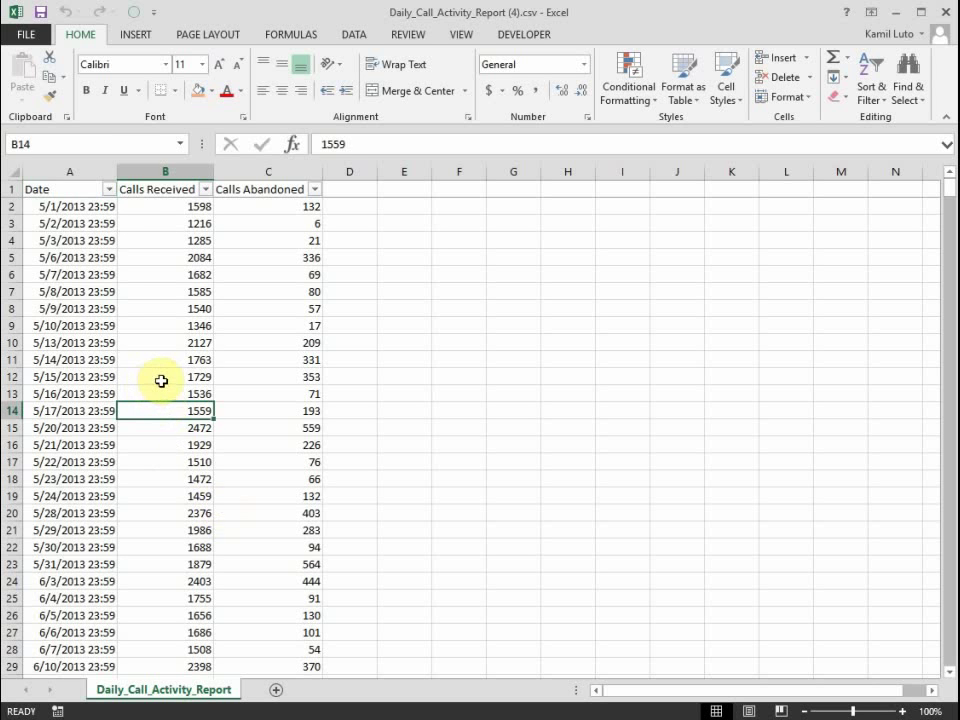
left_click(164, 377)
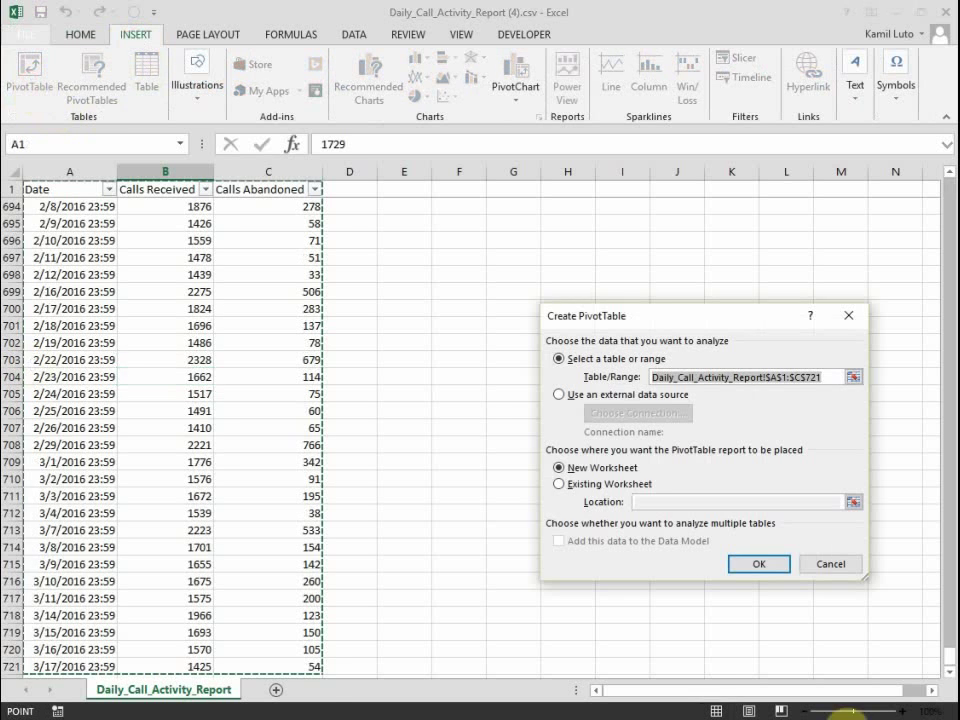
left_click(759, 564)
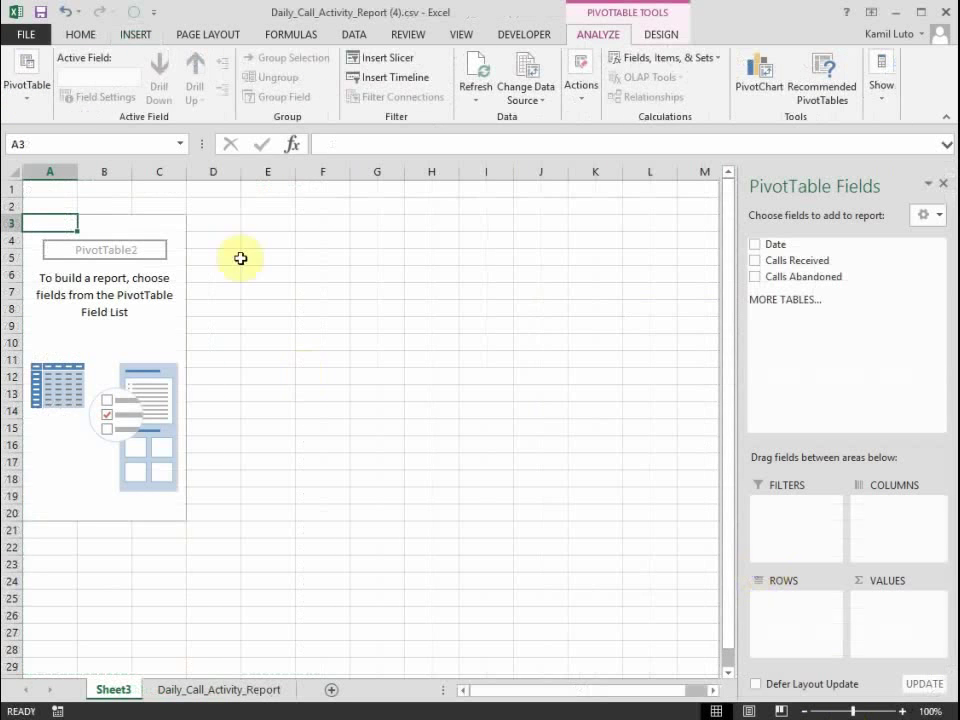
mouse_move(159, 520)
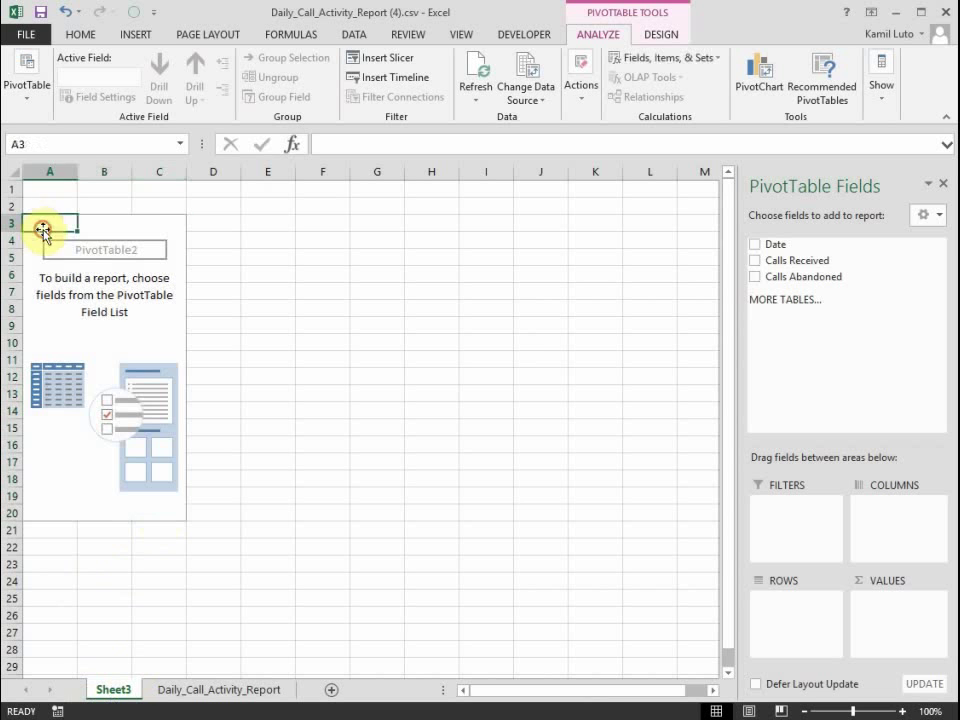
mouse_move(623, 327)
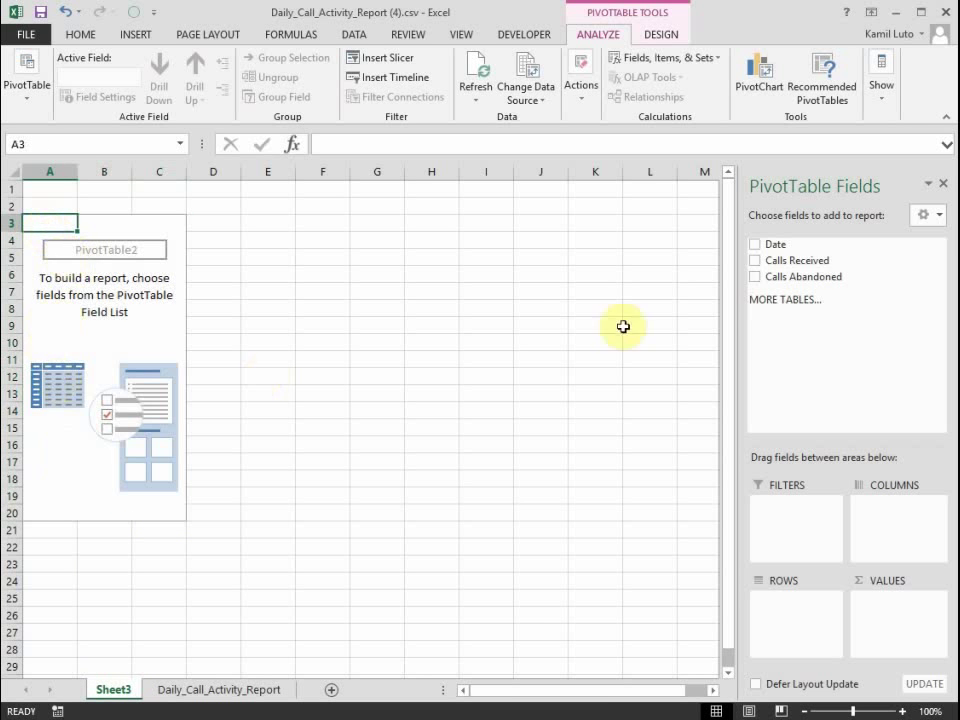
left_click(755, 243)
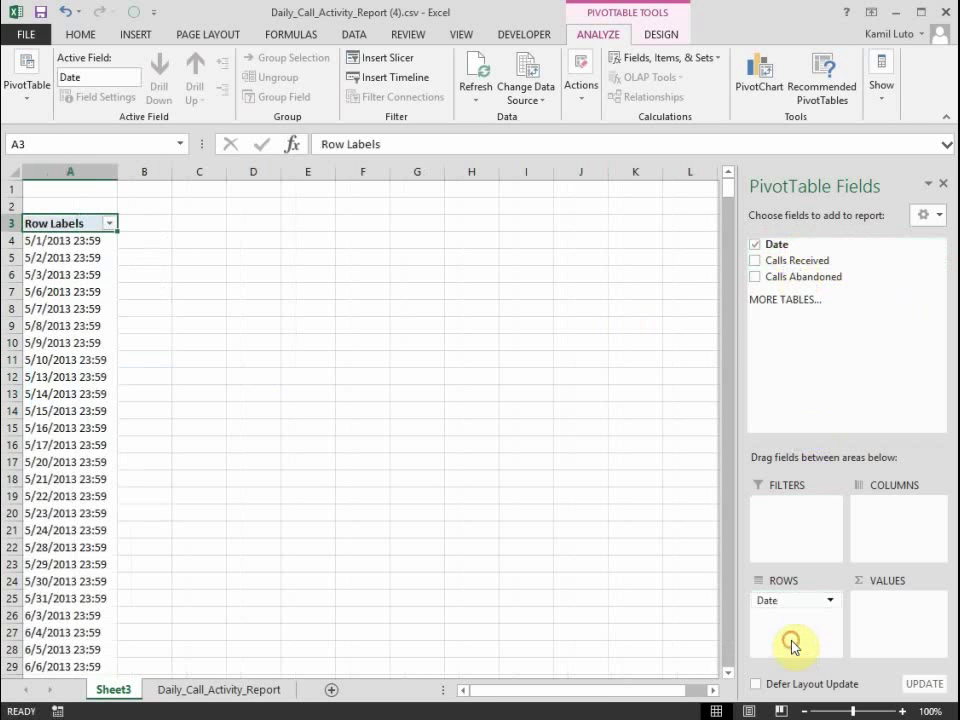
left_click_drag(808, 260, 840, 535)
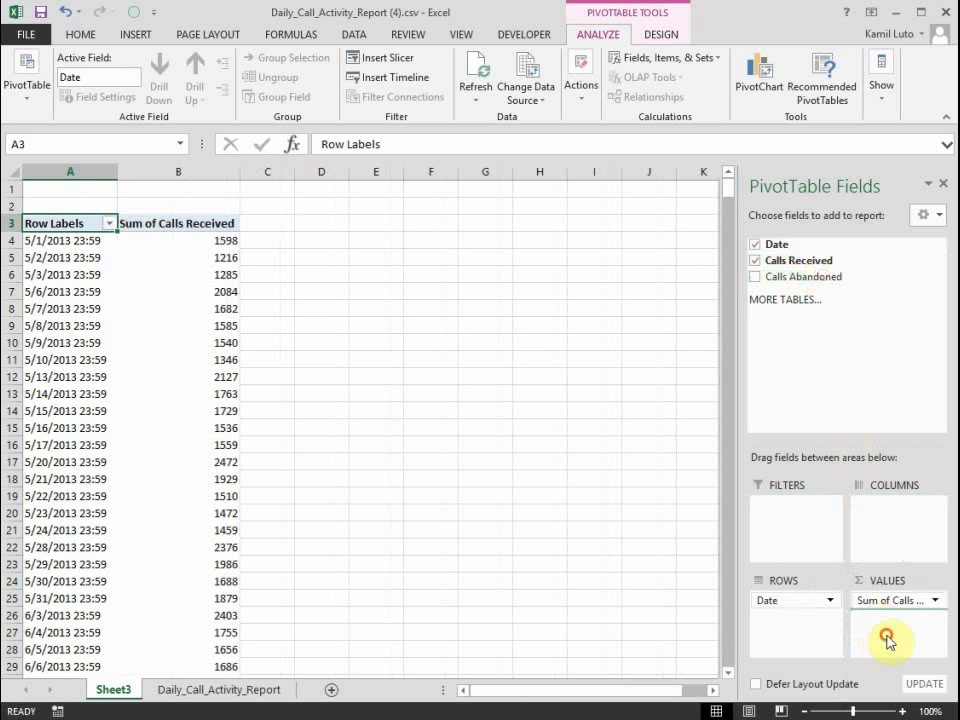
left_click(754, 277)
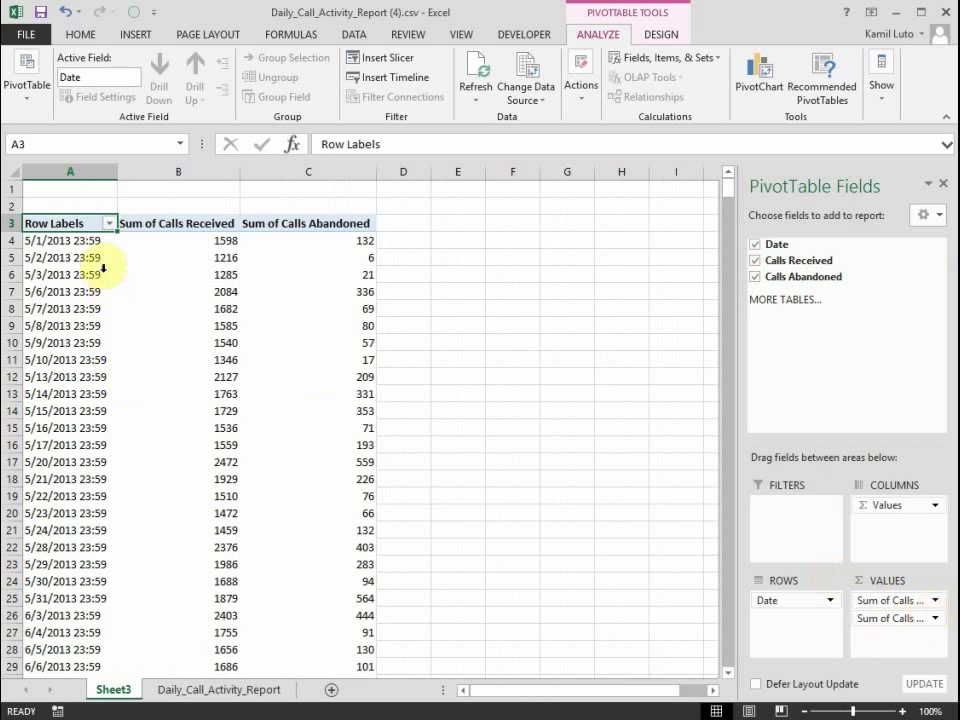
left_click(218, 689)
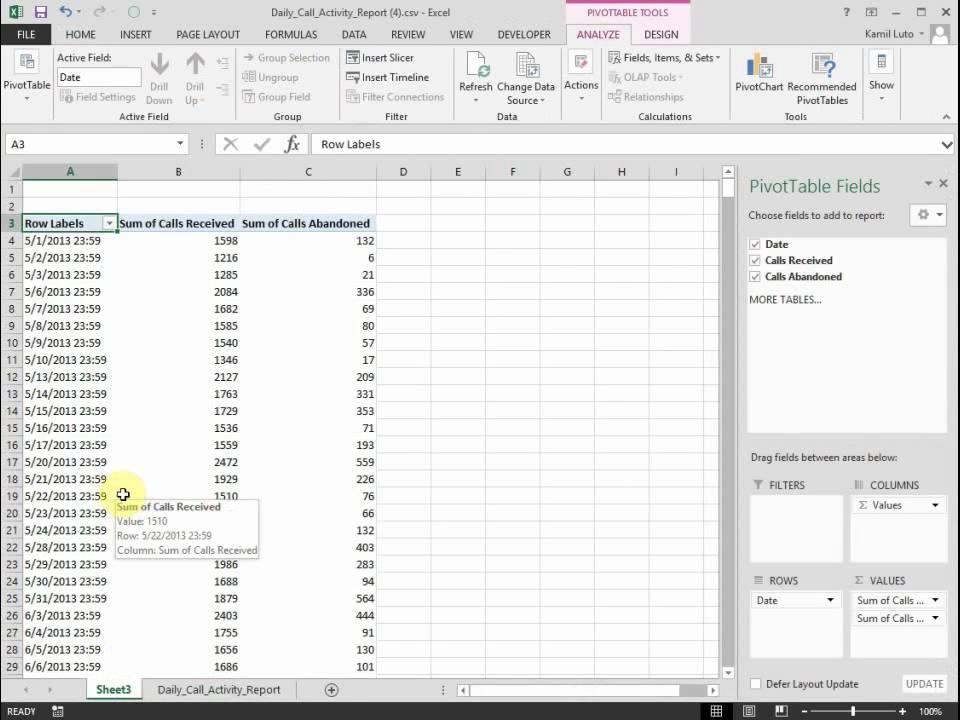
- Group the pivot date row labels by Months and Years
right_click(65, 308)
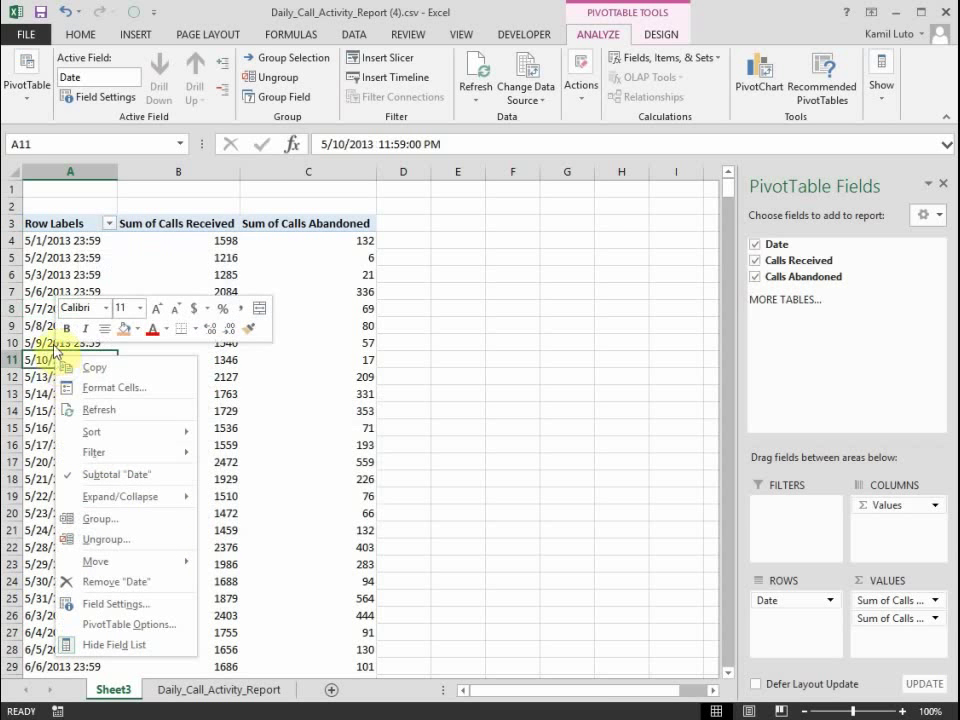
mouse_move(118, 540)
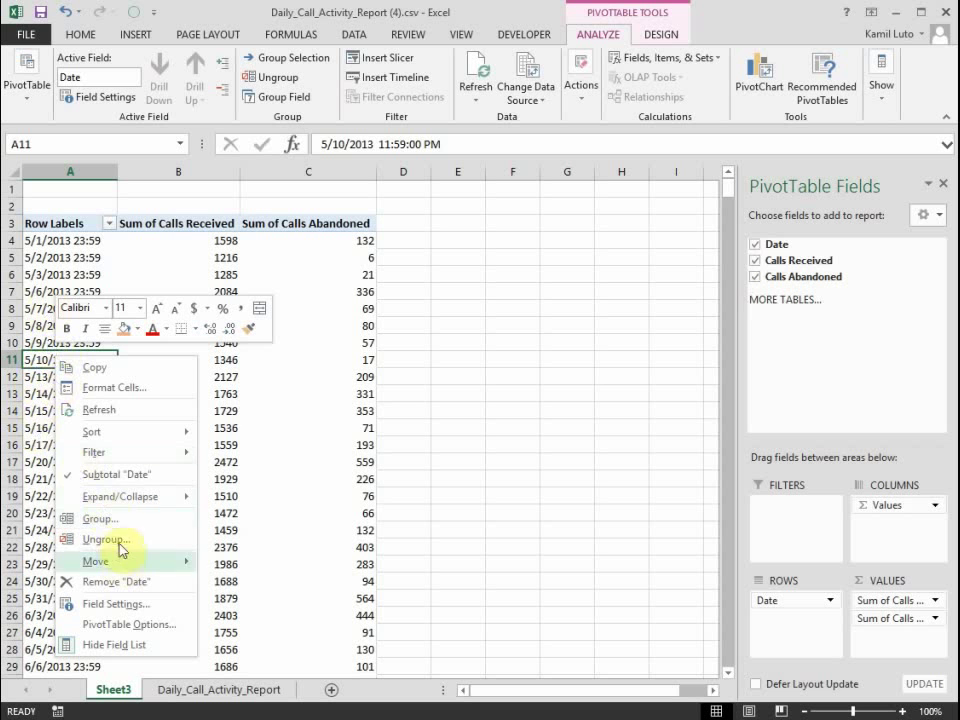
left_click(99, 518)
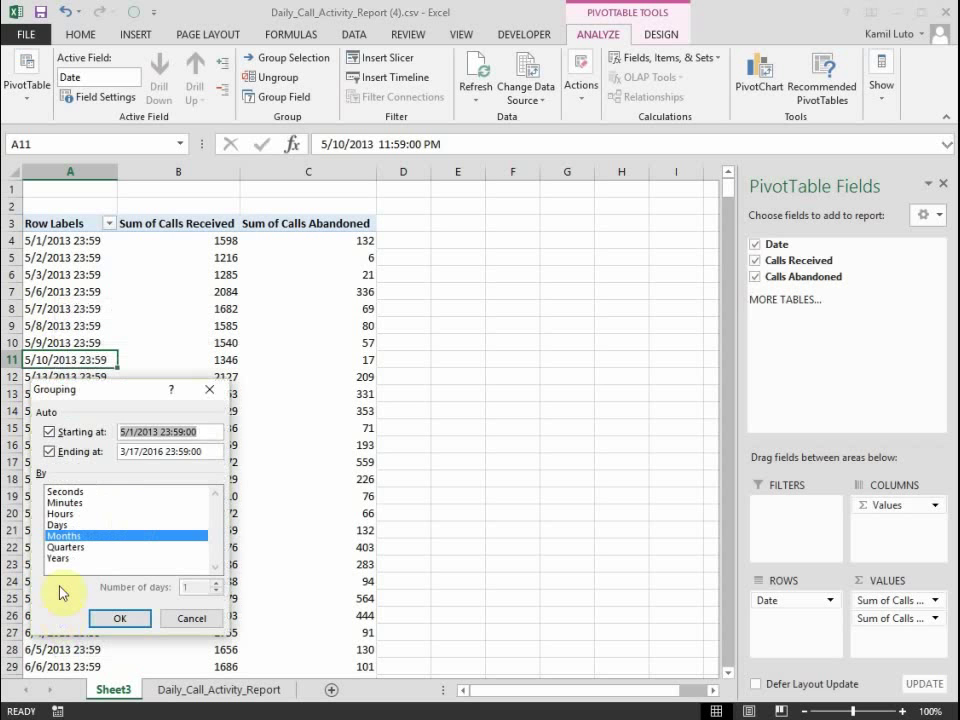
left_click(62, 562)
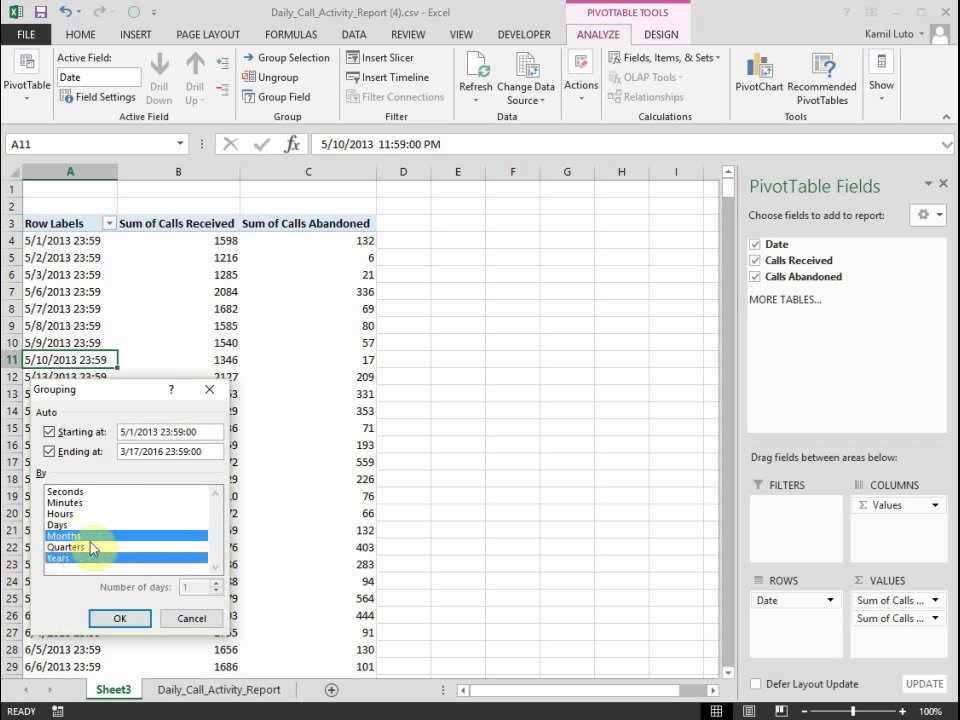
left_click(118, 618)
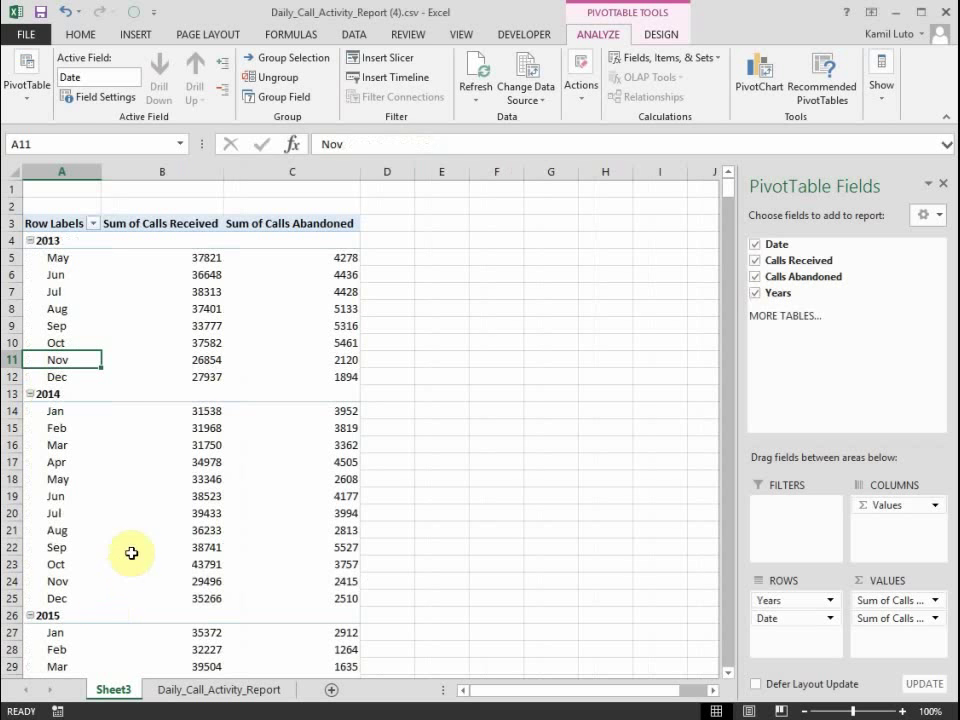
- Switch the PivotTable report layout to Tabular Form and select columns A and B
left_click(656, 35)
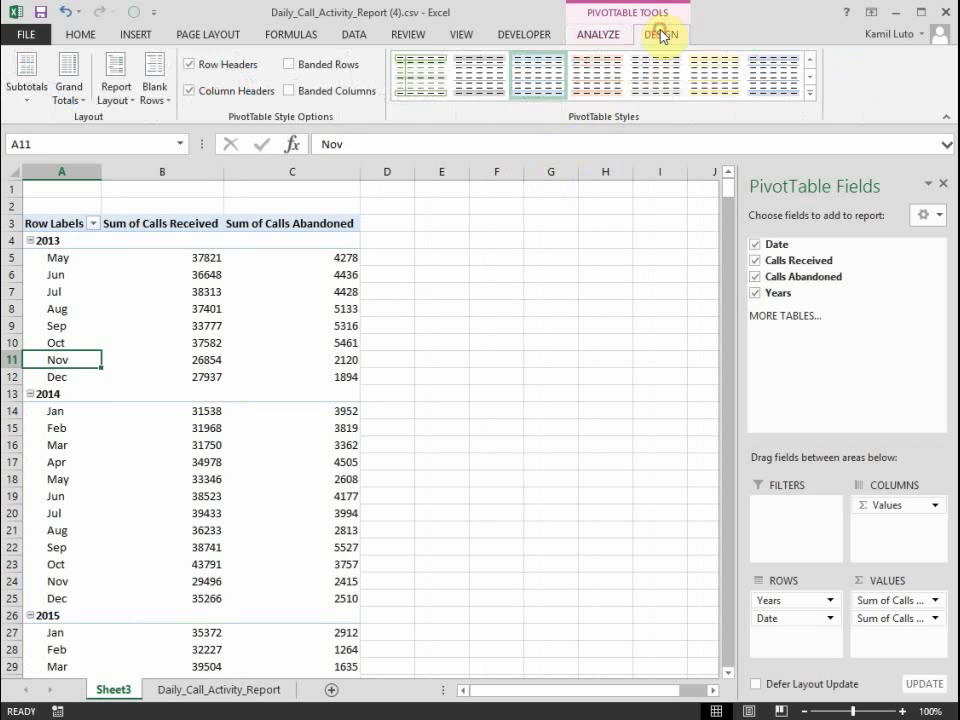
left_click(114, 80)
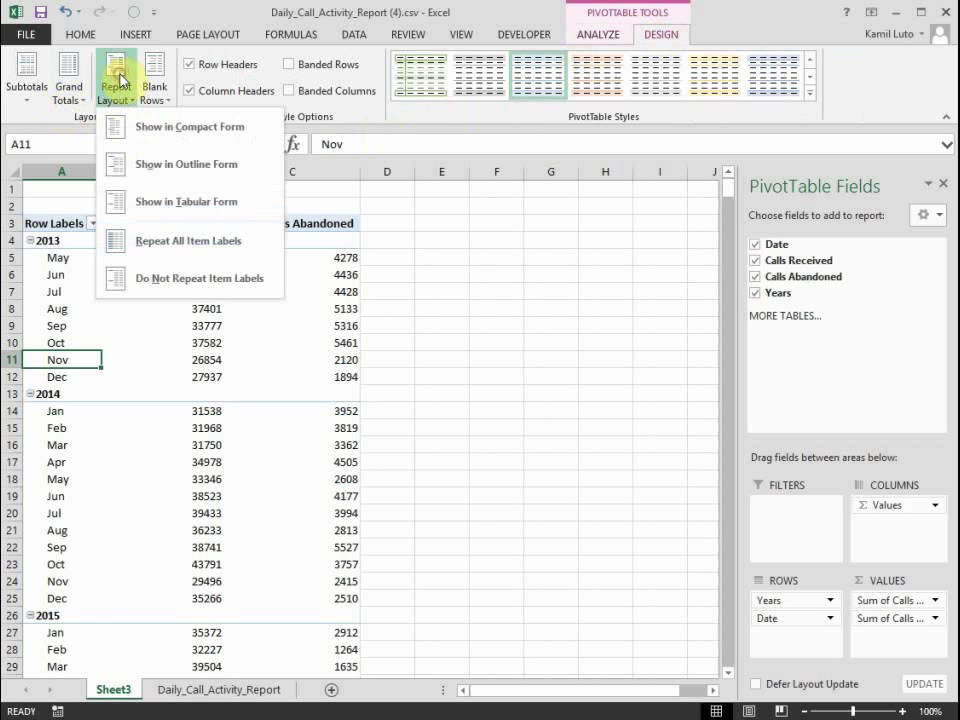
left_click(186, 201)
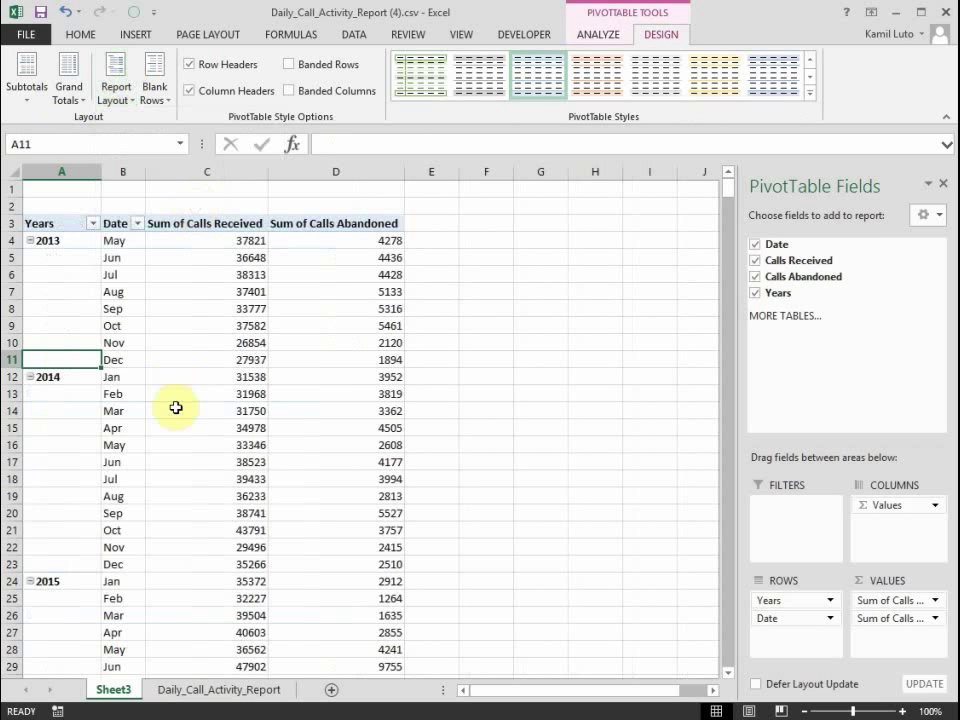
left_click(61, 188)
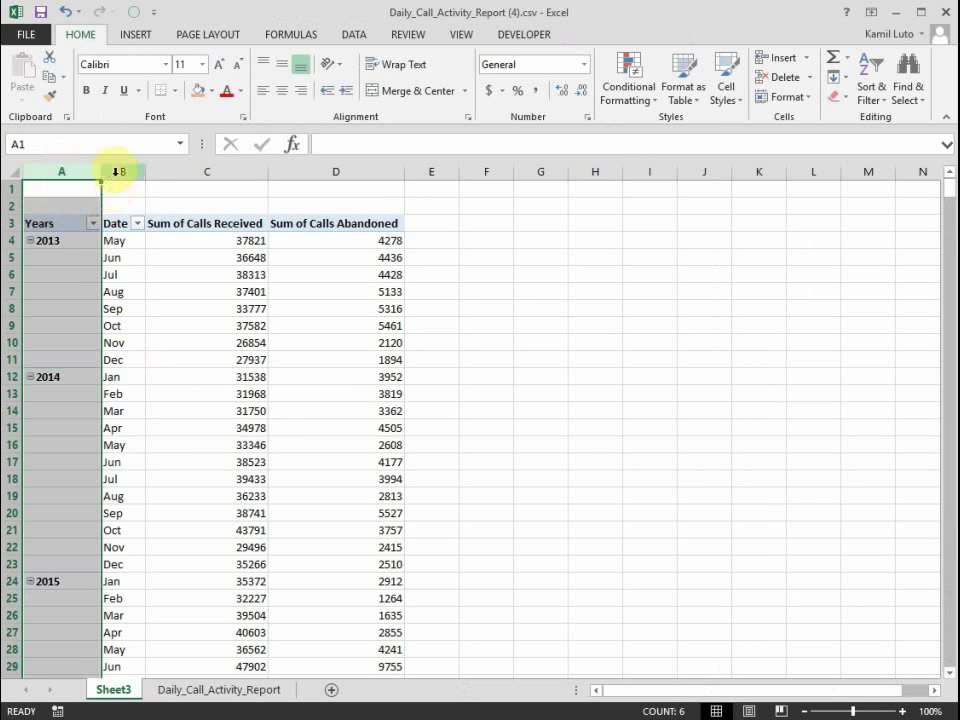
left_click(122, 171)
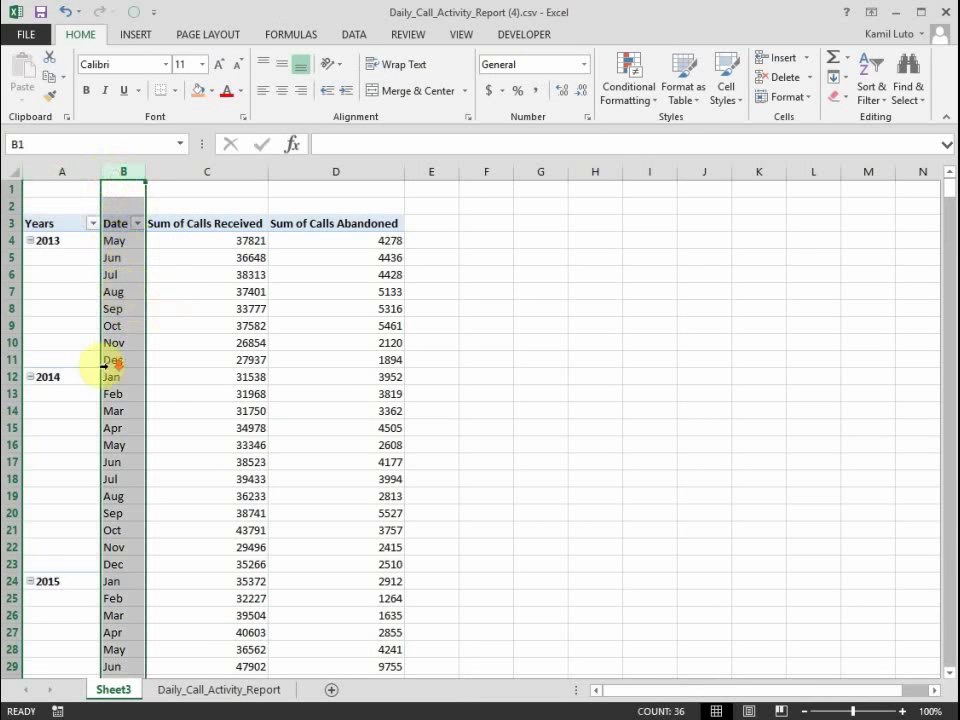
scroll("down", 3)
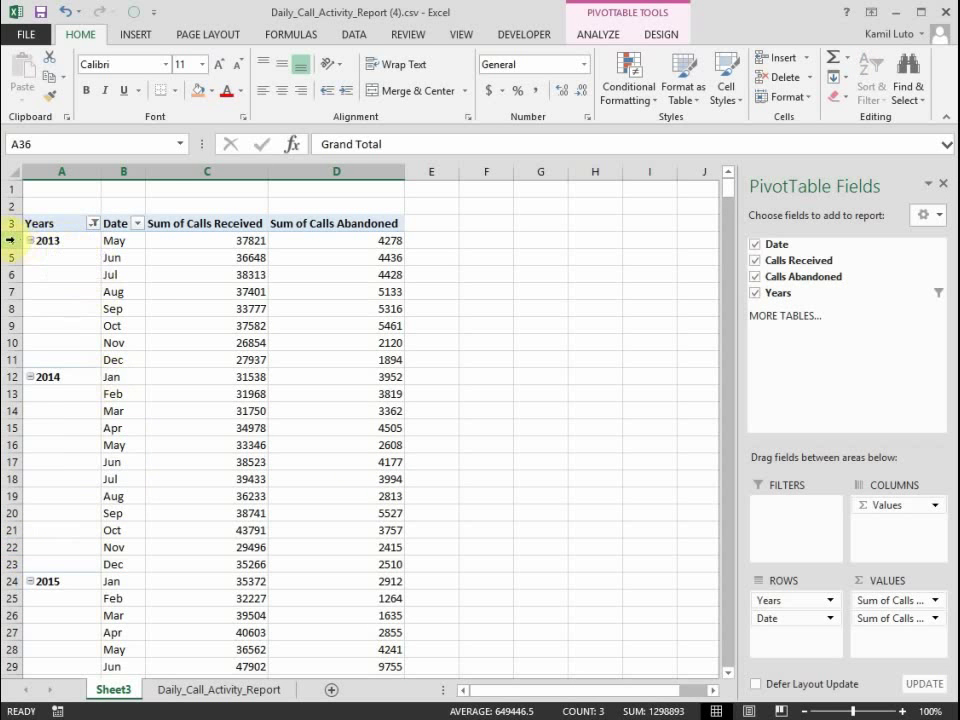
- Apply Comma Style to the Sum of Calls Received and Sum of Calls Abandoned values
left_click(207, 223)
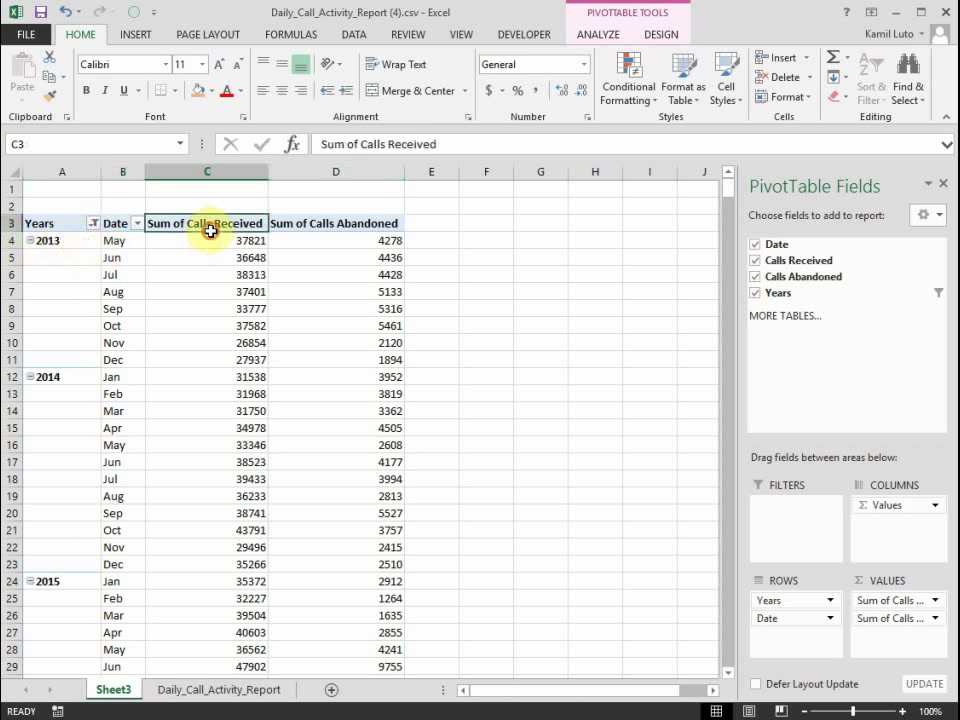
scroll("down", 3)
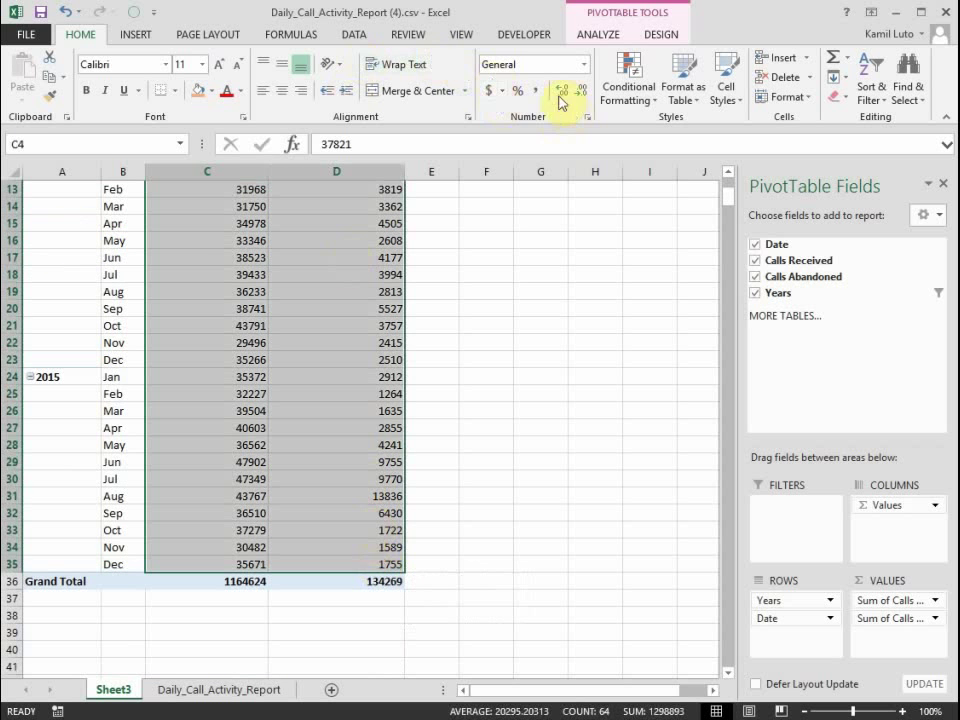
left_click(580, 91)
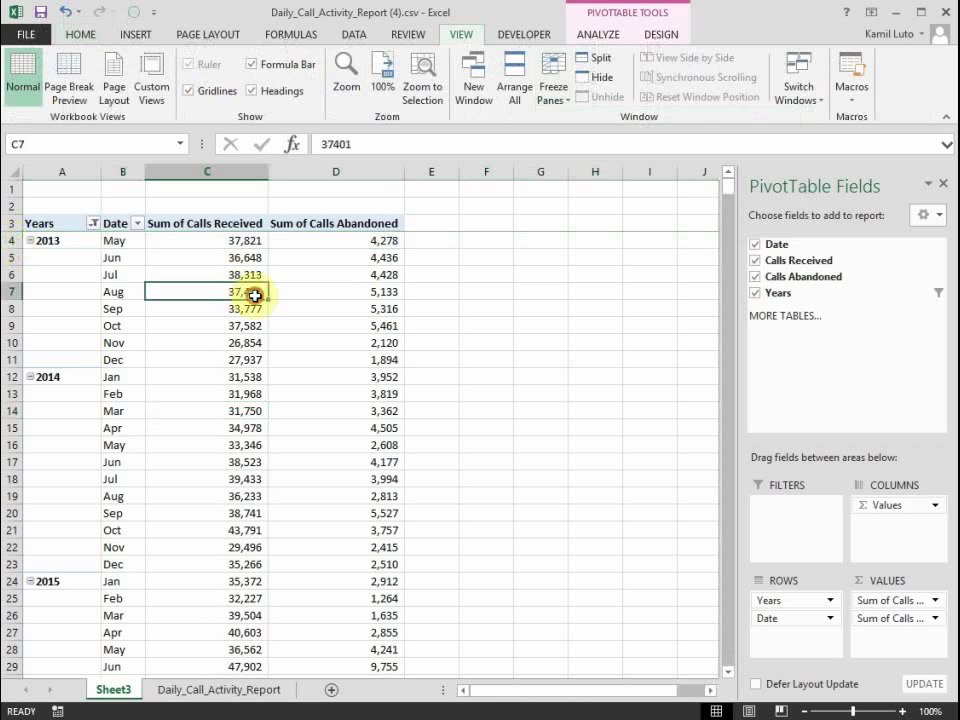
scroll("down", 3)
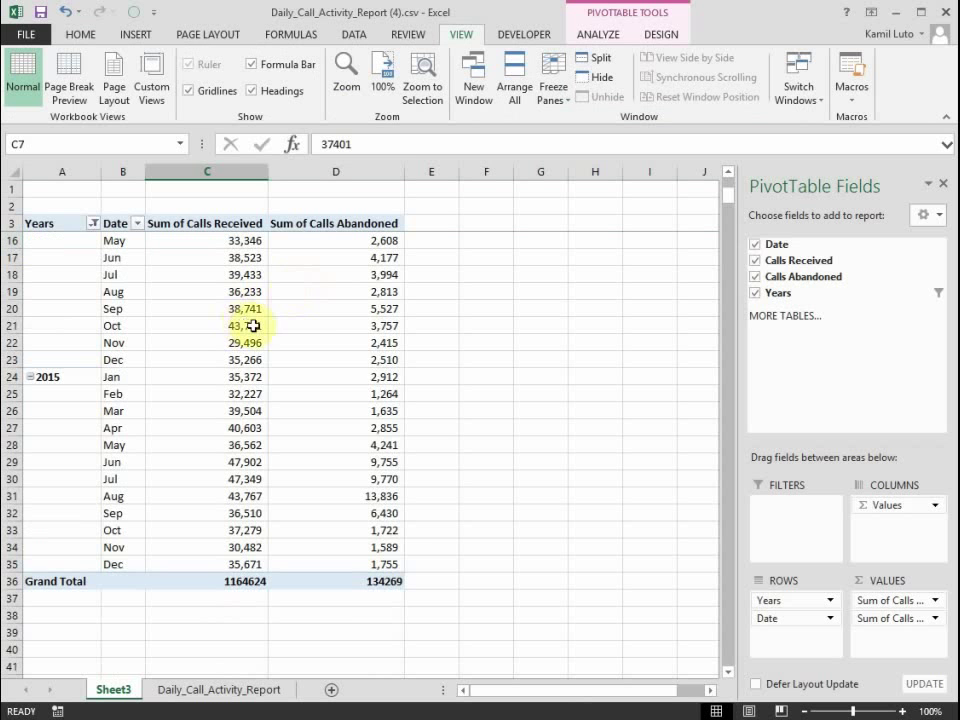
left_click(206, 377)
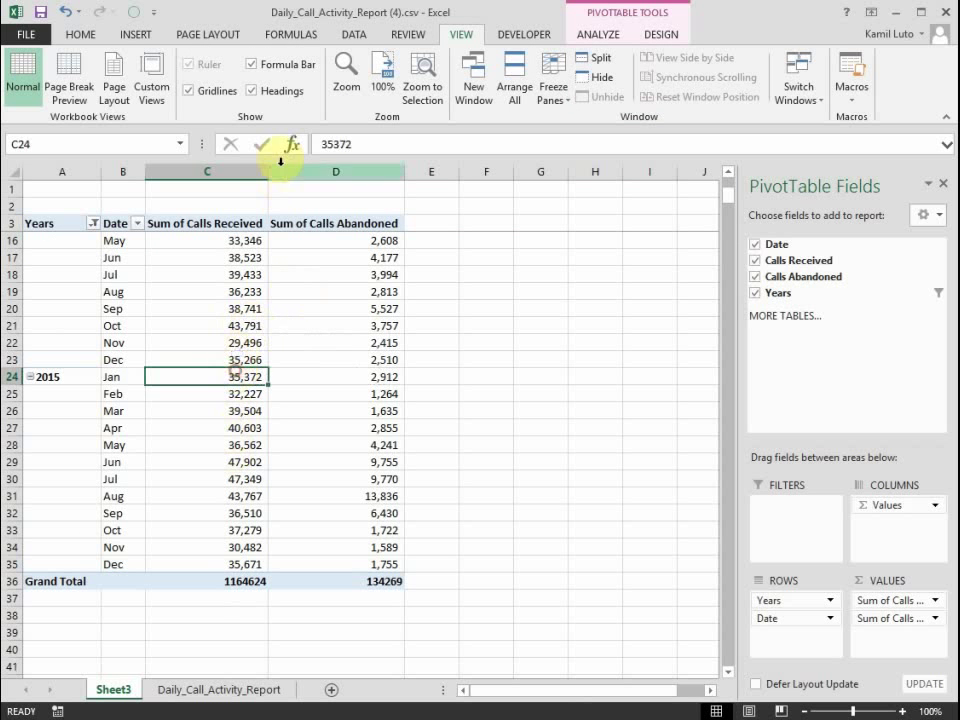
- Insert a 2-D line PivotChart and hide all field buttons on it
left_click(134, 35)
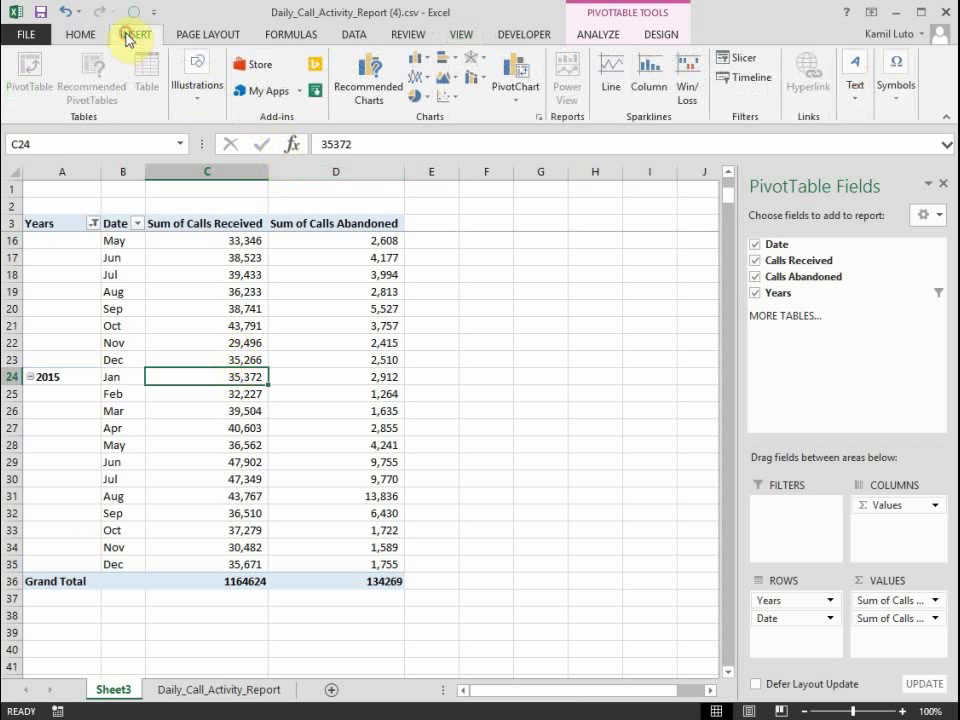
mouse_move(238, 398)
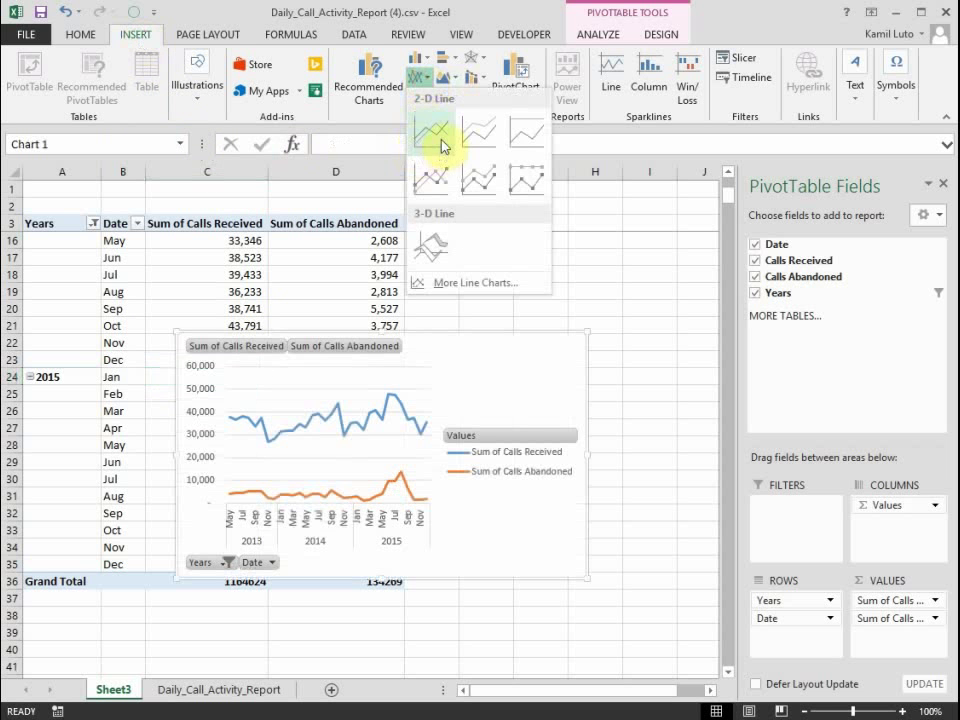
left_click(432, 130)
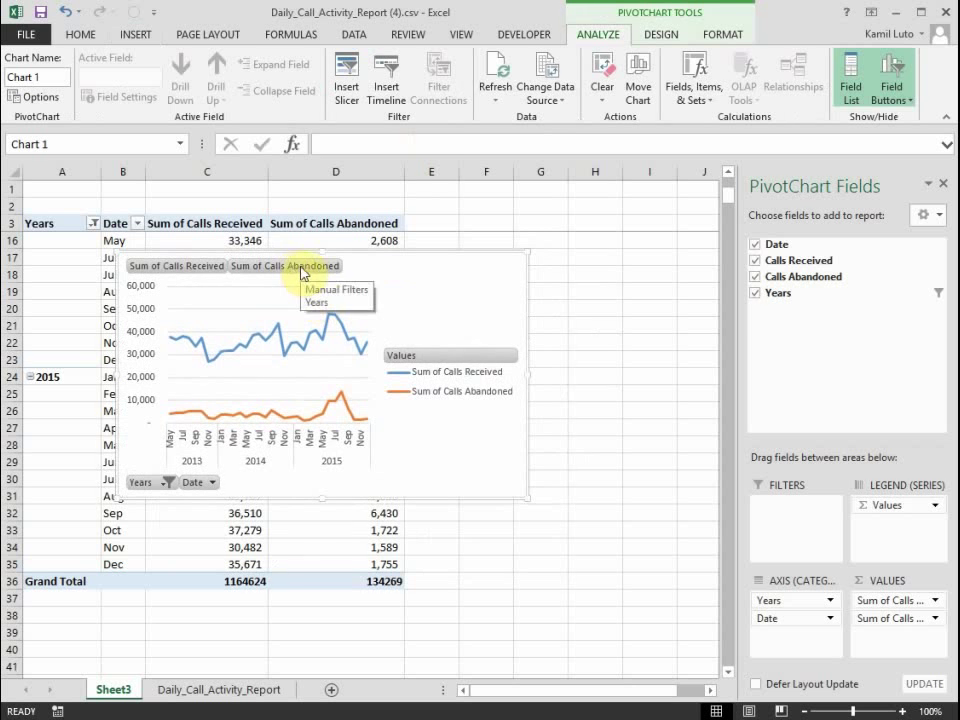
right_click(285, 265)
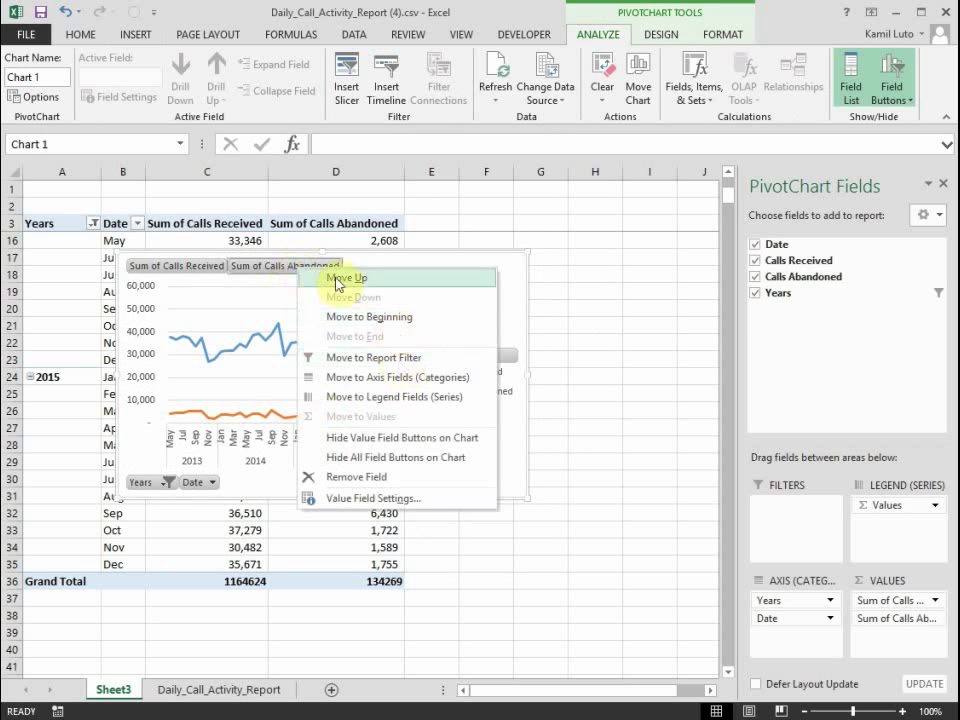
left_click(394, 457)
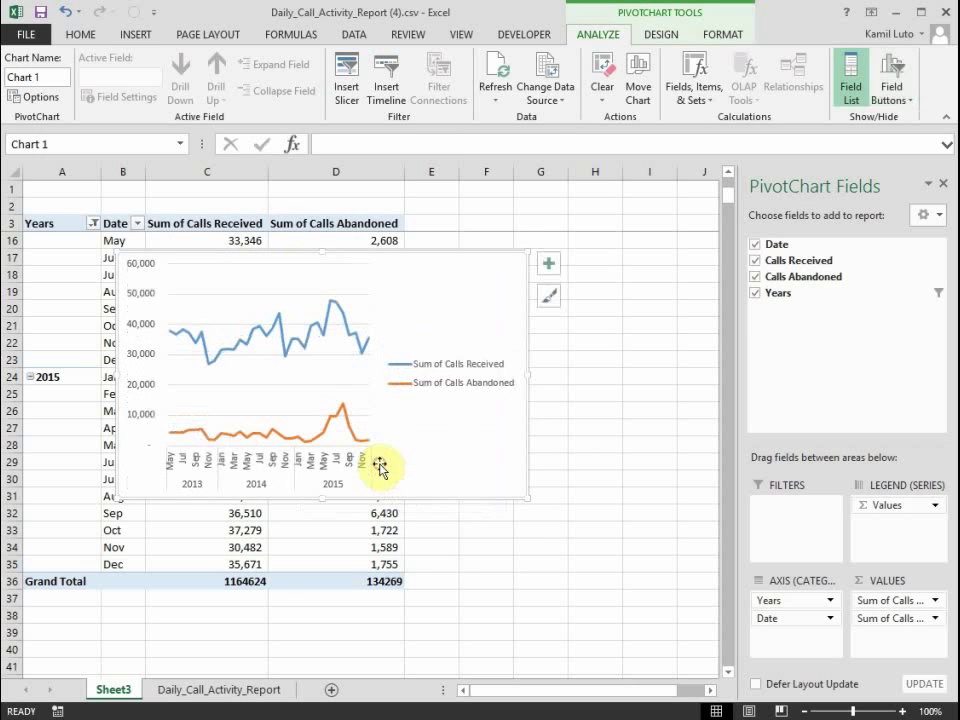
mouse_move(621, 141)
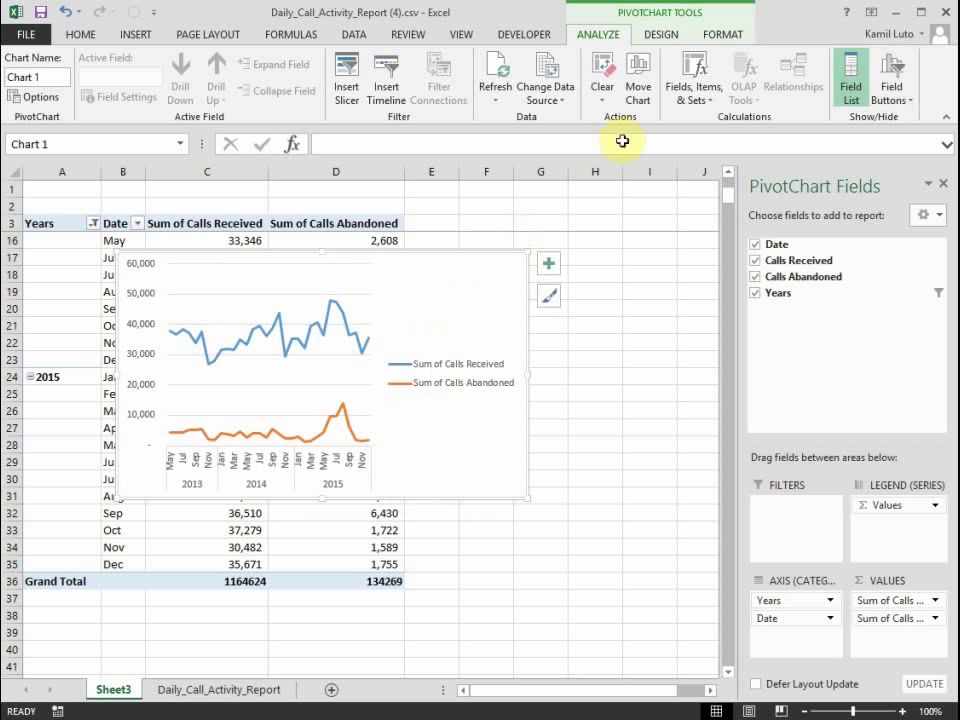
- Apply a Quick Layout with title and bottom legend, then edit the chart title
left_click(660, 34)
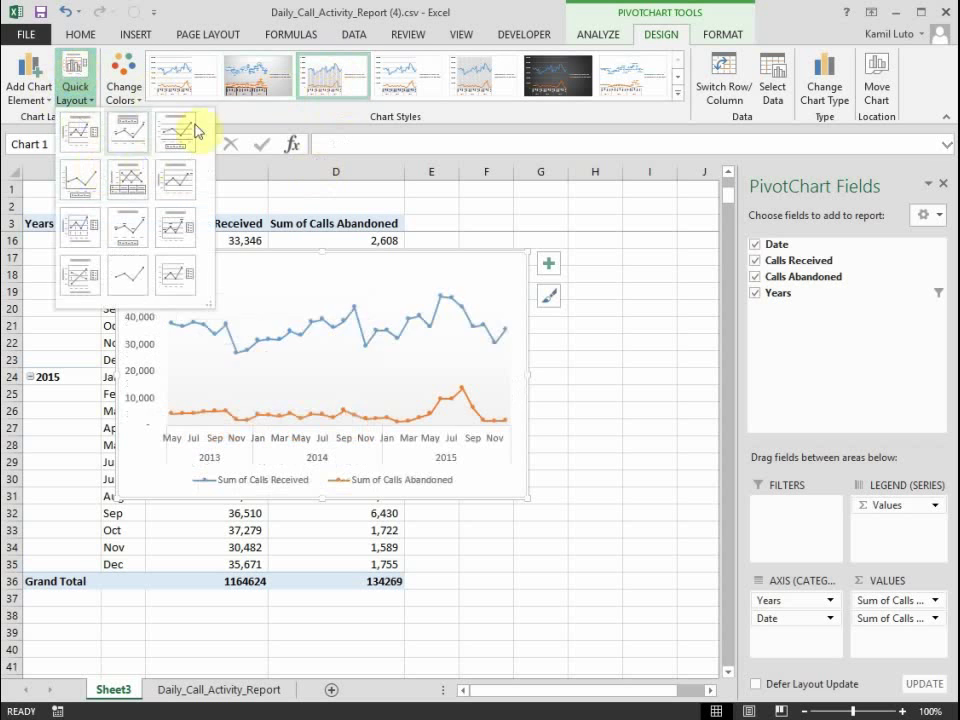
left_click(177, 132)
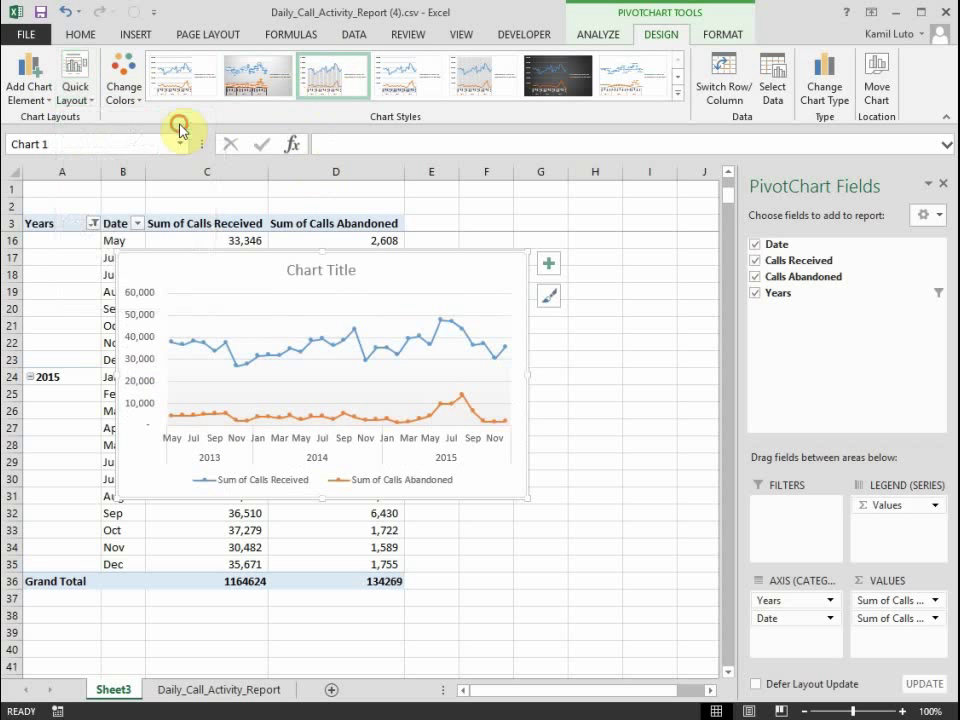
left_click(320, 269)
type("Kansas City 311: received vs abandoned calls")
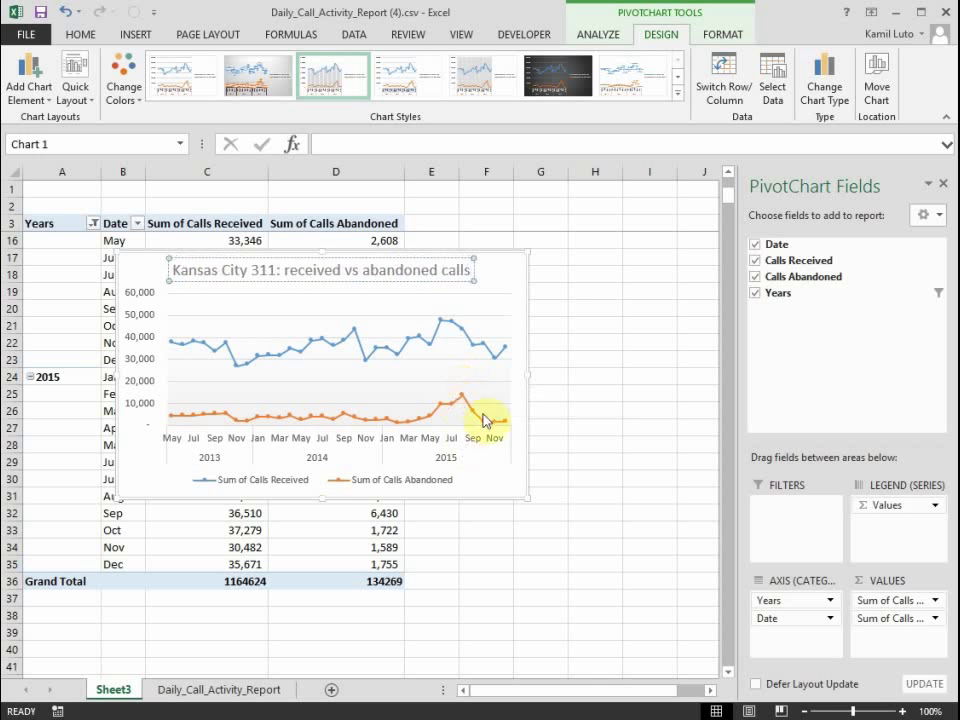
left_click(571, 307)
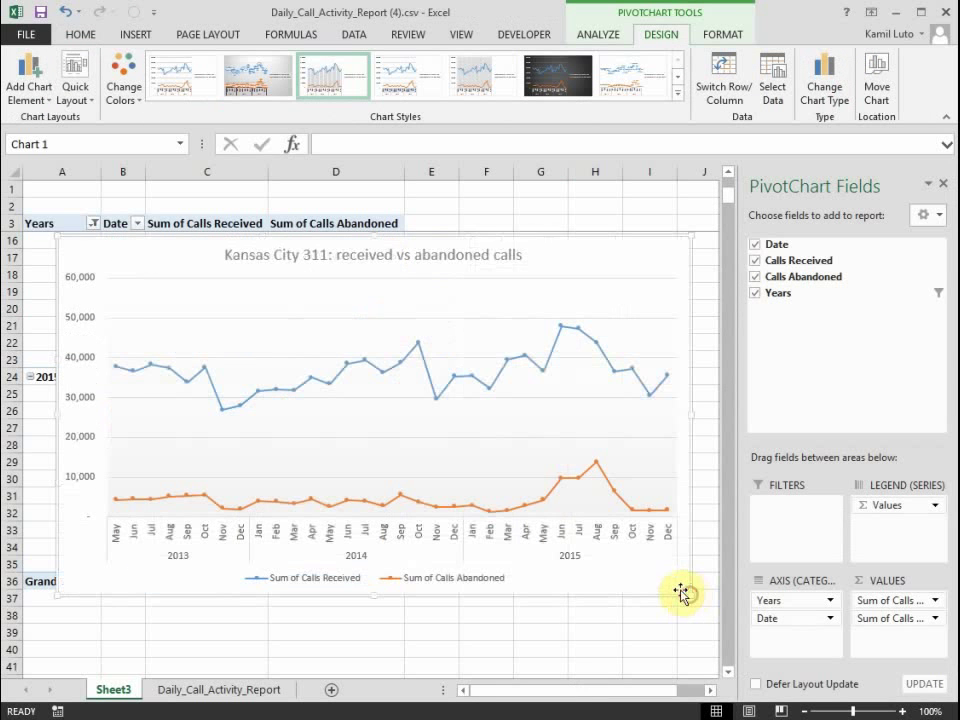
mouse_move(465, 462)
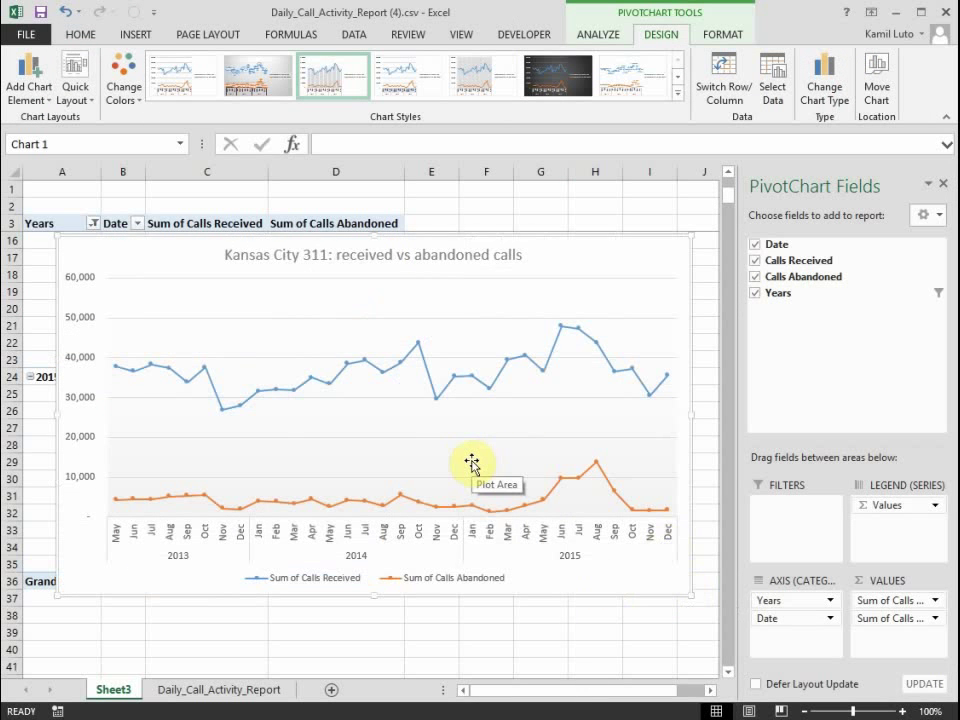
mouse_move(195, 386)
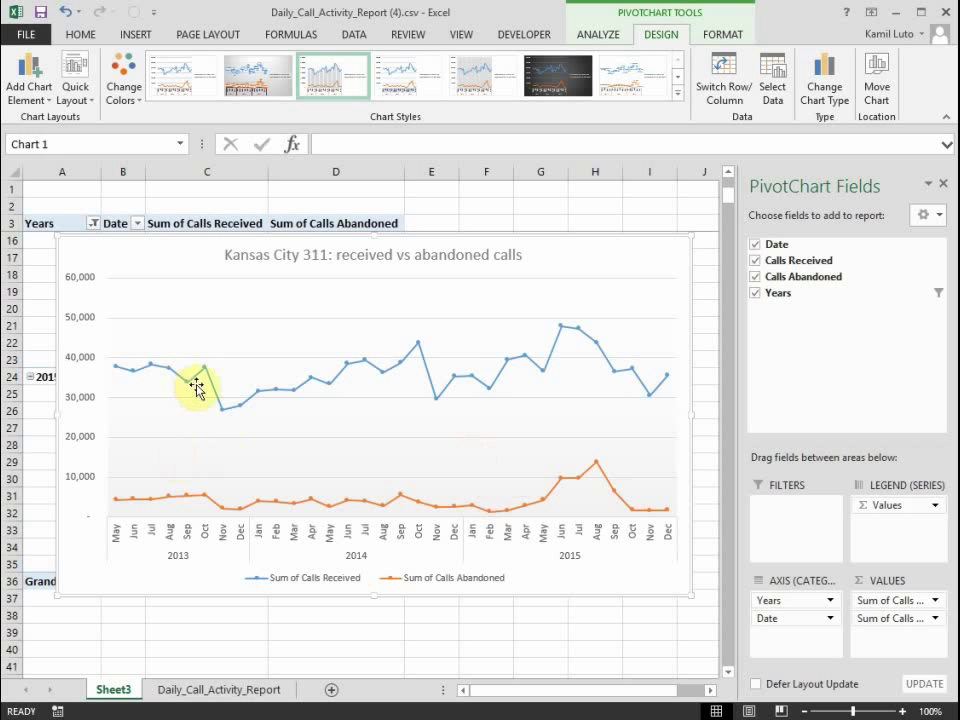
mouse_move(227, 415)
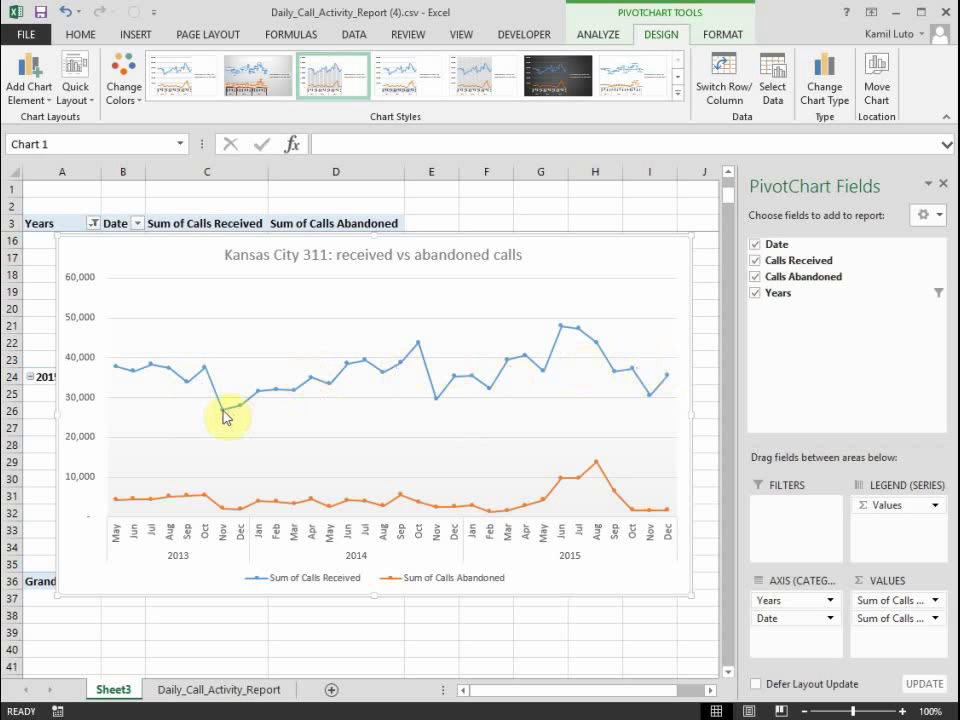
mouse_move(224, 407)
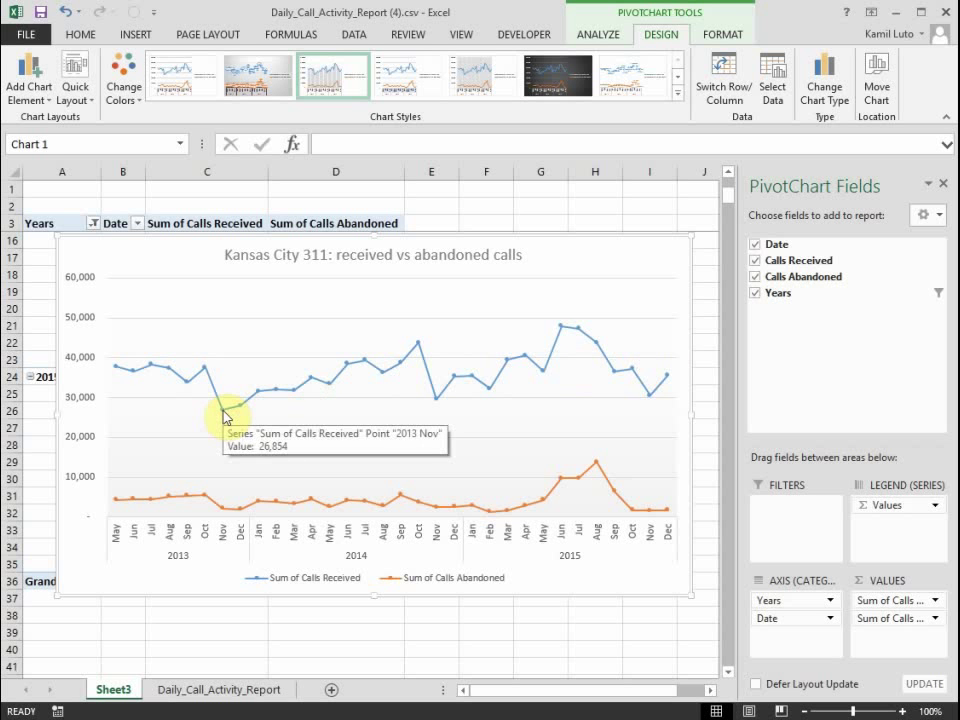
mouse_move(261, 524)
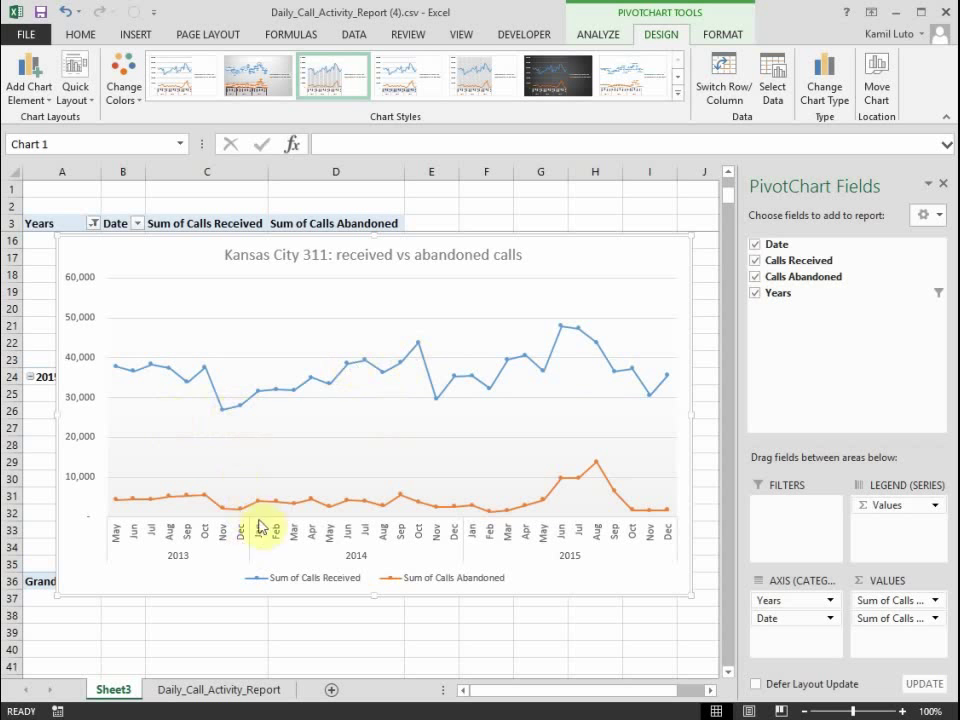
mouse_move(415, 495)
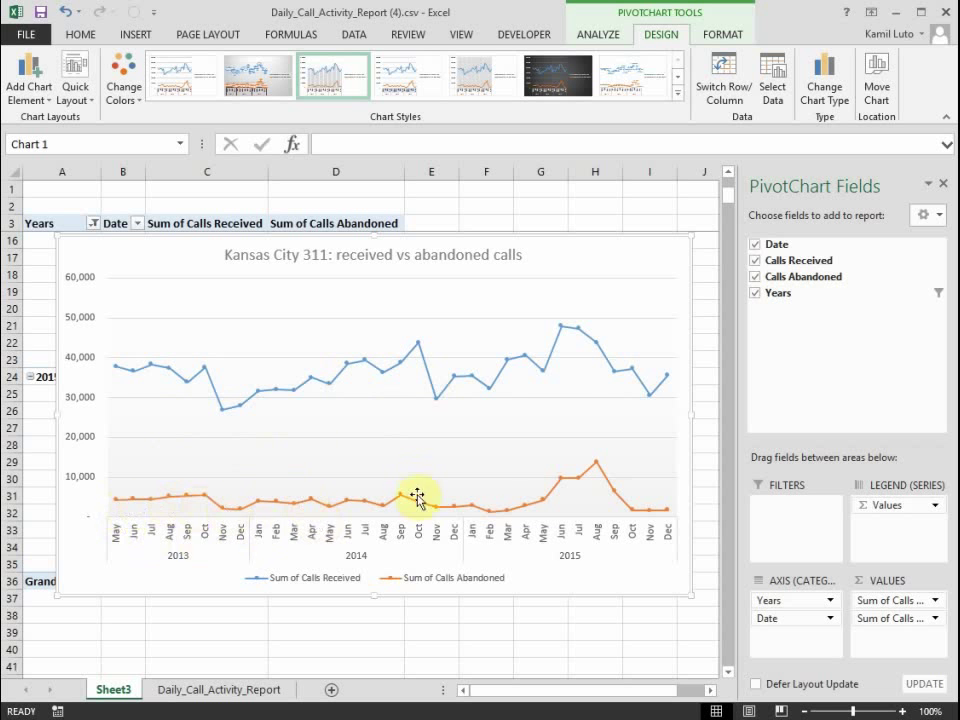
mouse_move(552, 500)
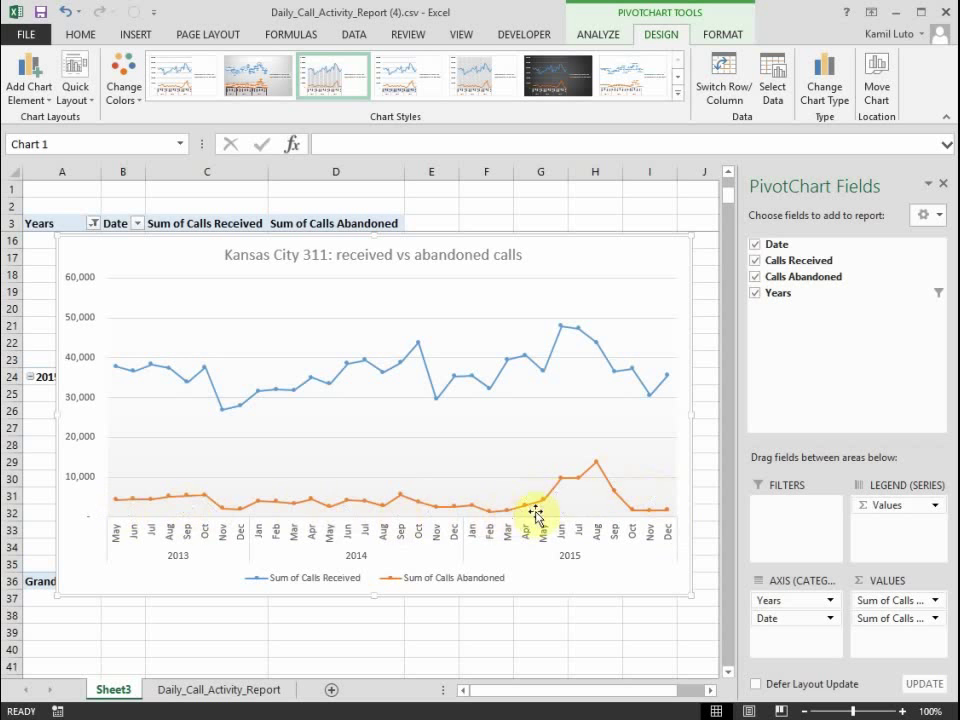
mouse_move(190, 498)
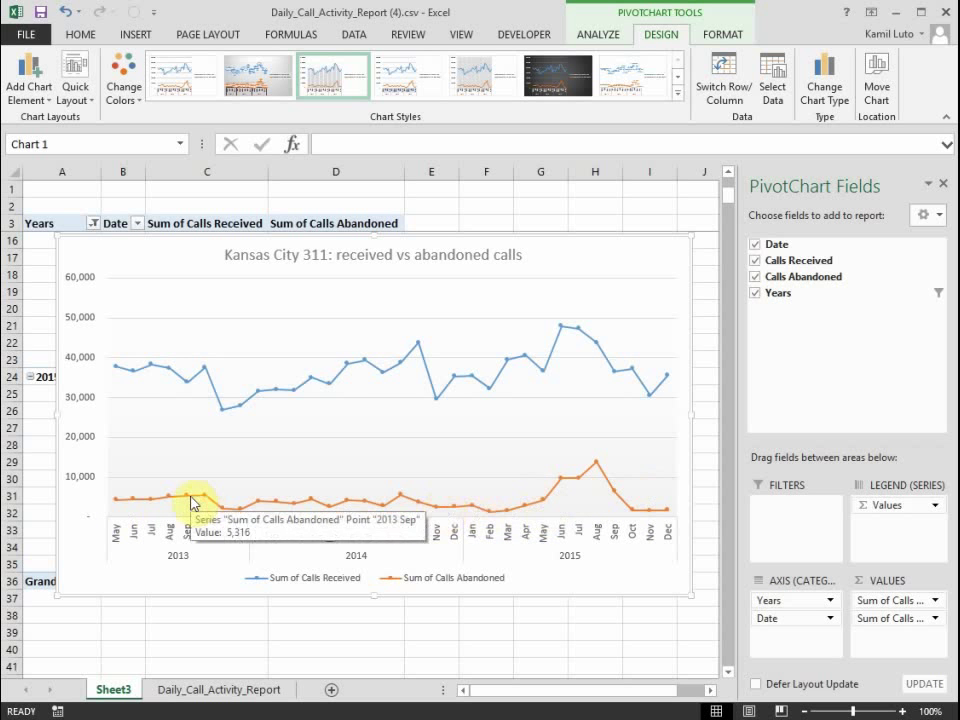
mouse_move(428, 498)
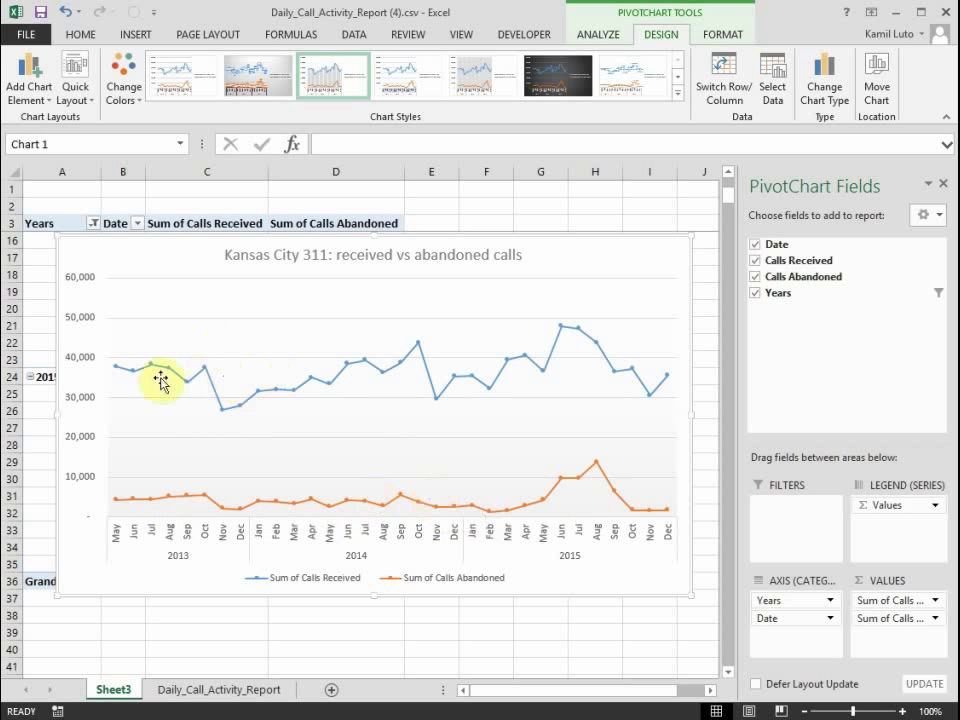
mouse_move(690, 397)
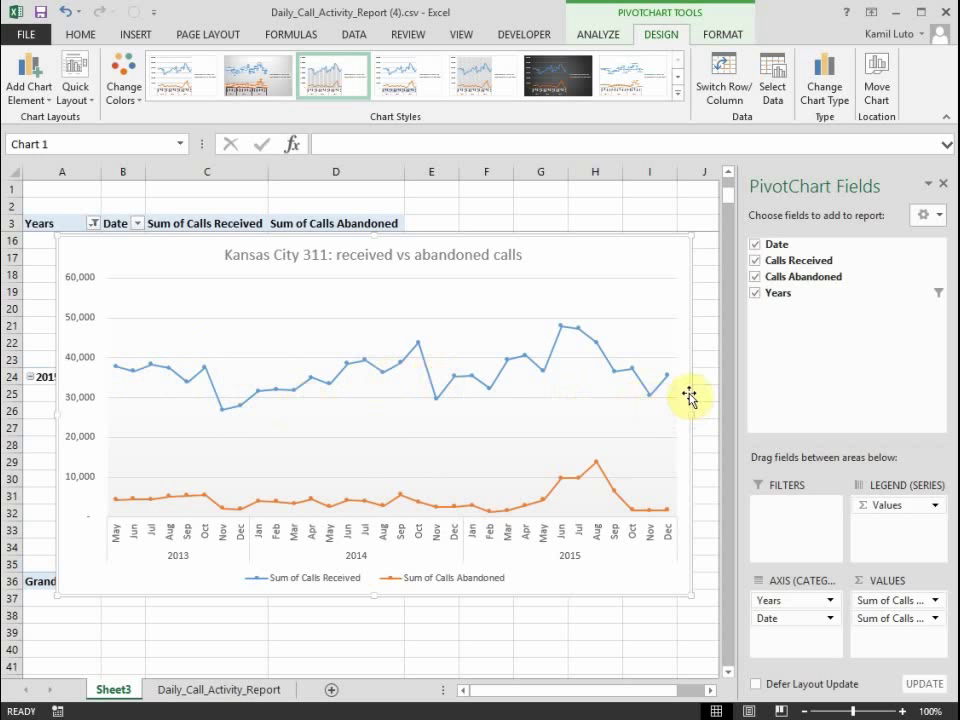
mouse_move(205, 393)
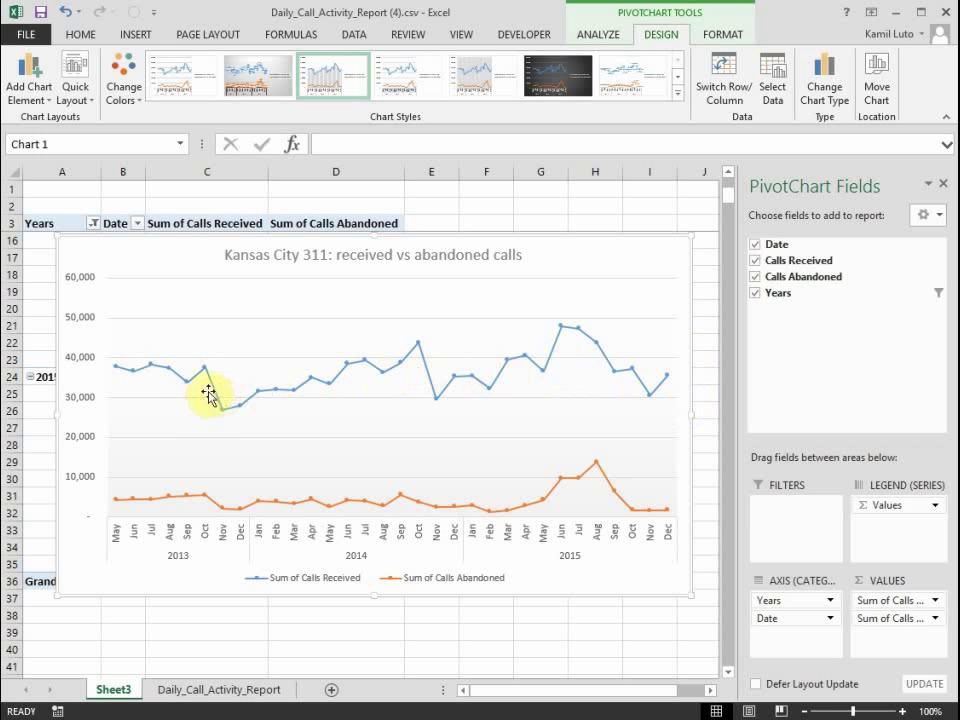
mouse_move(125, 387)
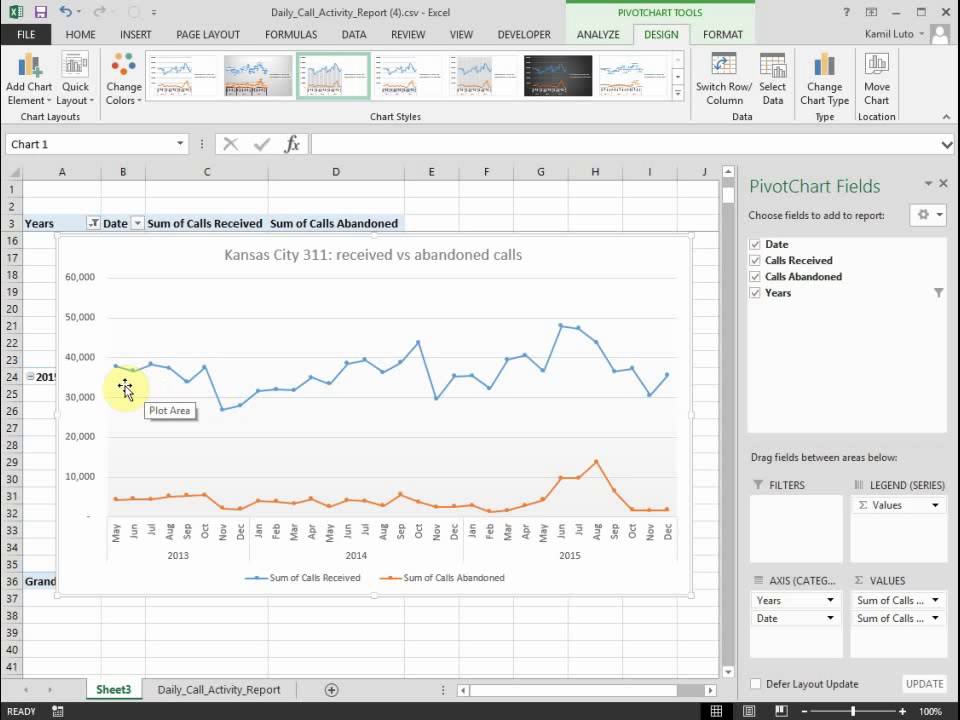
mouse_move(277, 515)
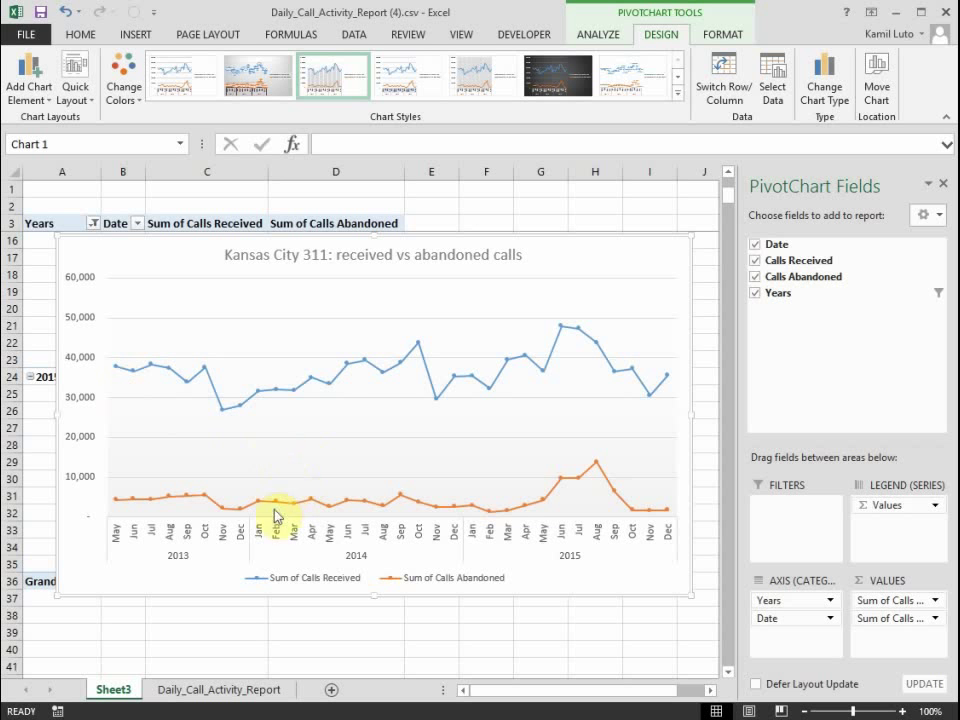
mouse_move(287, 421)
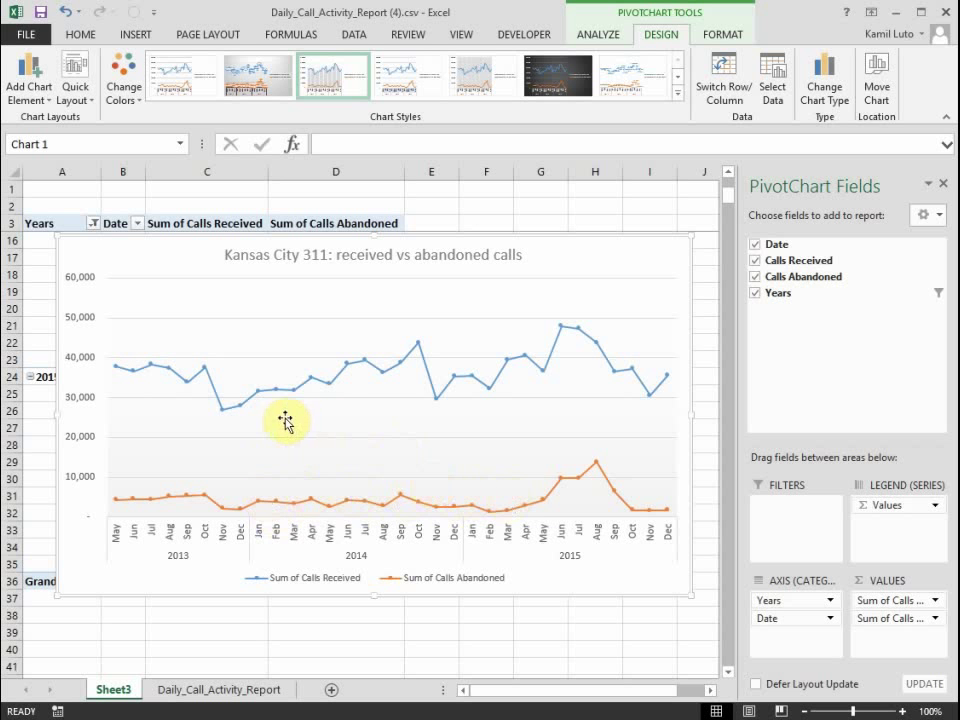
mouse_move(288, 408)
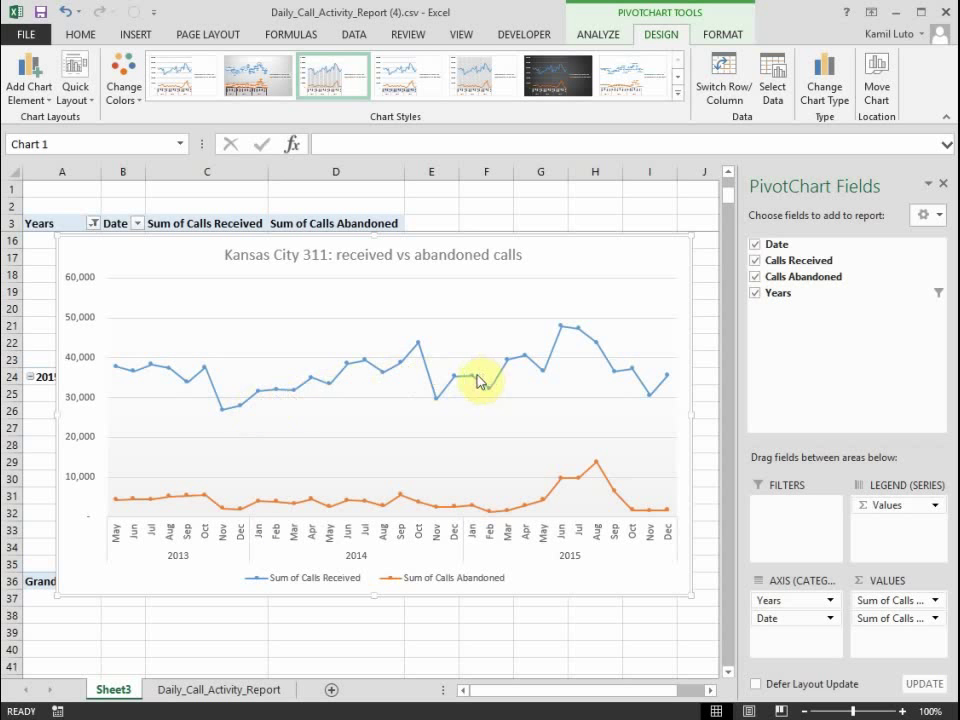
mouse_move(564, 408)
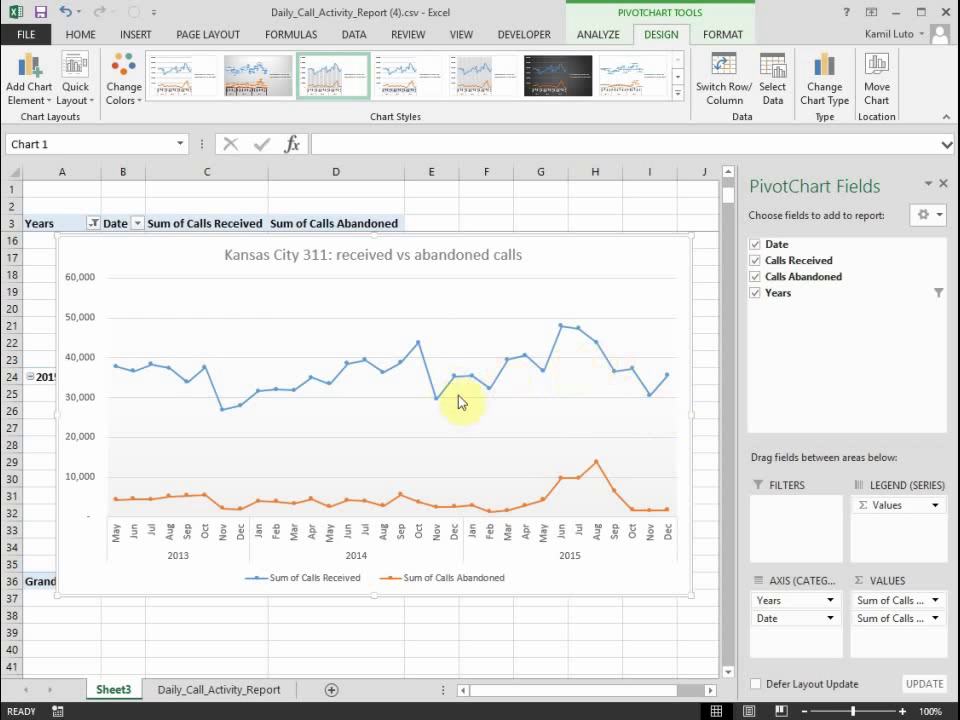
mouse_move(247, 420)
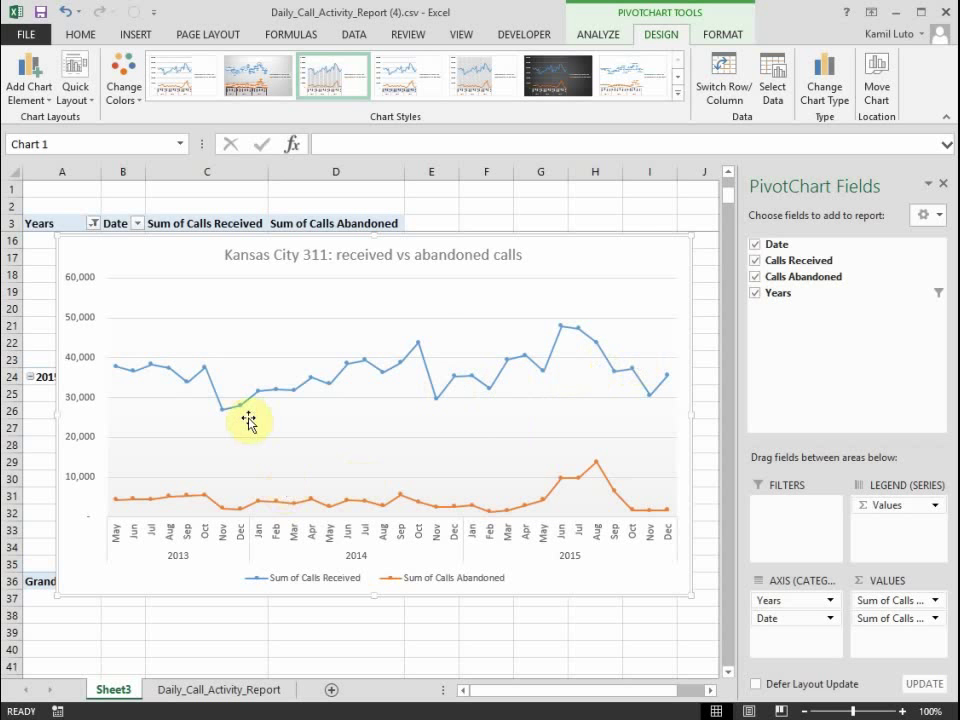
mouse_move(228, 380)
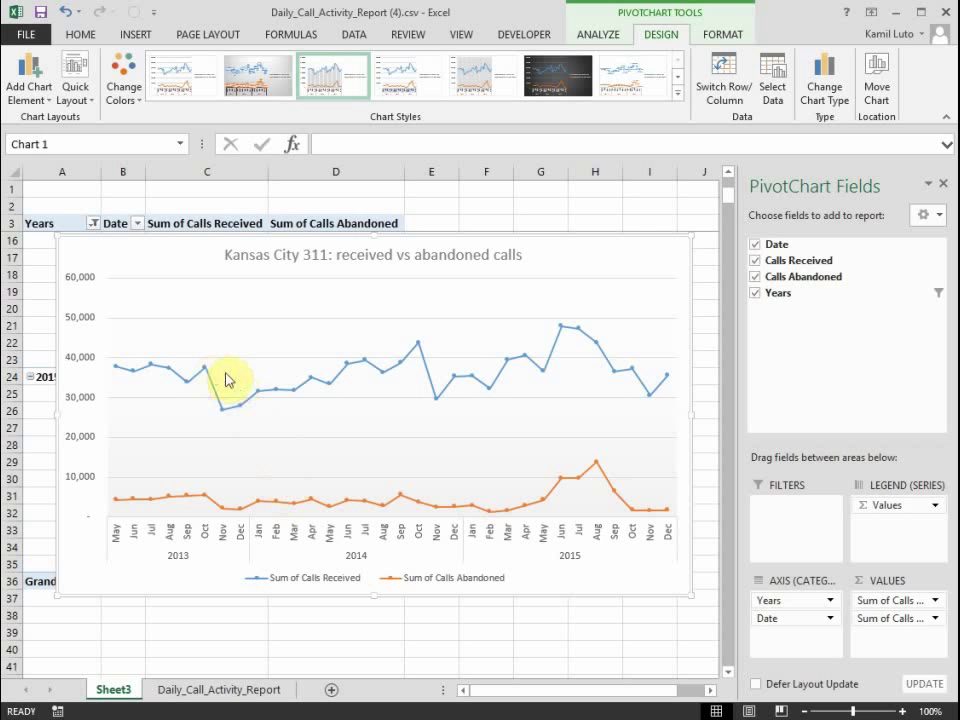
mouse_move(192, 375)
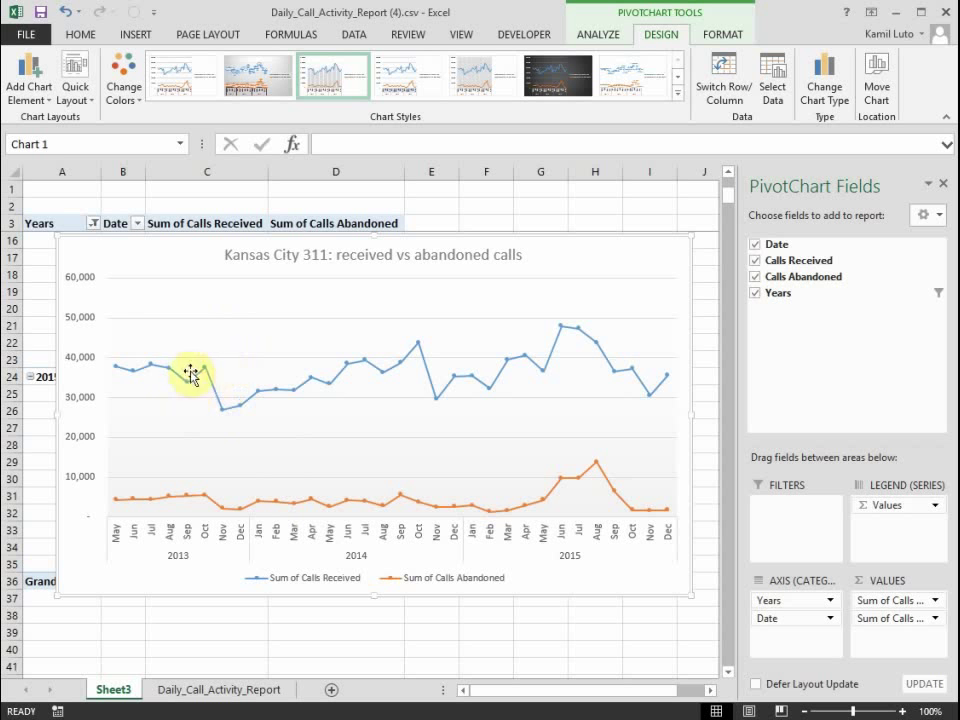
mouse_move(192, 385)
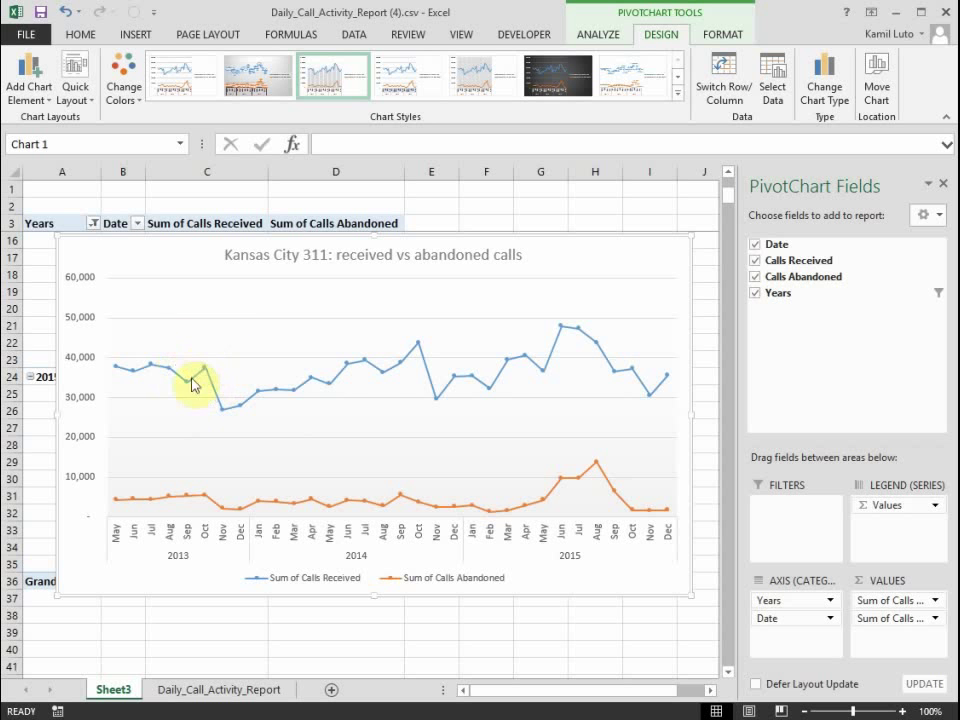
mouse_move(209, 387)
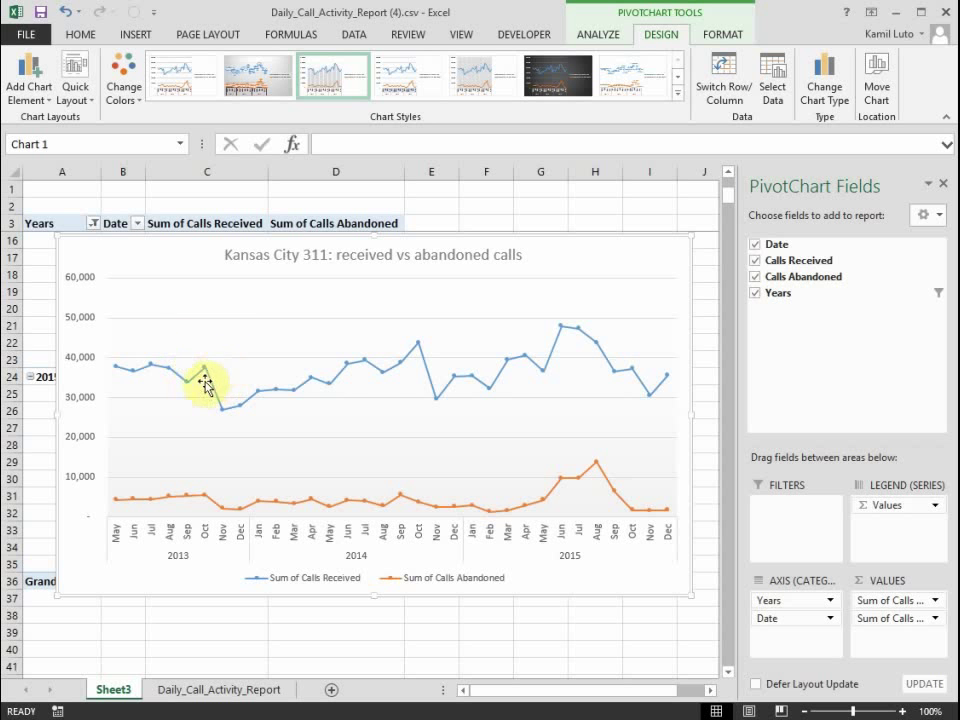
mouse_move(613, 387)
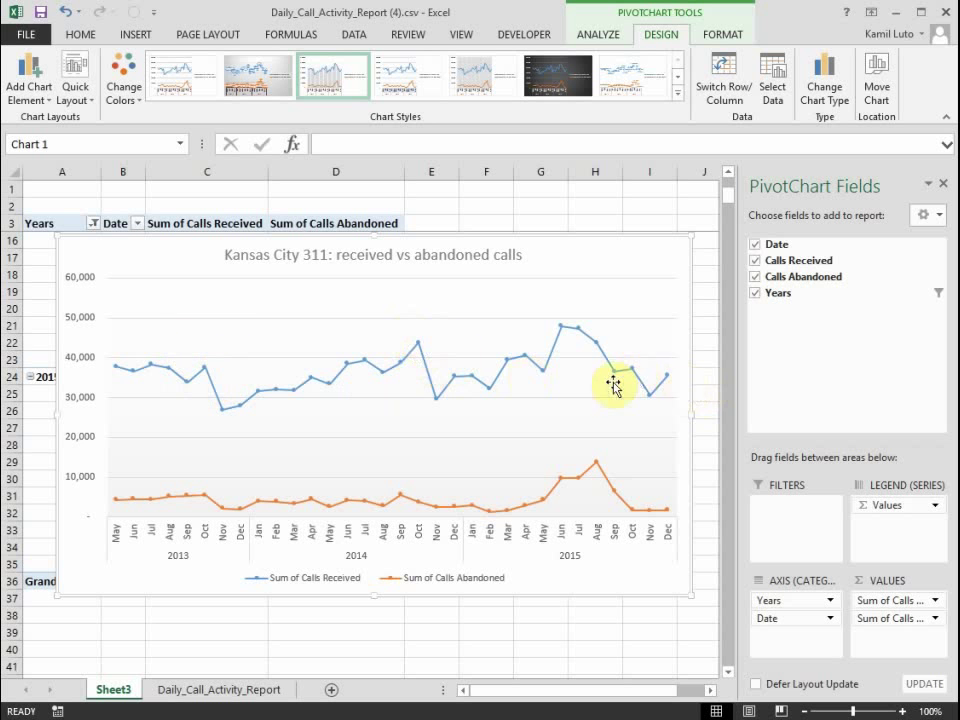
mouse_move(550, 336)
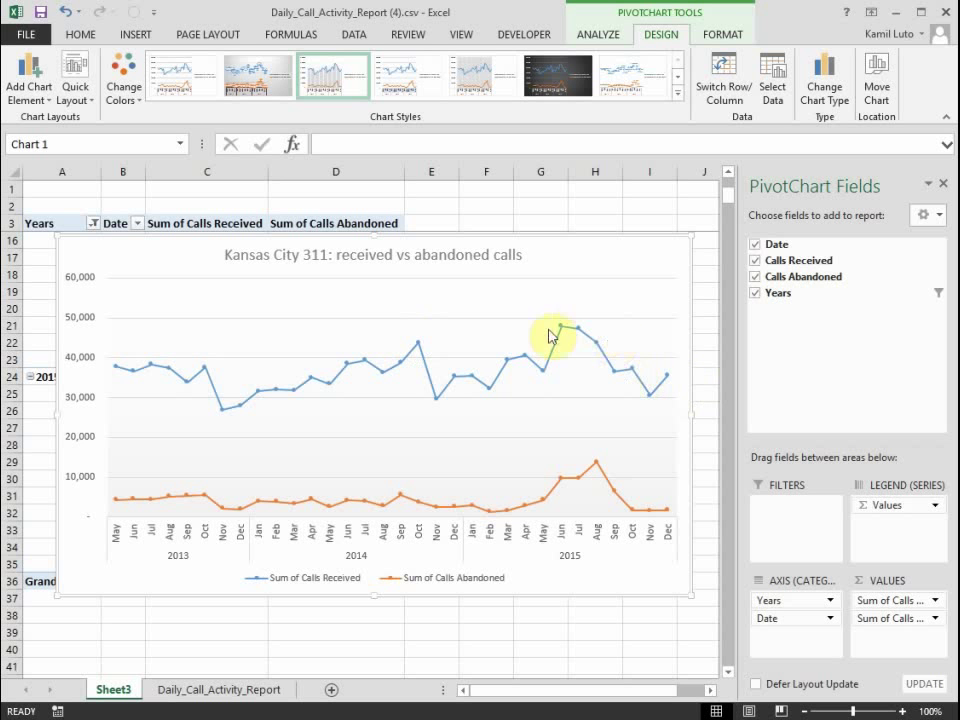
mouse_move(560, 363)
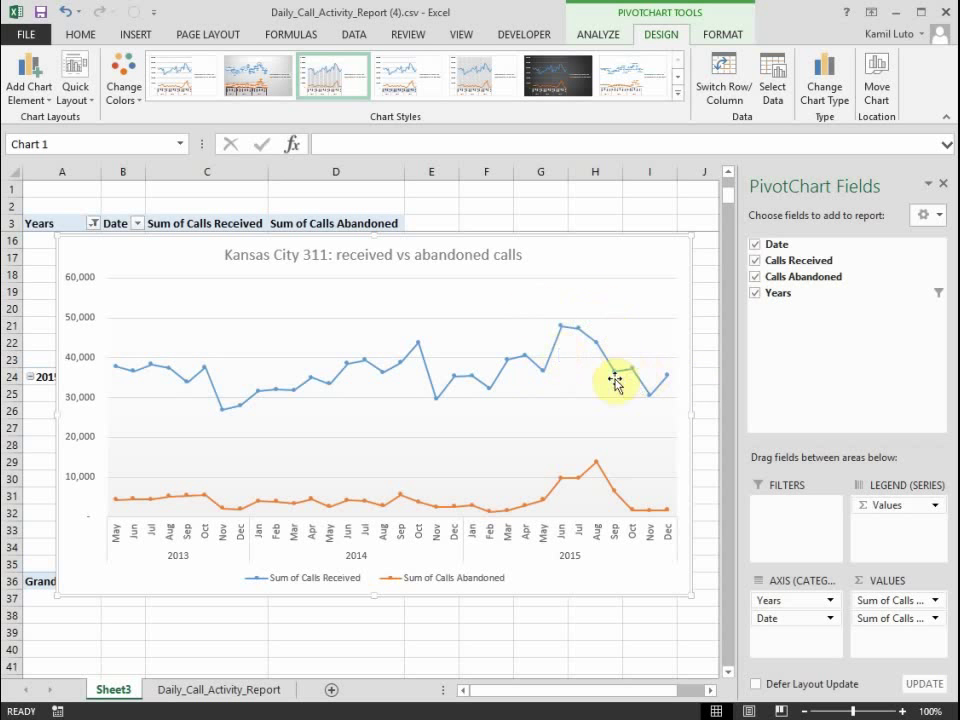
mouse_move(358, 355)
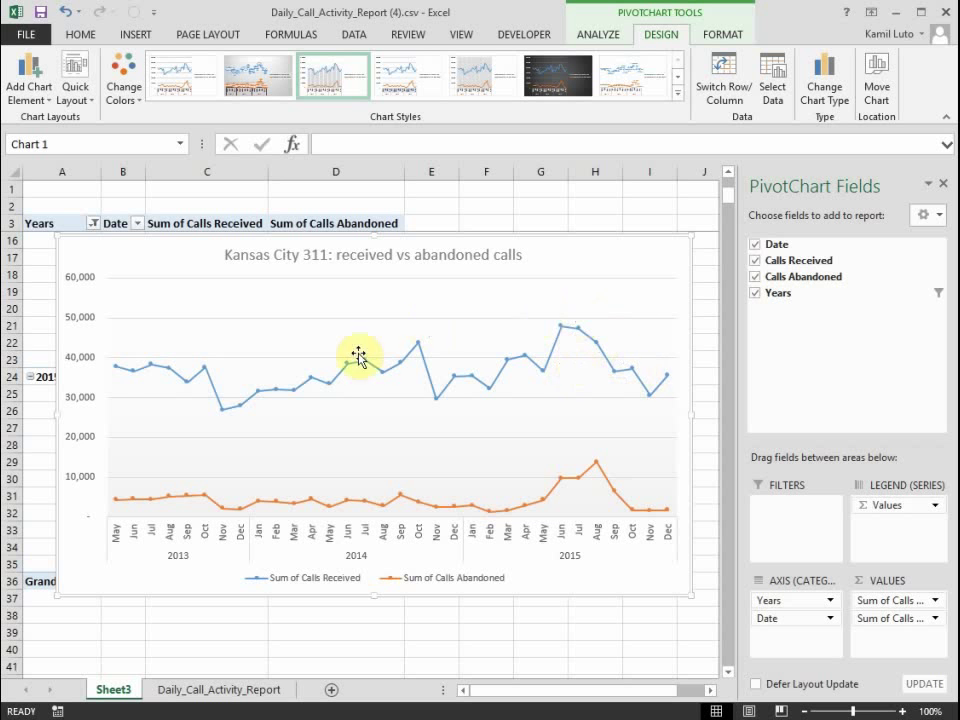
mouse_move(375, 356)
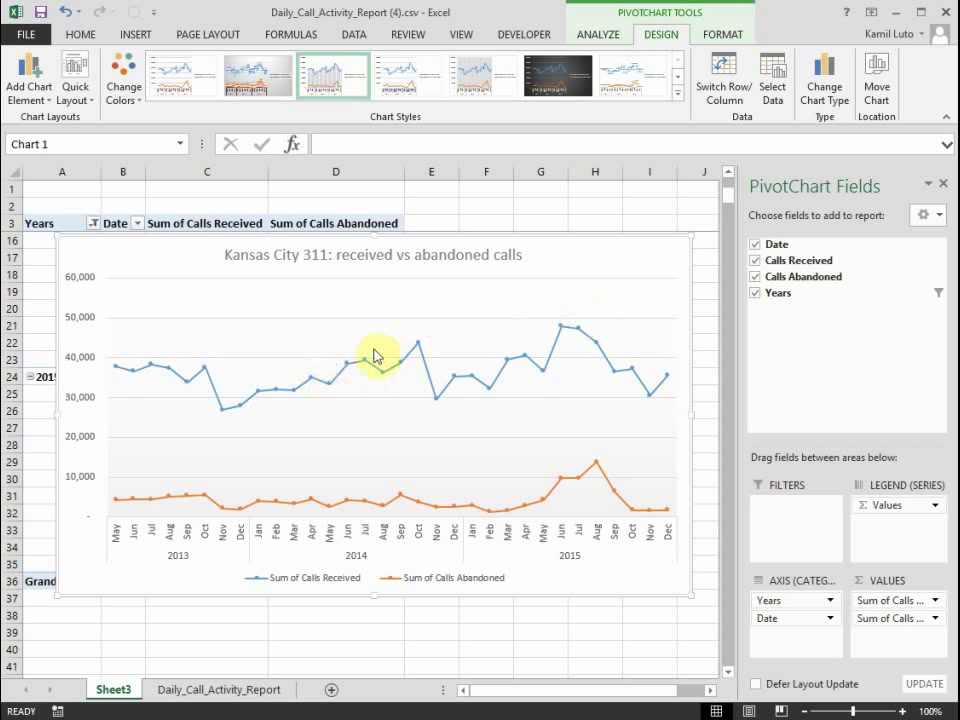
mouse_move(165, 412)
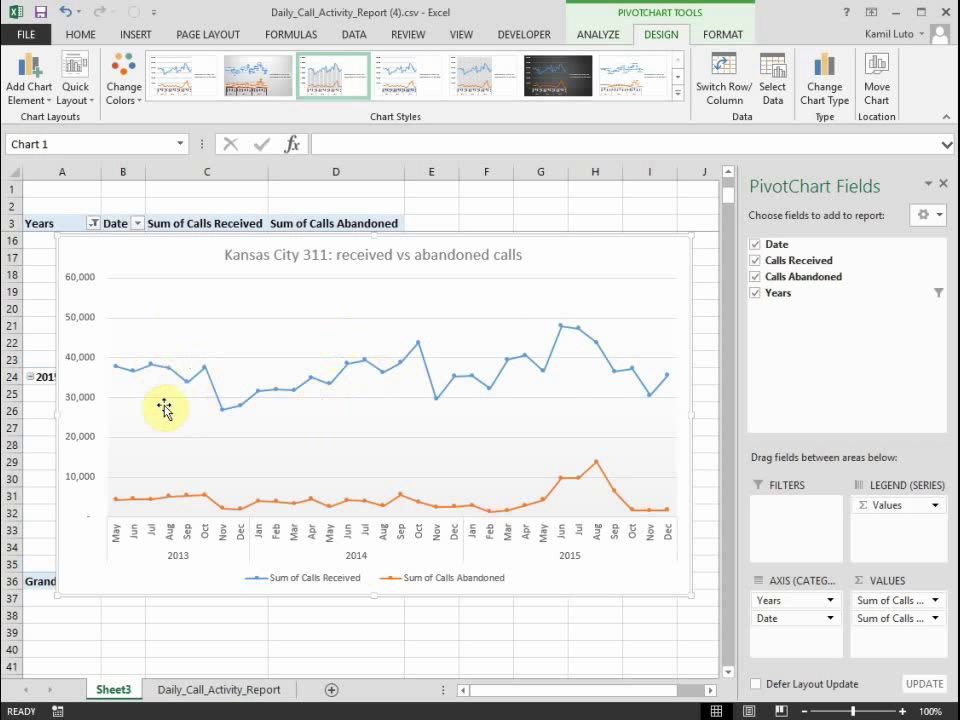
mouse_move(188, 364)
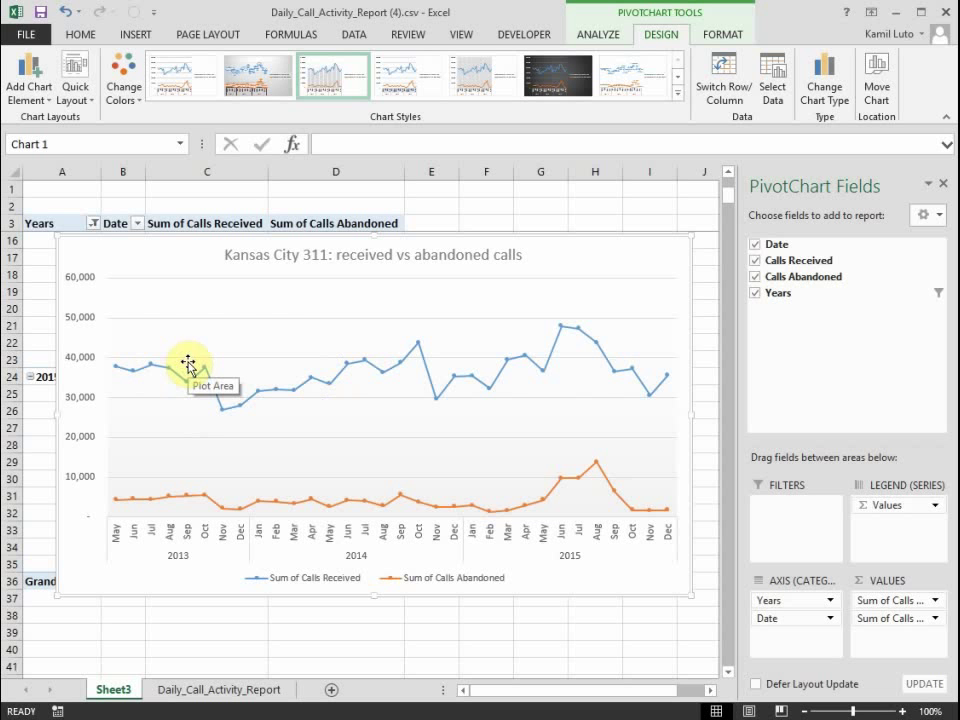
mouse_move(585, 375)
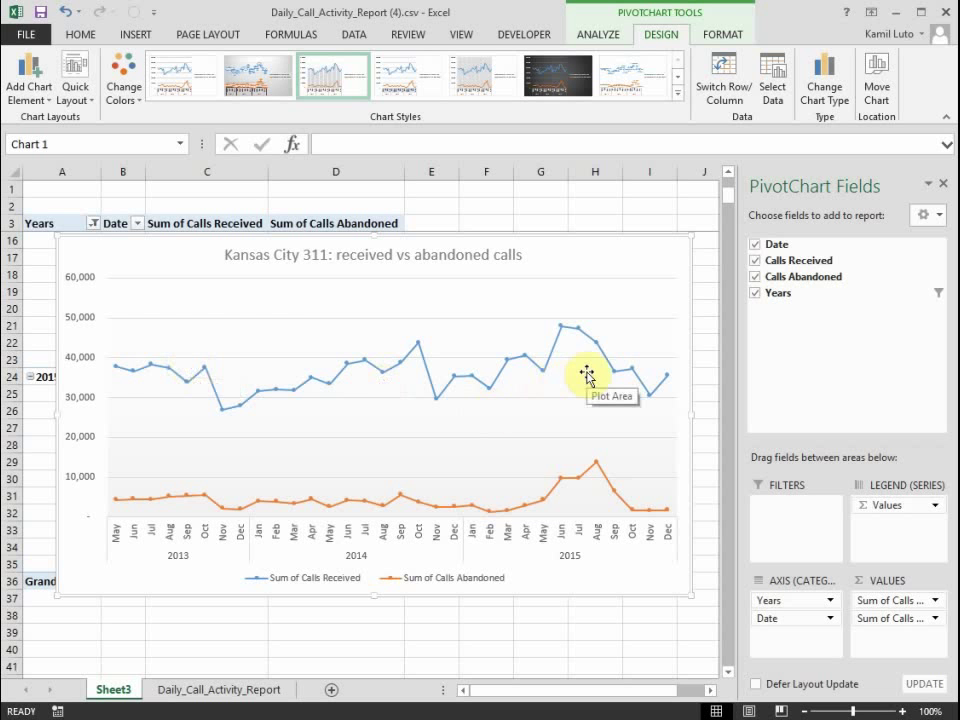
mouse_move(583, 369)
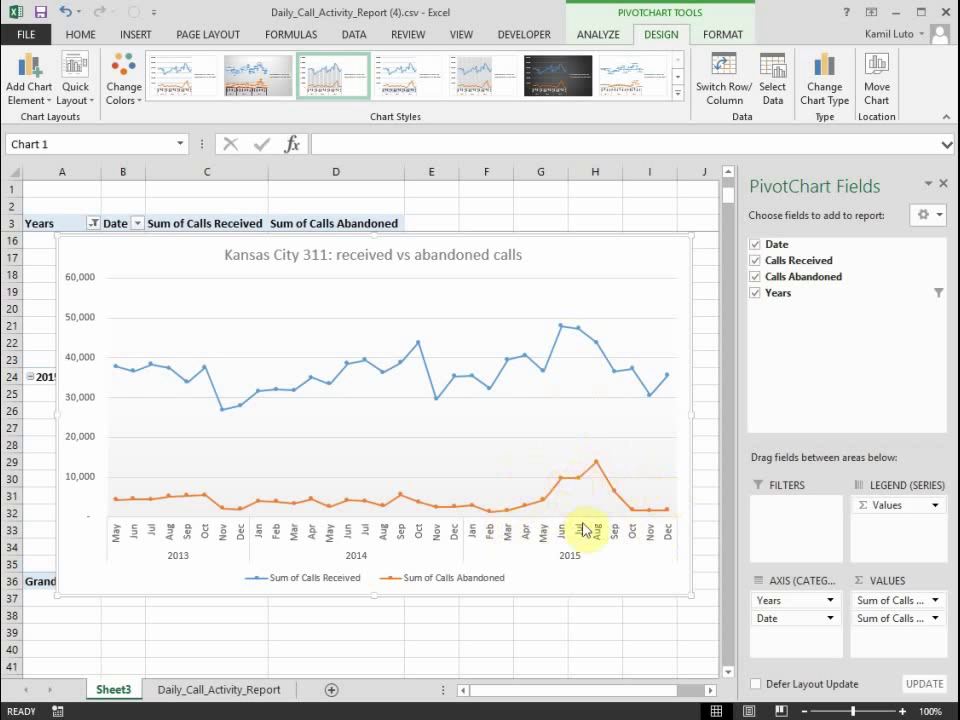
mouse_move(580, 480)
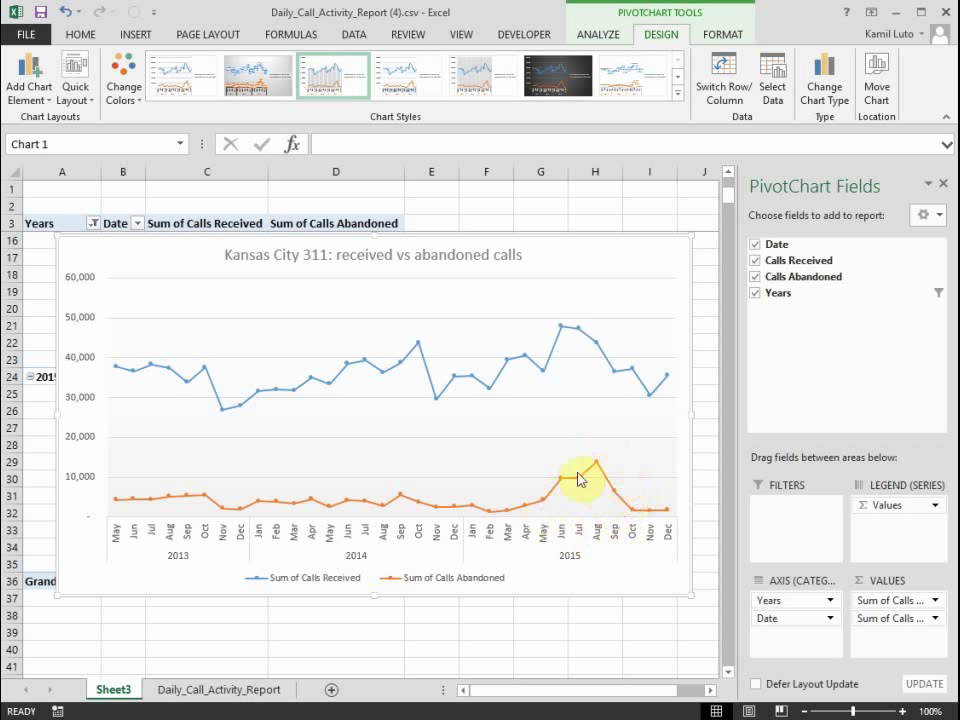
mouse_move(616, 489)
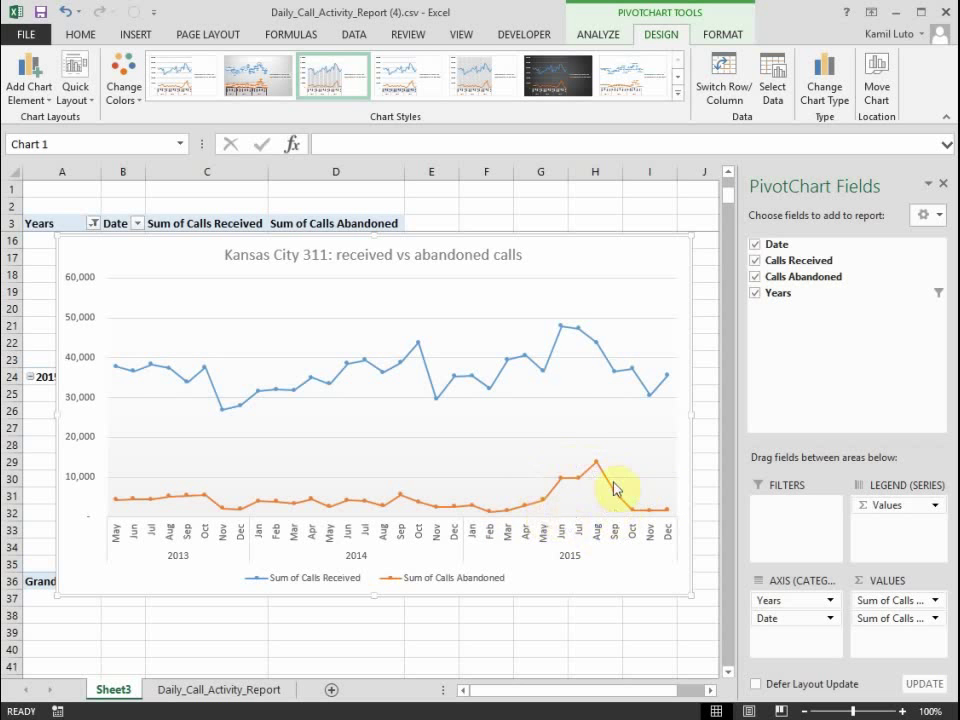
mouse_move(570, 508)
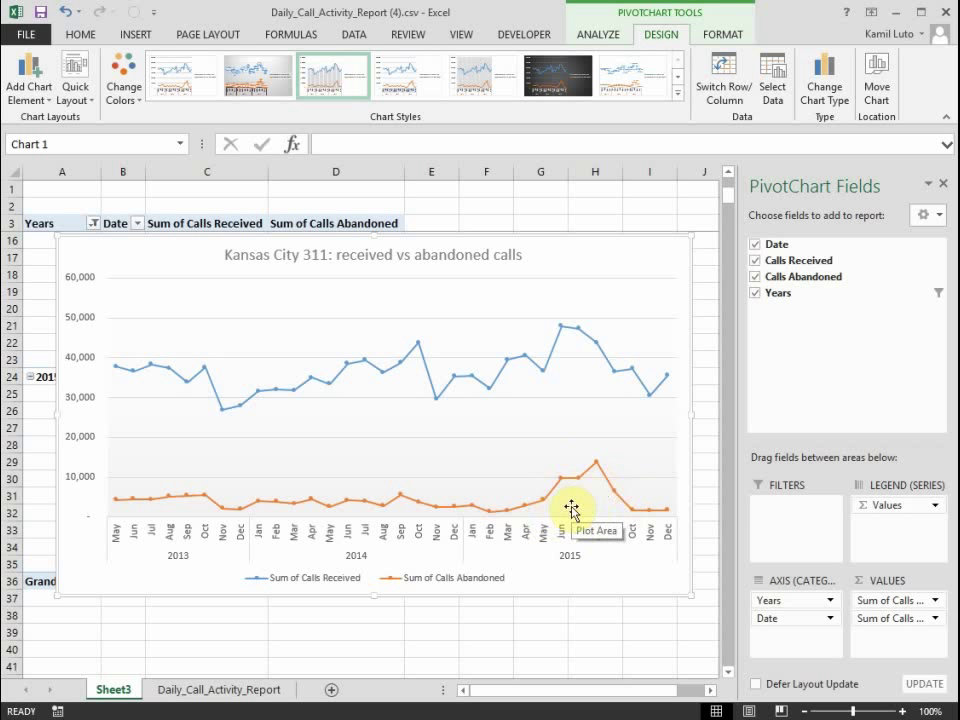
mouse_move(601, 570)
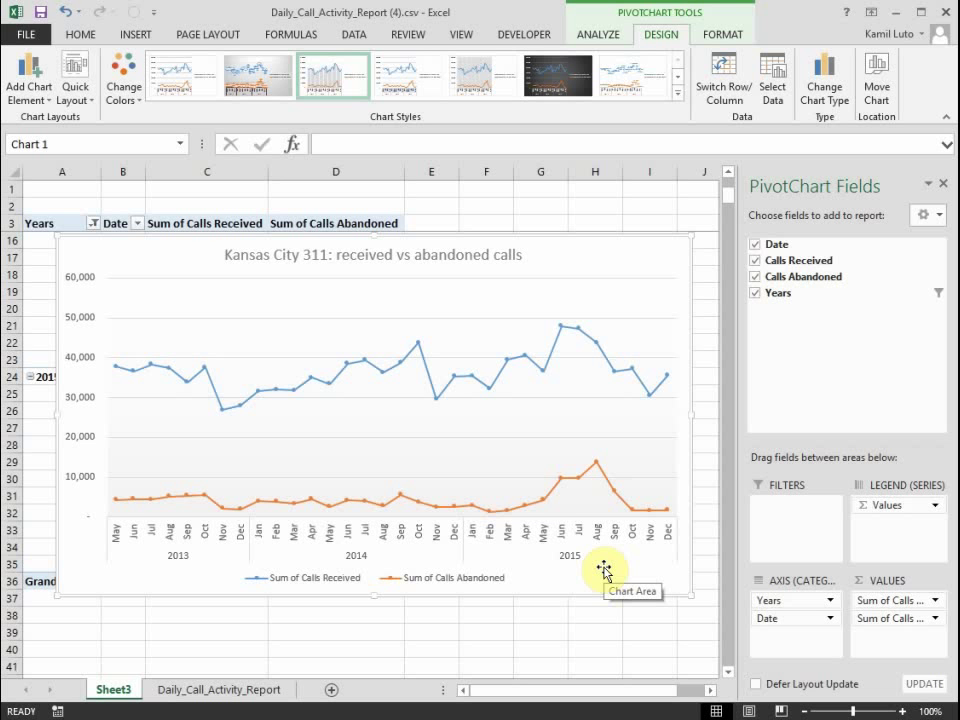
mouse_move(597, 525)
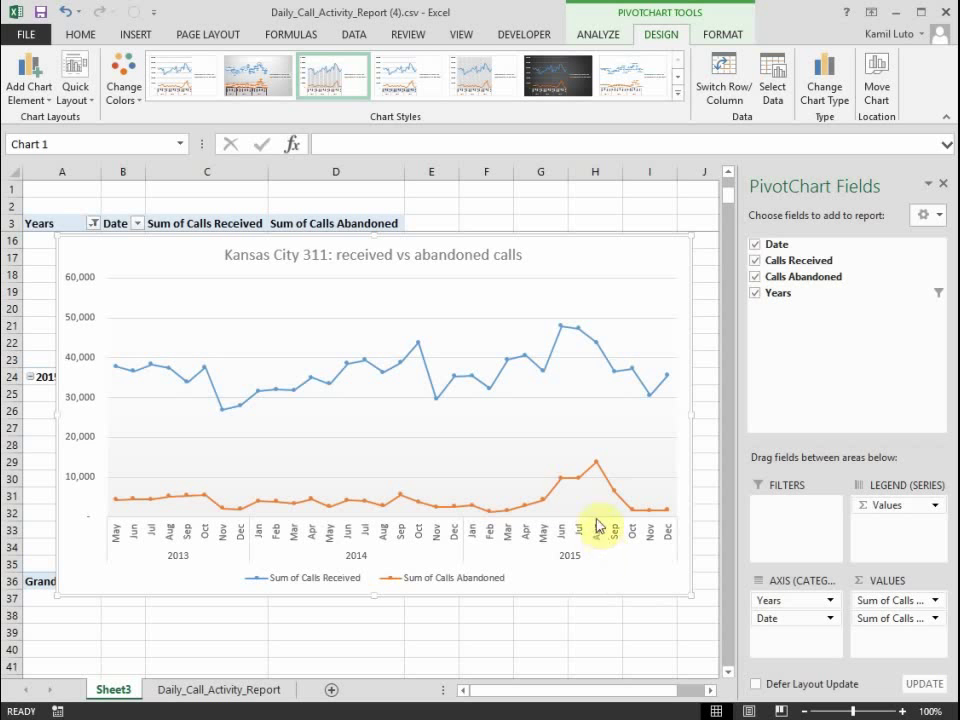
mouse_move(567, 496)
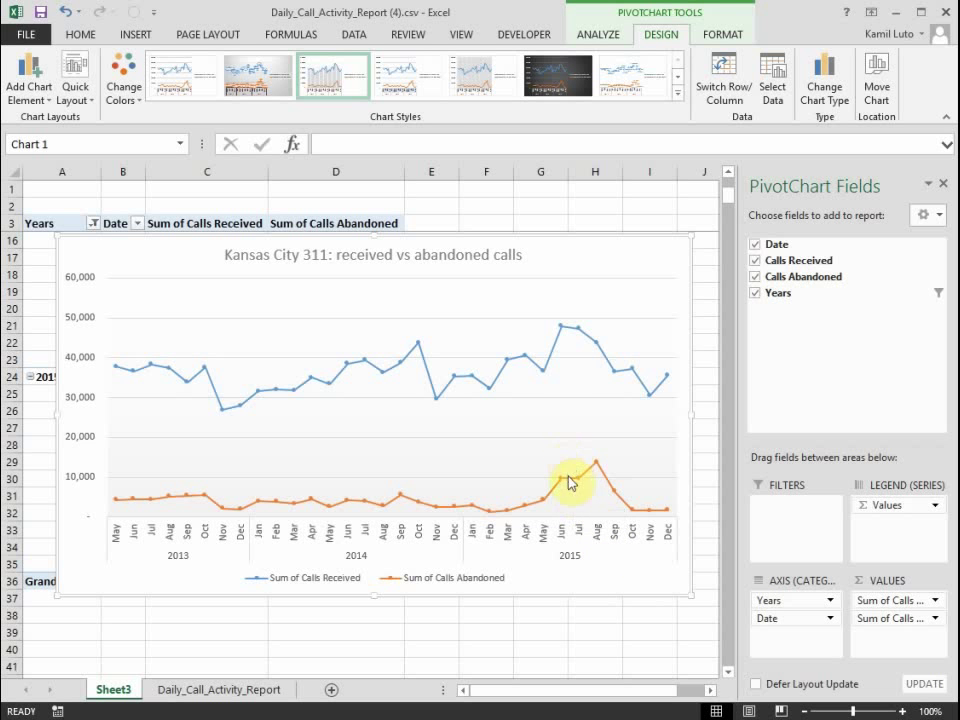
mouse_move(597, 380)
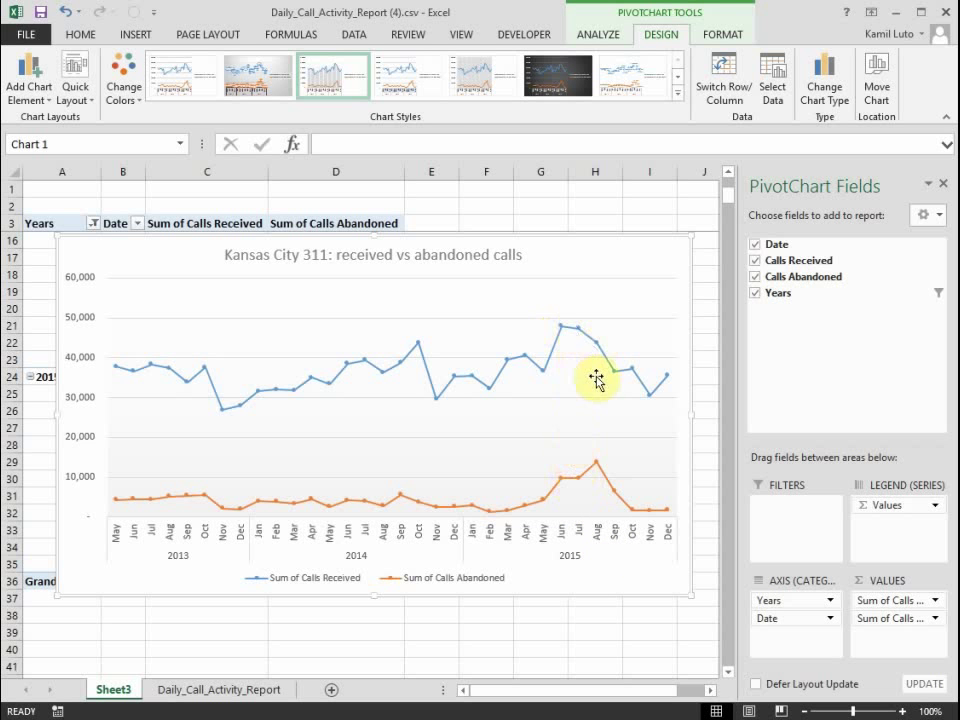
mouse_move(564, 330)
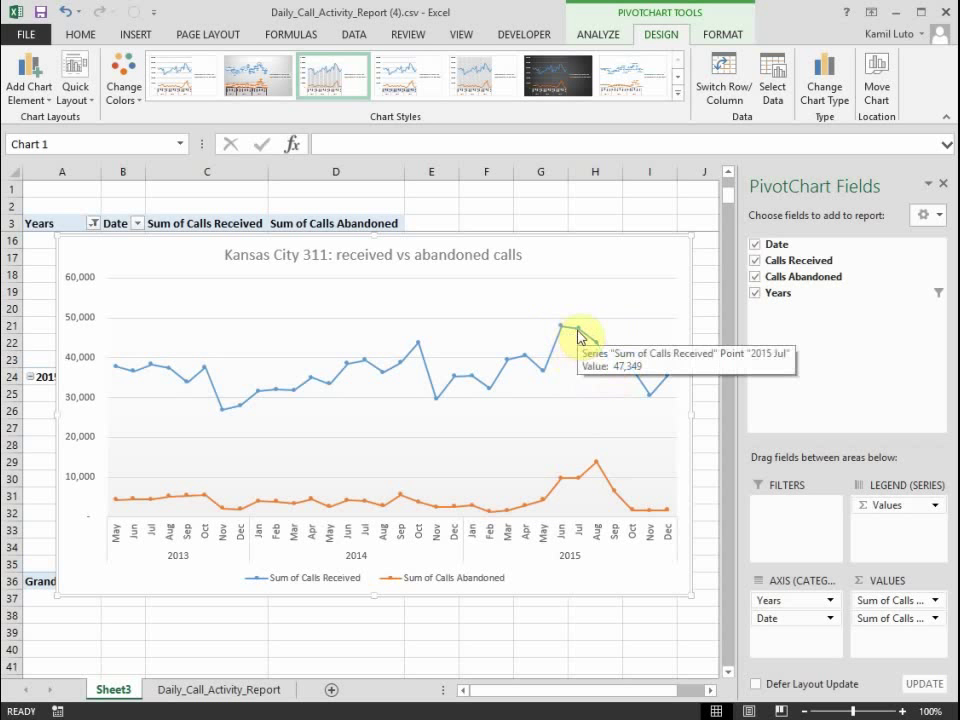
mouse_move(566, 376)
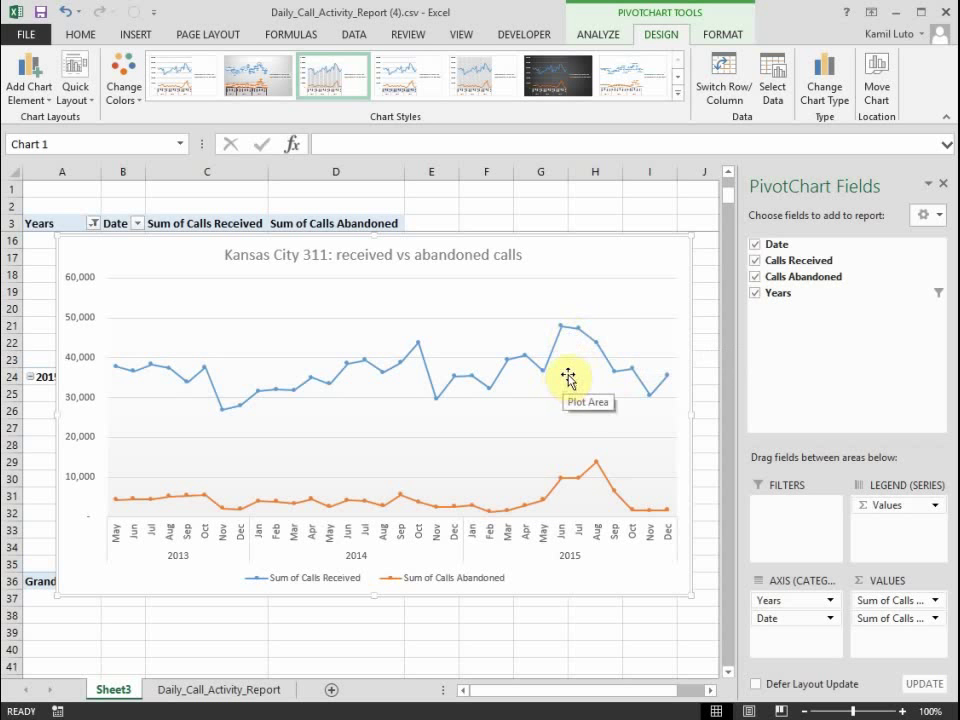
mouse_move(567, 376)
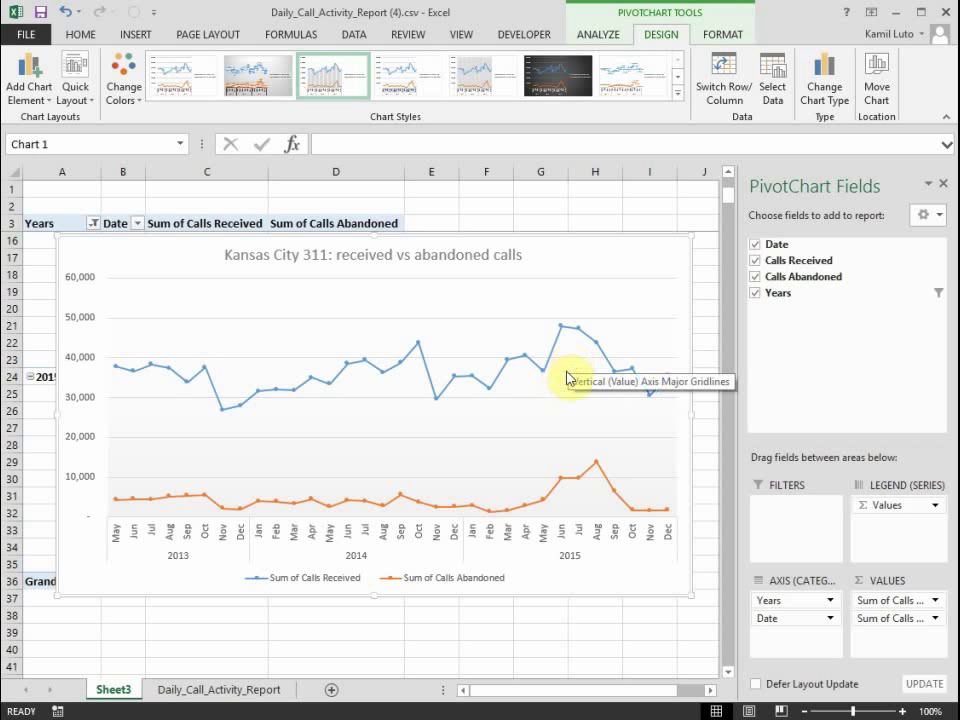
mouse_move(560, 375)
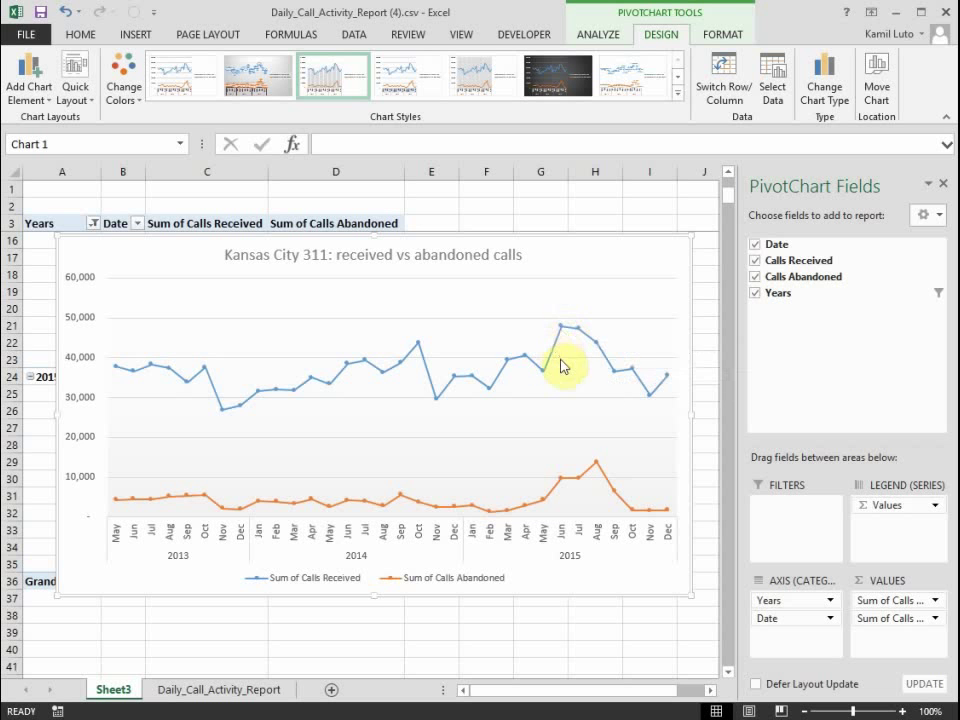
mouse_move(567, 356)
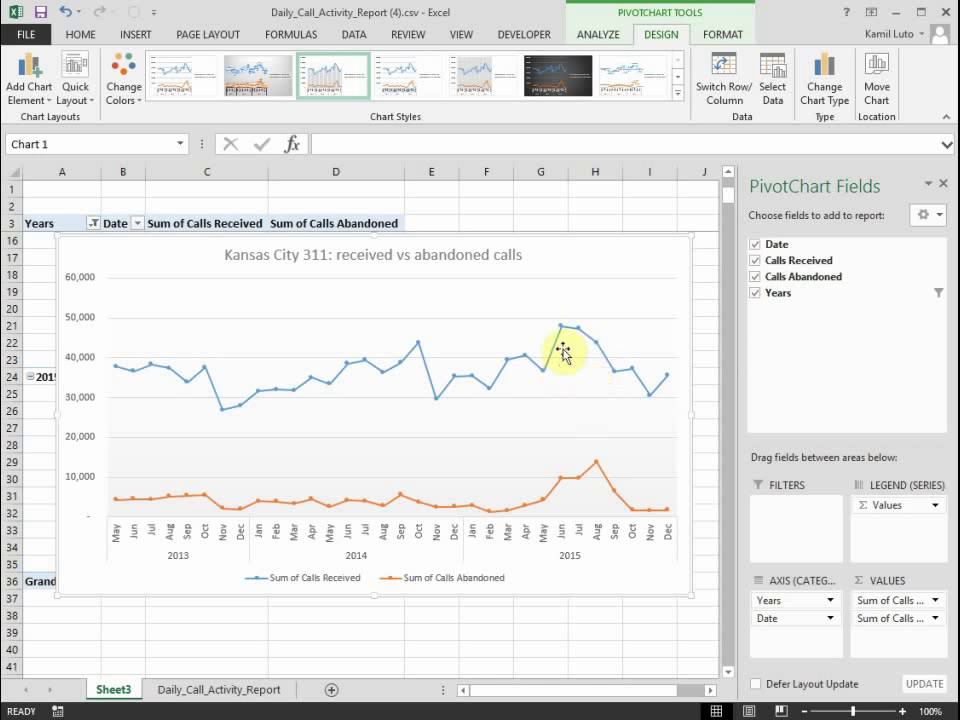
mouse_move(574, 382)
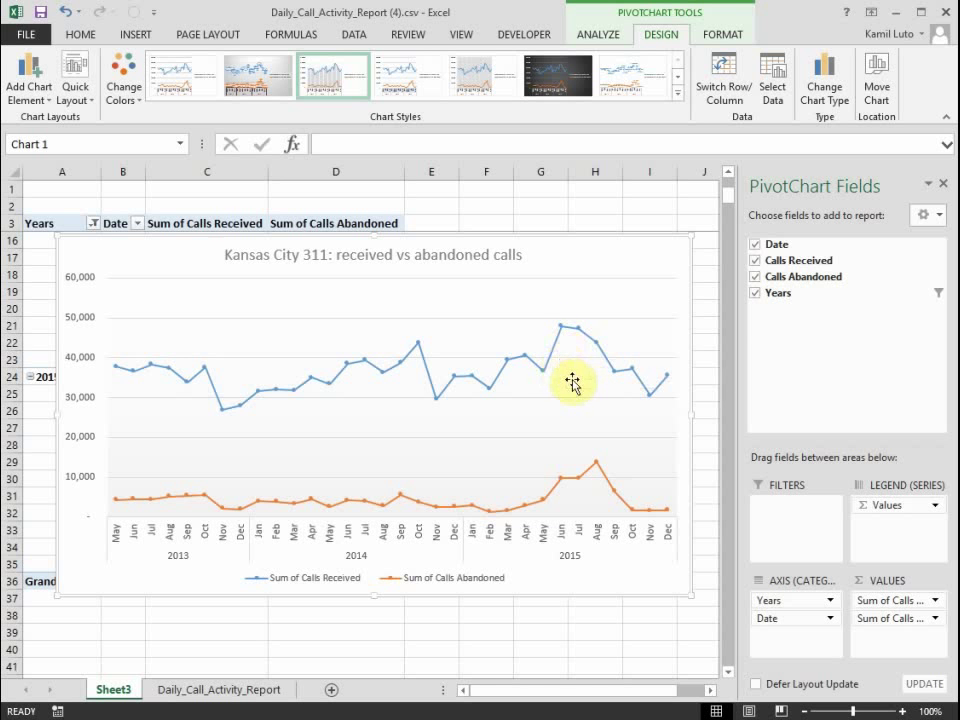
mouse_move(560, 364)
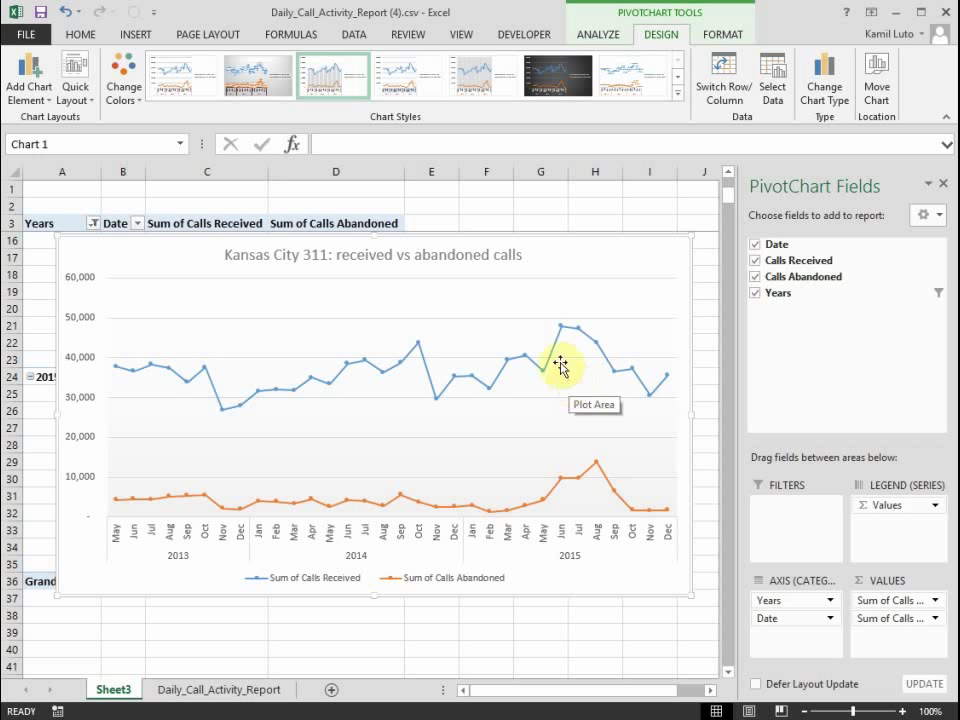
mouse_move(577, 387)
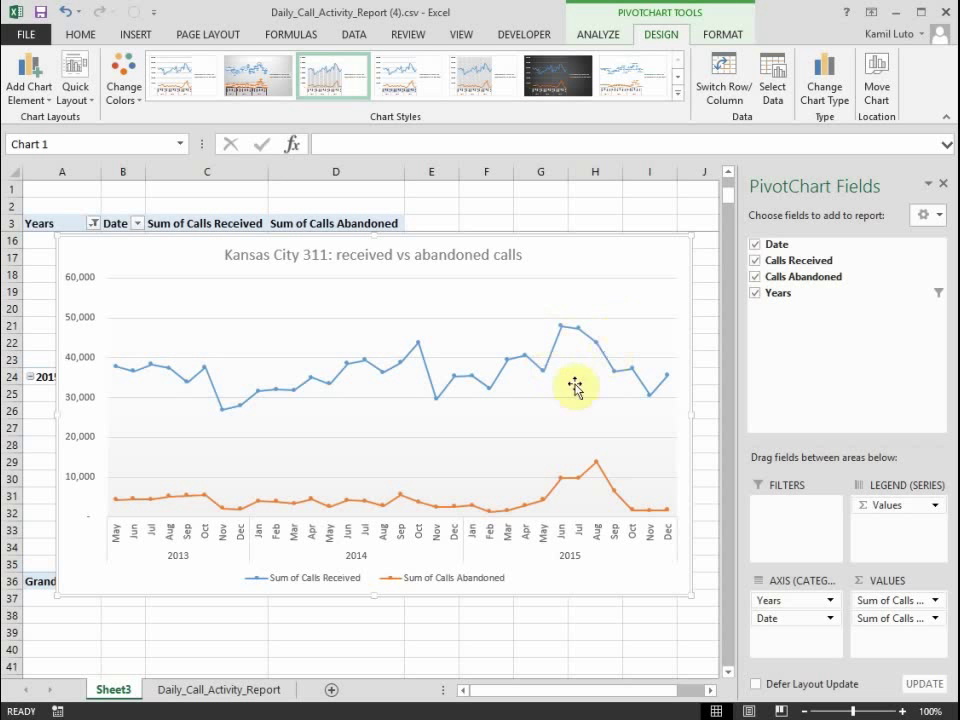
mouse_move(622, 343)
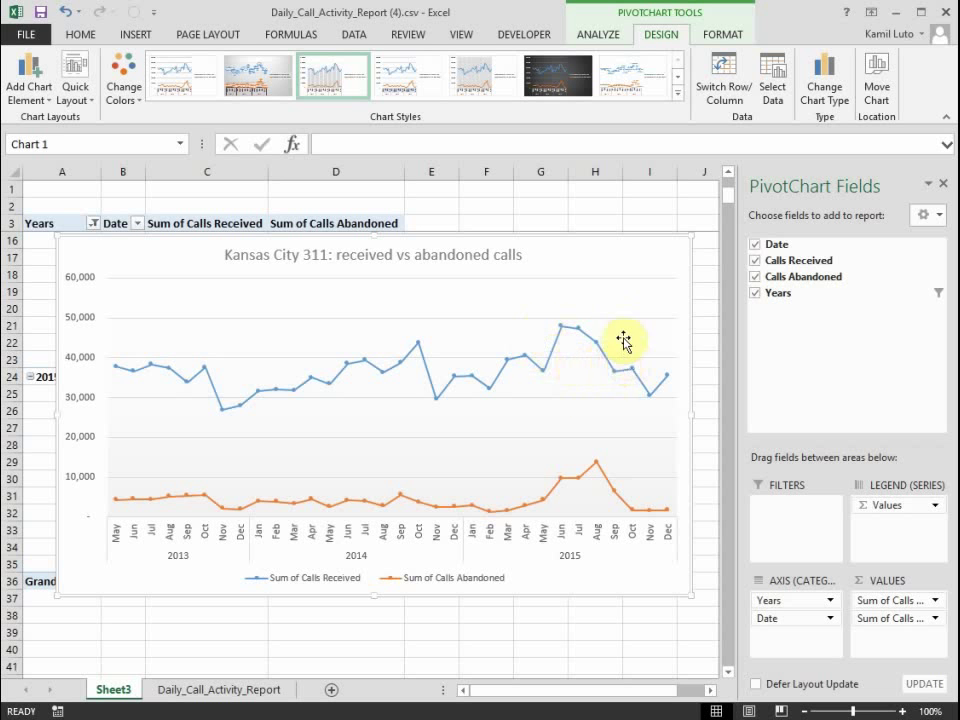
mouse_move(572, 348)
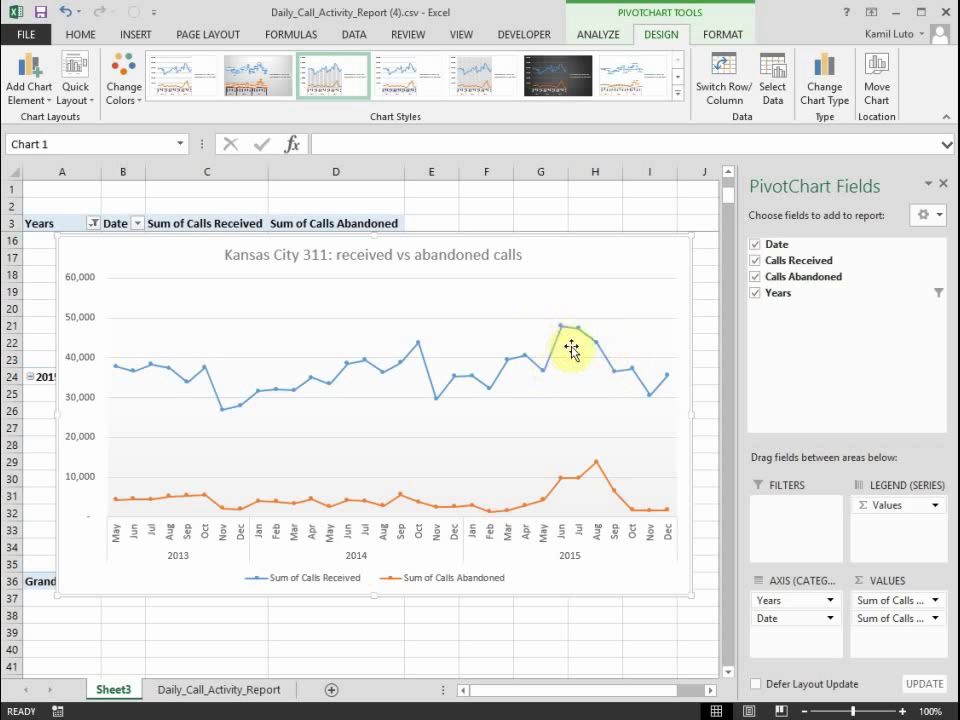
mouse_move(606, 352)
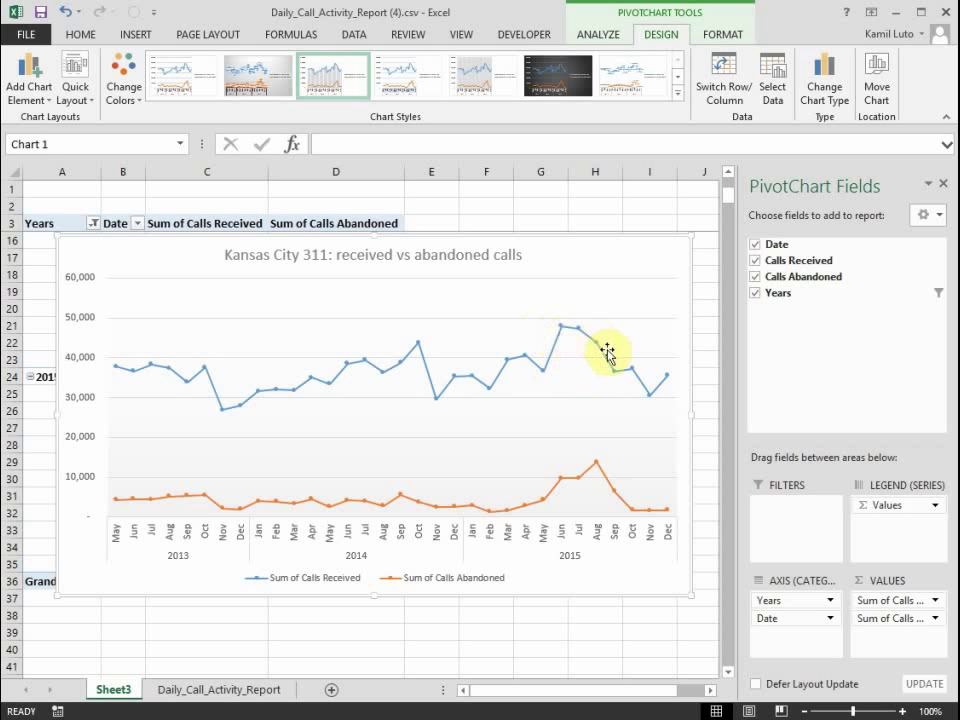
mouse_move(596, 372)
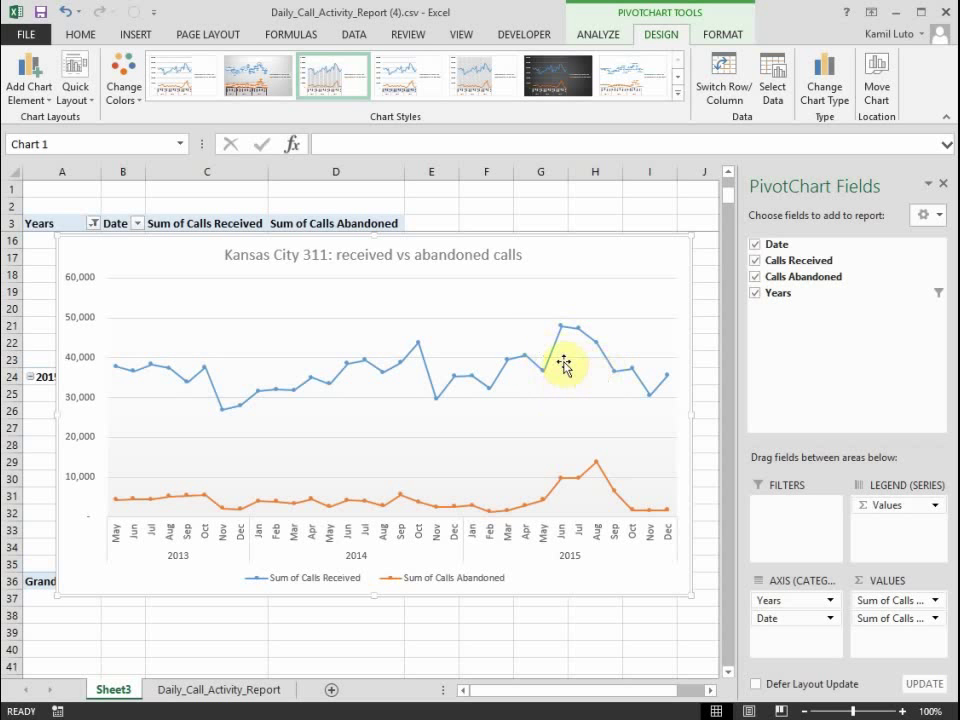
mouse_move(601, 380)
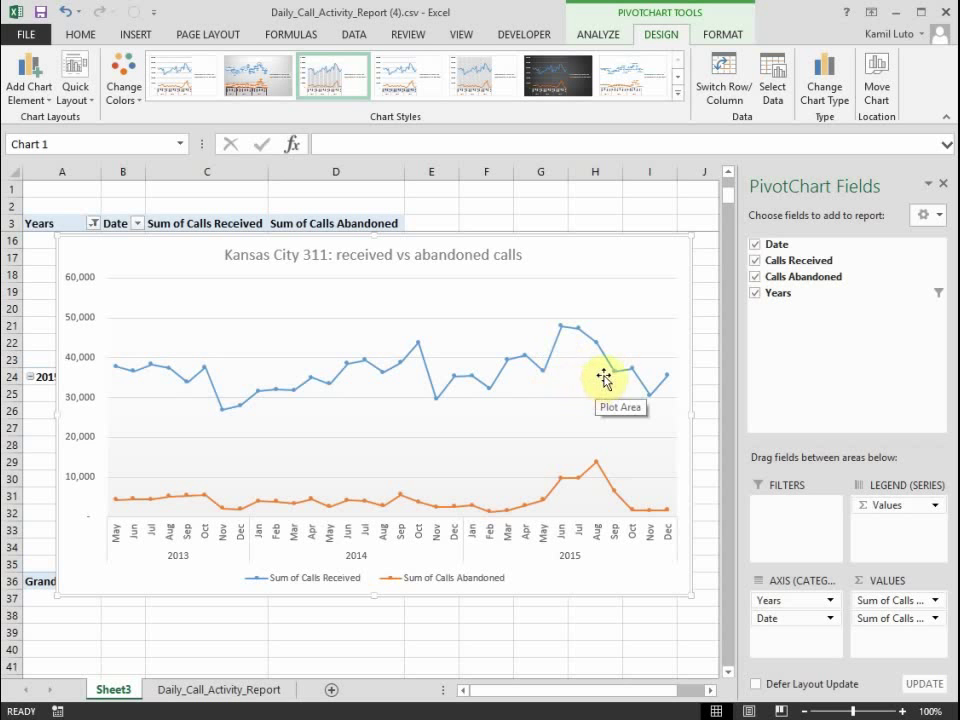
mouse_move(207, 320)
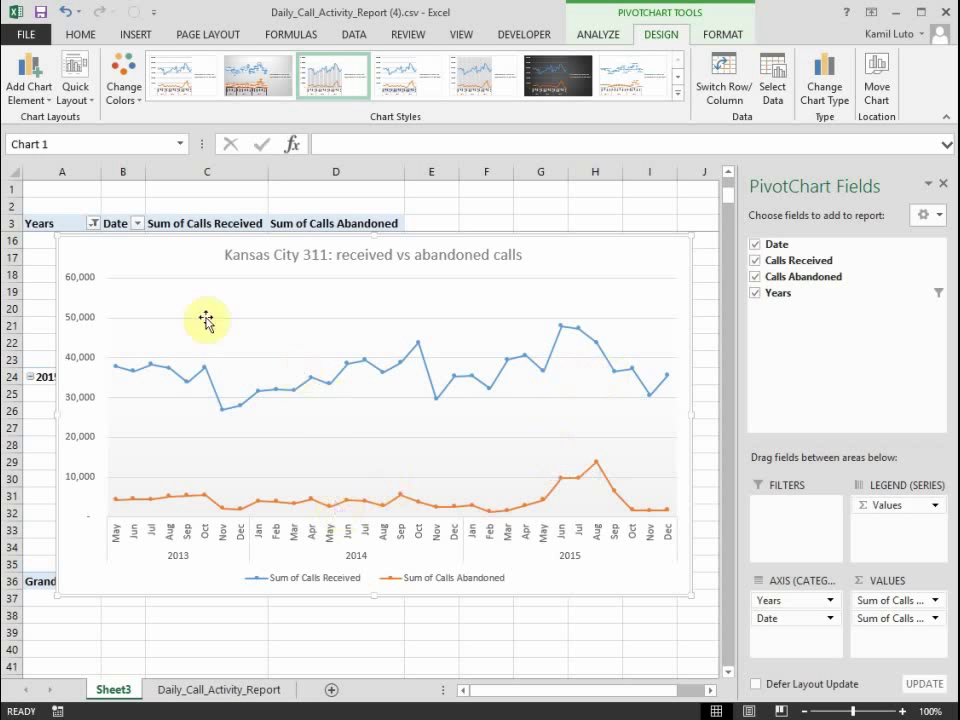
mouse_move(143, 260)
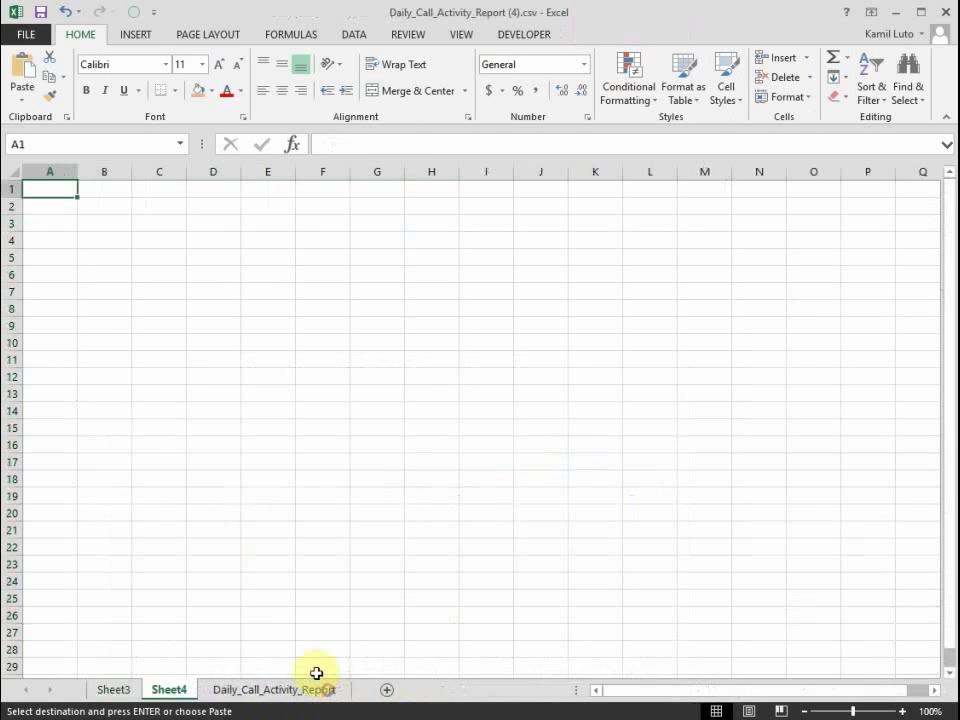
- Paste pivot data as values at Sheet4 A1, rename headers Received/Abandoned, freeze panes at A2
right_click(48, 189)
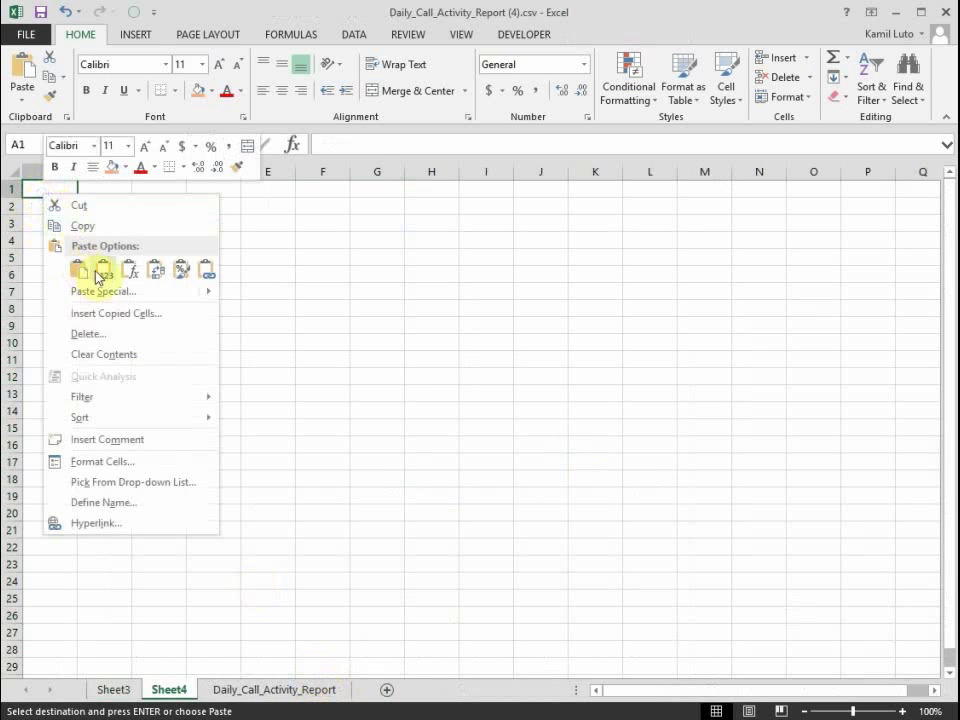
left_click(80, 268)
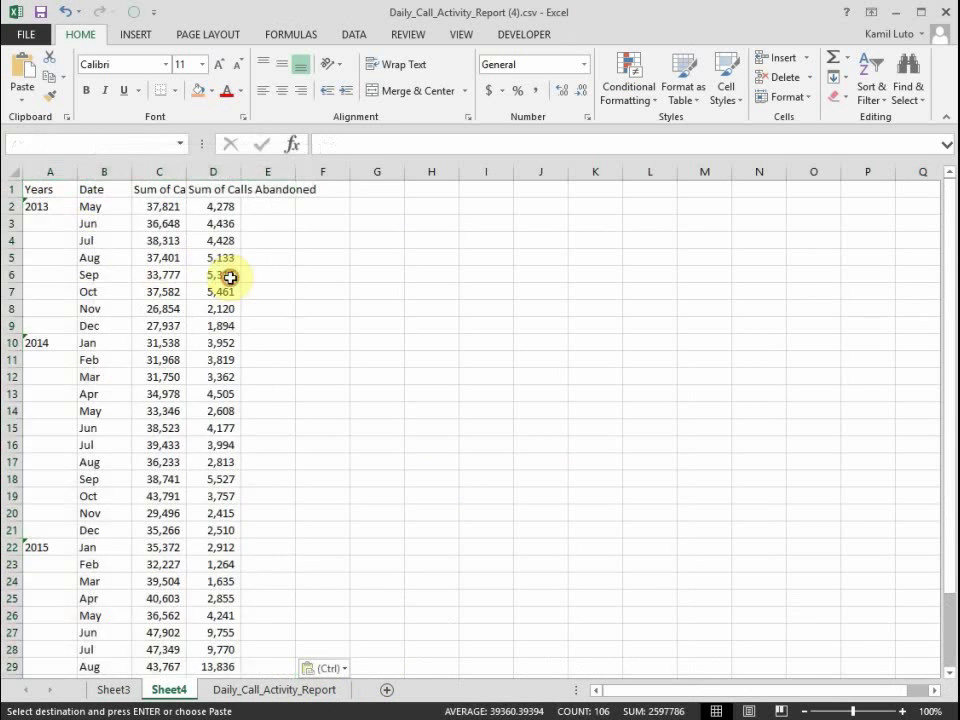
left_click(158, 189)
type("Received")
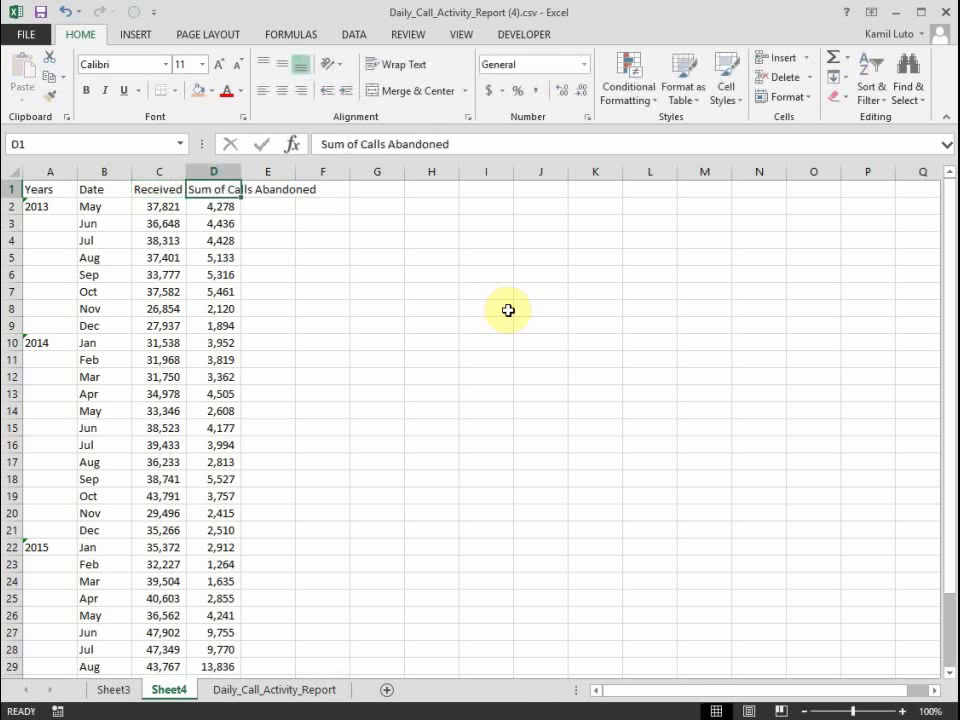
left_click(268, 189)
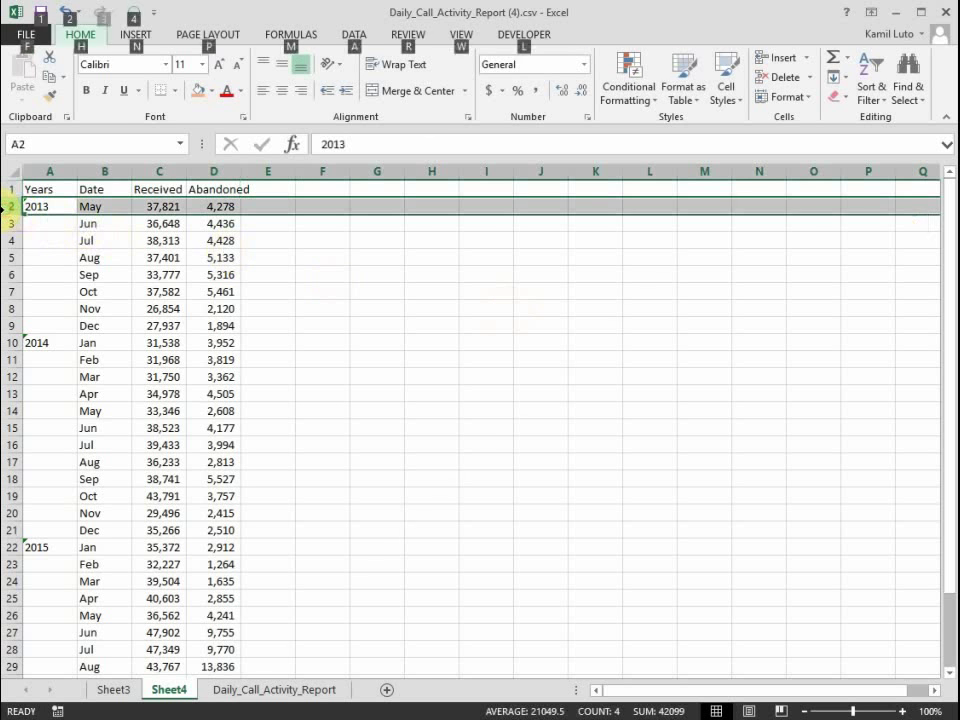
left_click(460, 34)
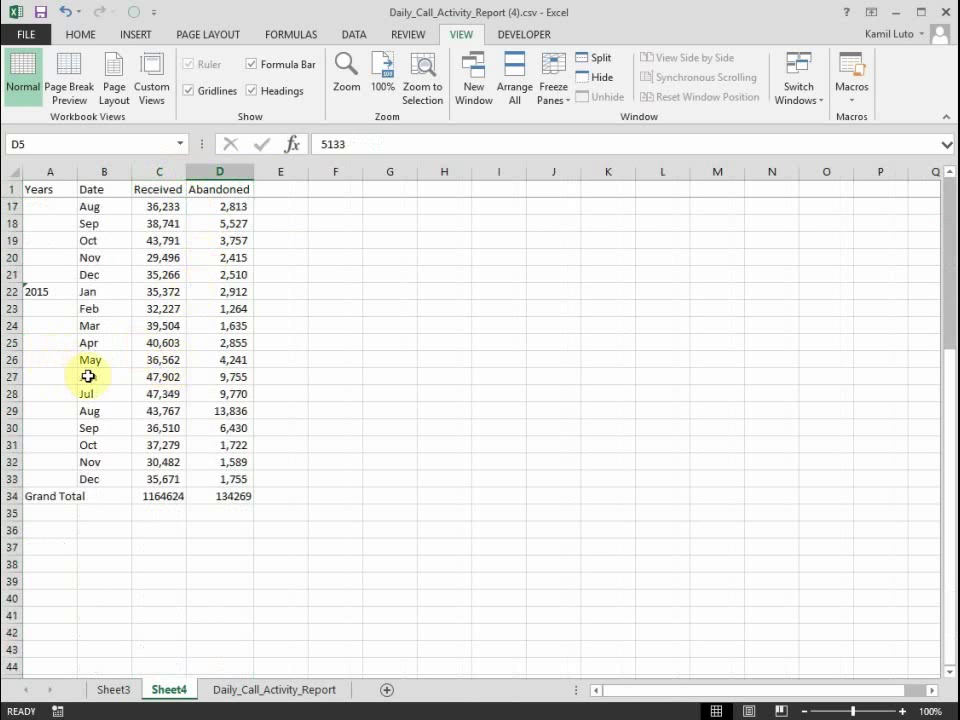
- Fill the Jun–Sep 2015 rows (B27:D30) with orange
left_click_drag(88, 376, 250, 427)
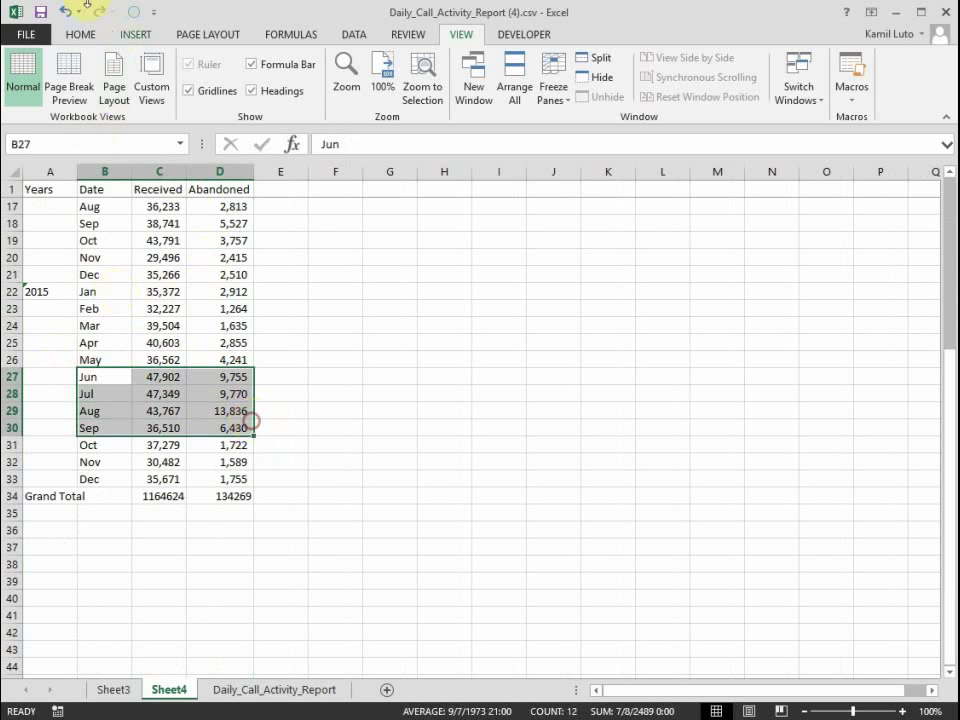
left_click(90, 34)
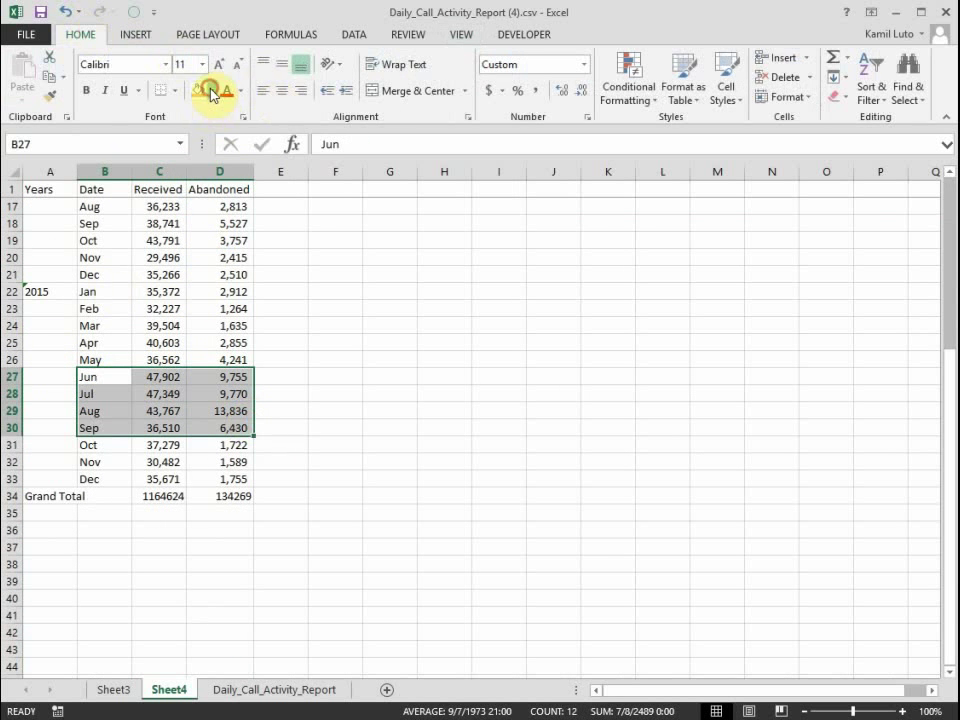
left_click(200, 90)
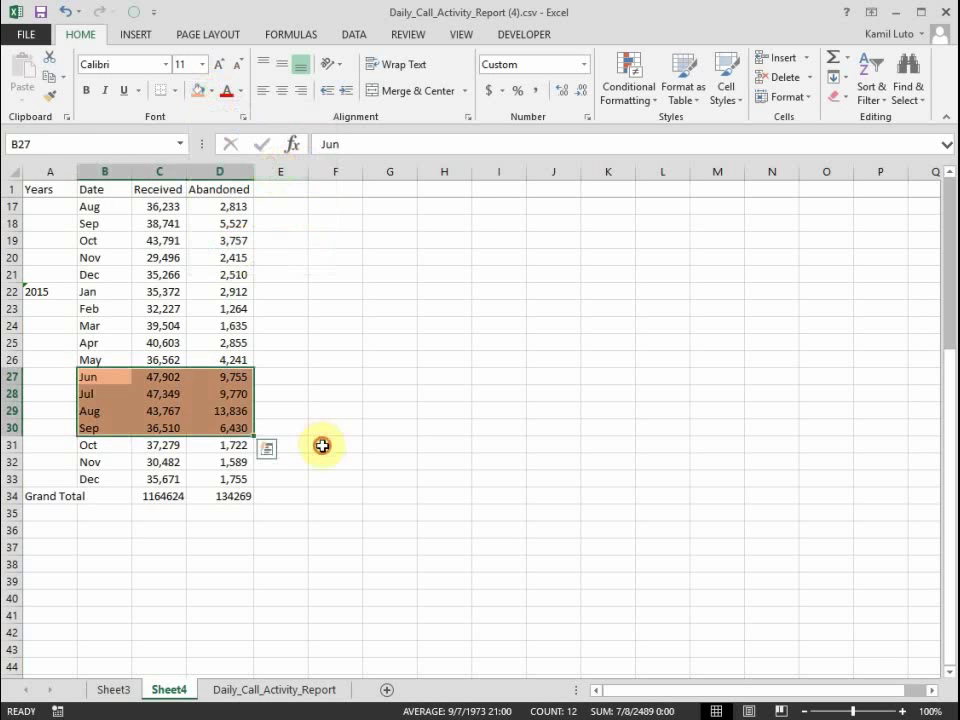
- Select abandoned counts, delete the Grand Total row, and select Jun–Sep abandoned counts
left_click(219, 376)
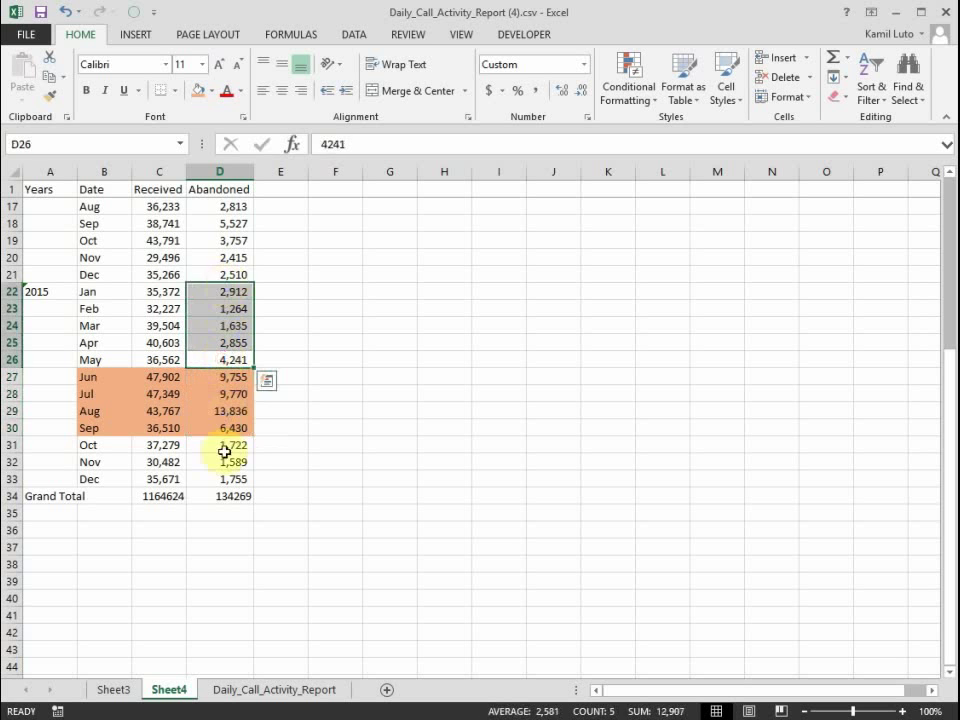
left_click(219, 444)
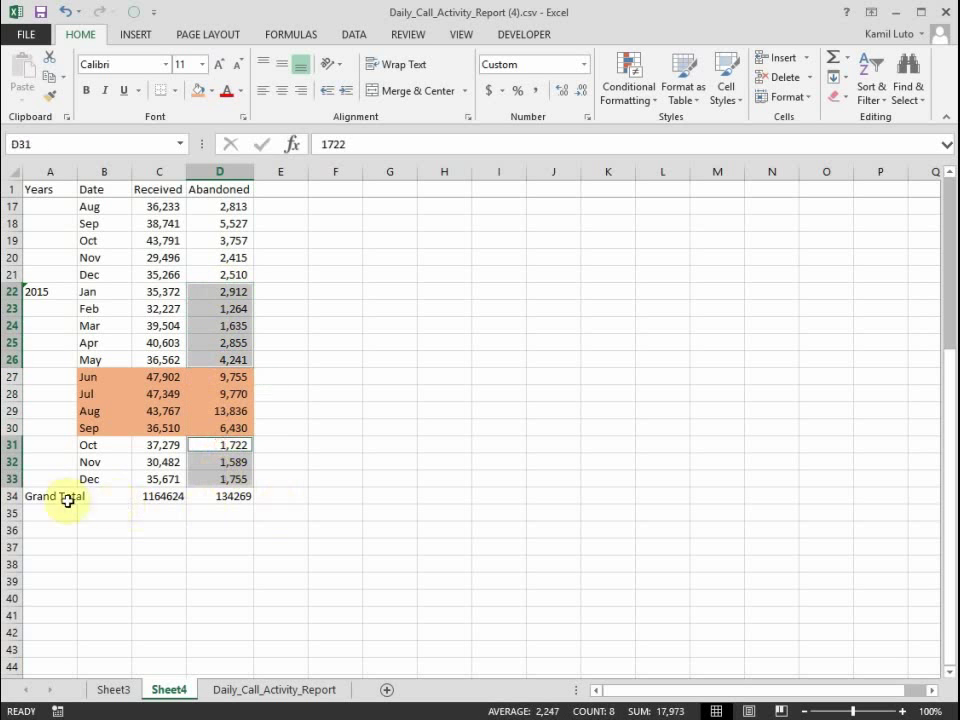
right_click(54, 496)
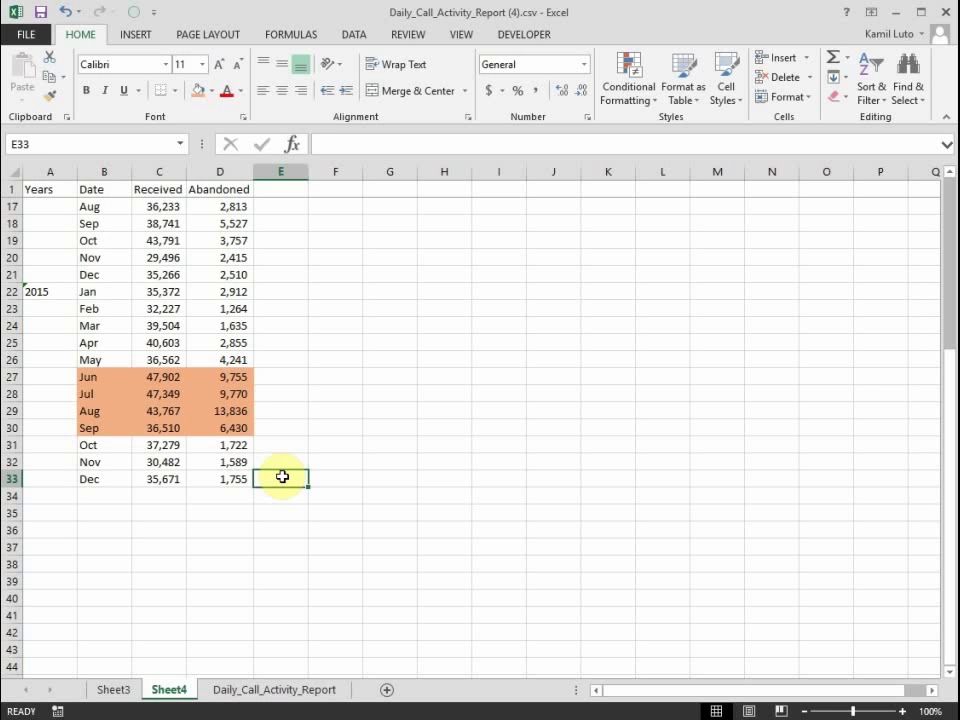
left_click_drag(219, 376, 219, 445)
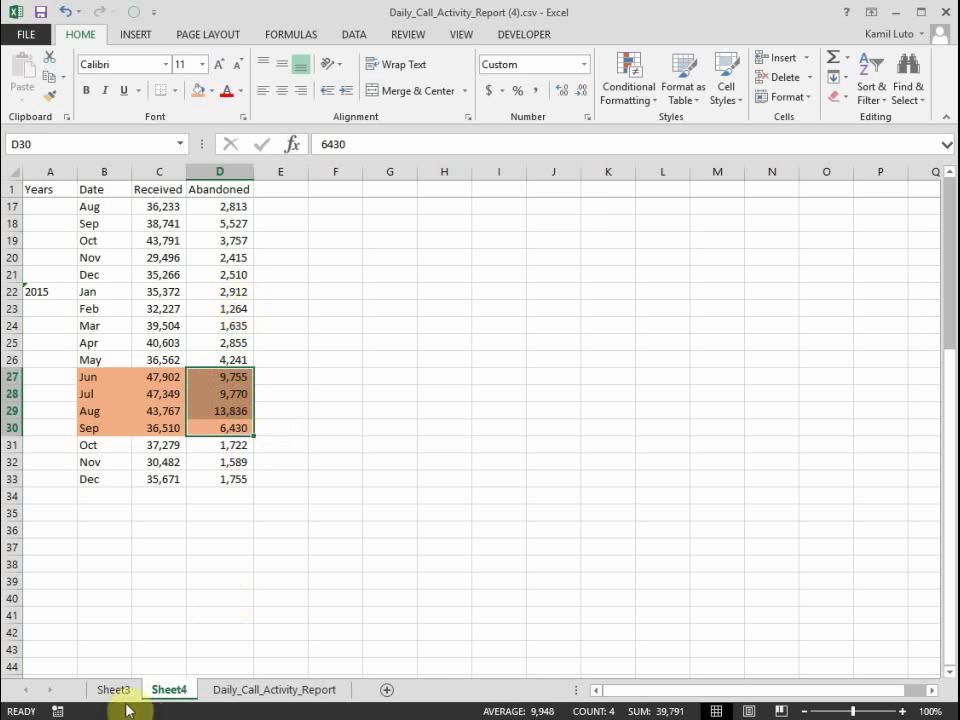
left_click(113, 689)
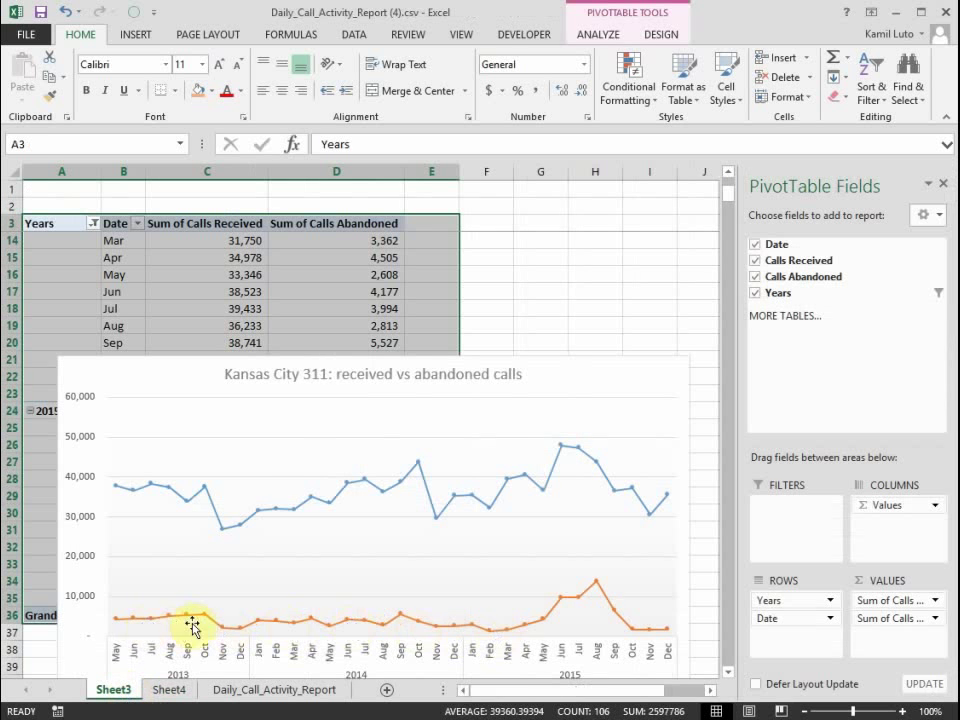
mouse_move(385, 627)
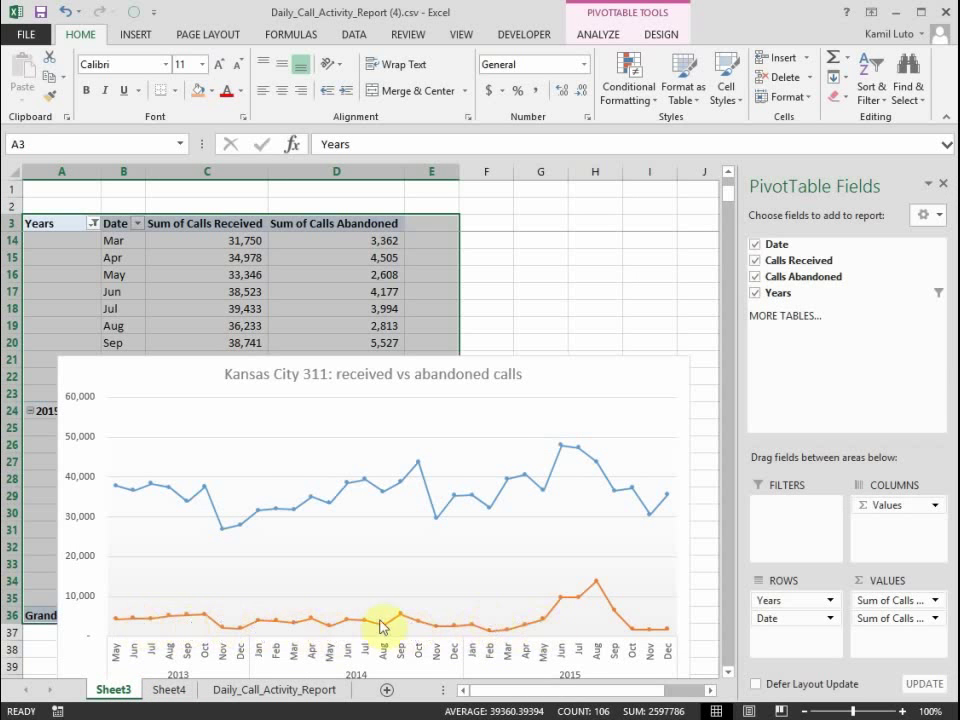
mouse_move(258, 633)
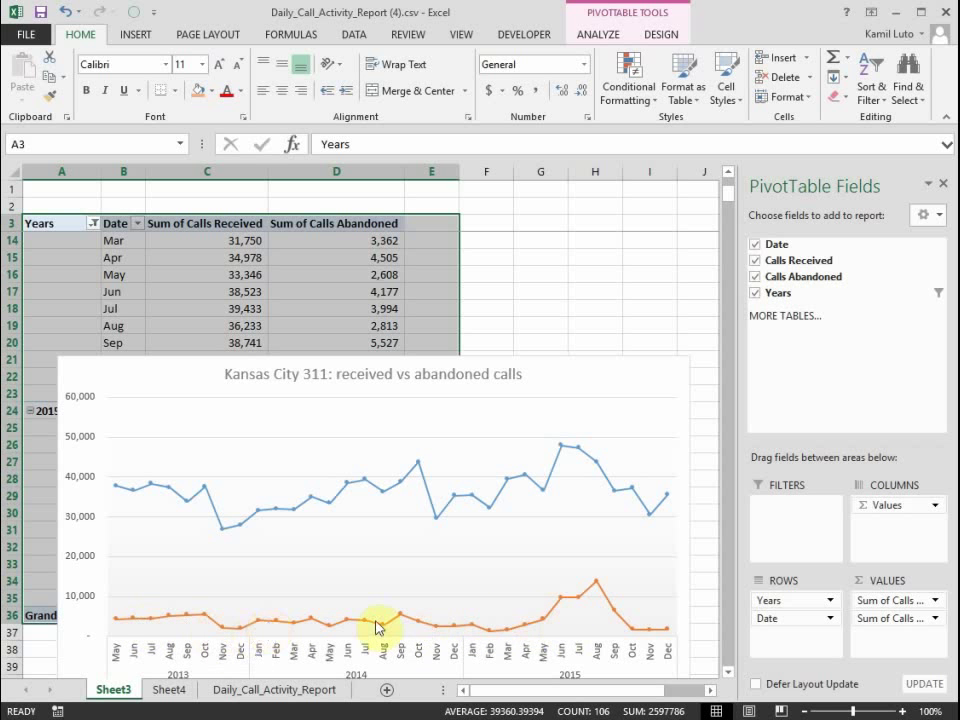
mouse_move(533, 629)
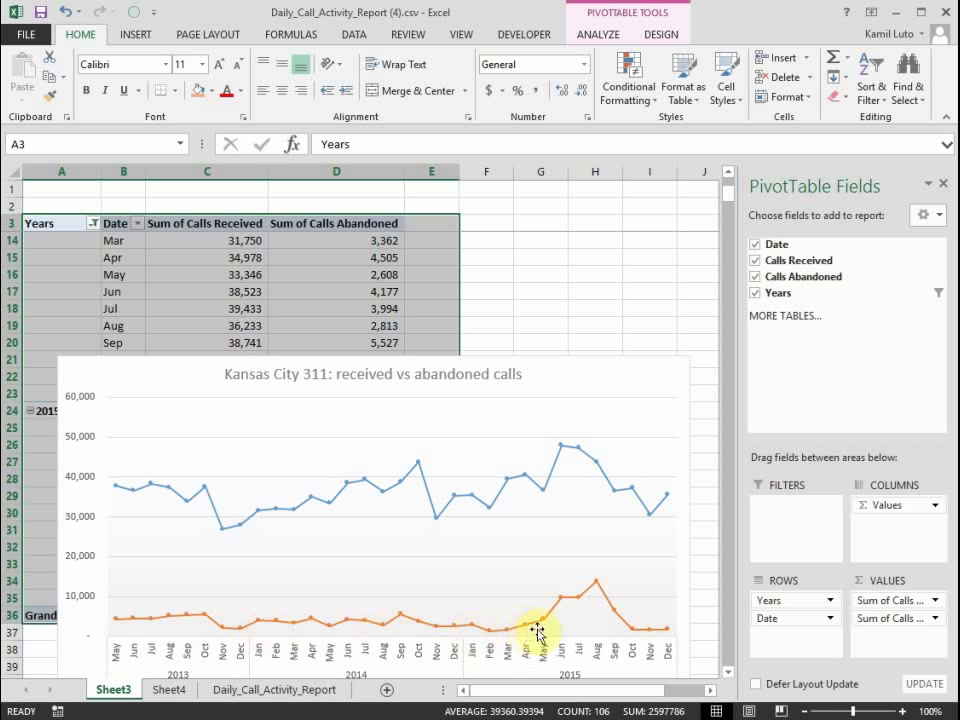
mouse_move(311, 660)
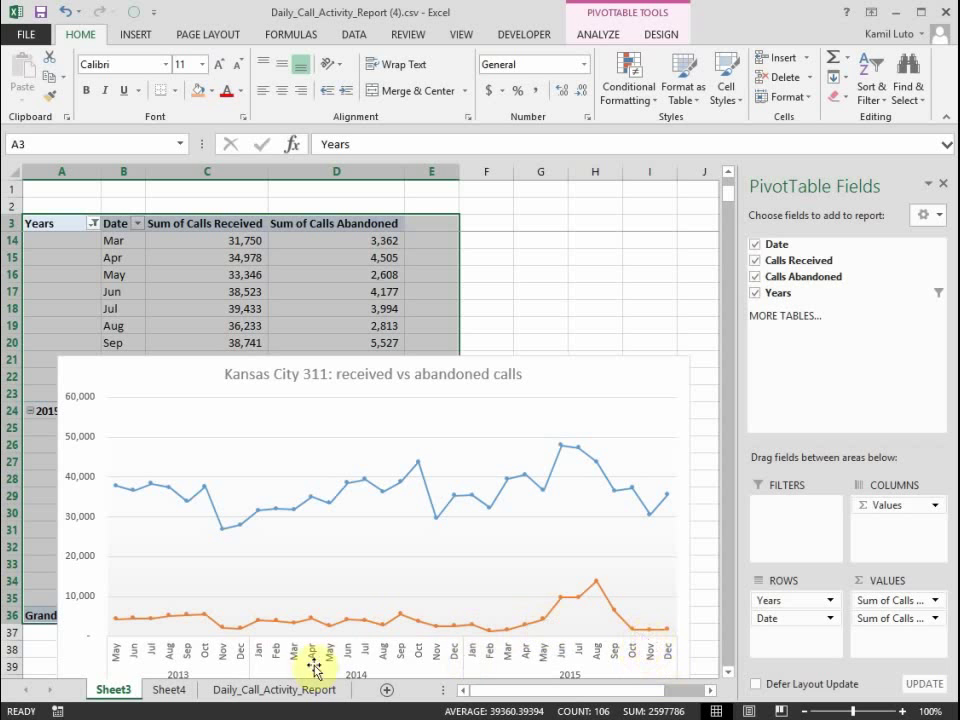
left_click(158, 689)
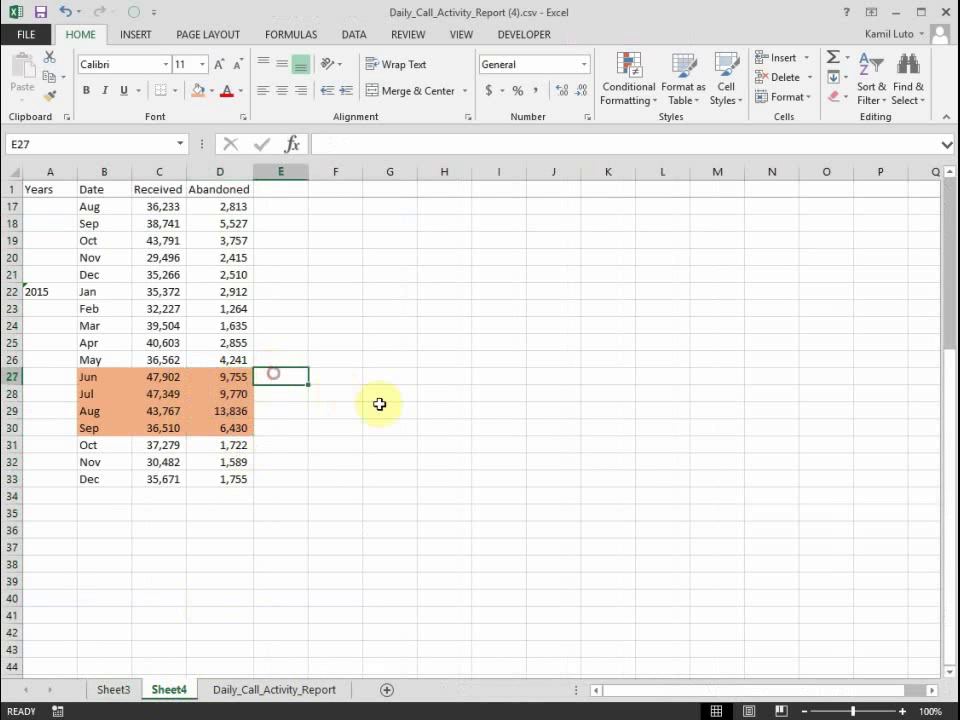
- Copy the abandoned counts into a new column headed 'Adj. Aban'
left_click(228, 342)
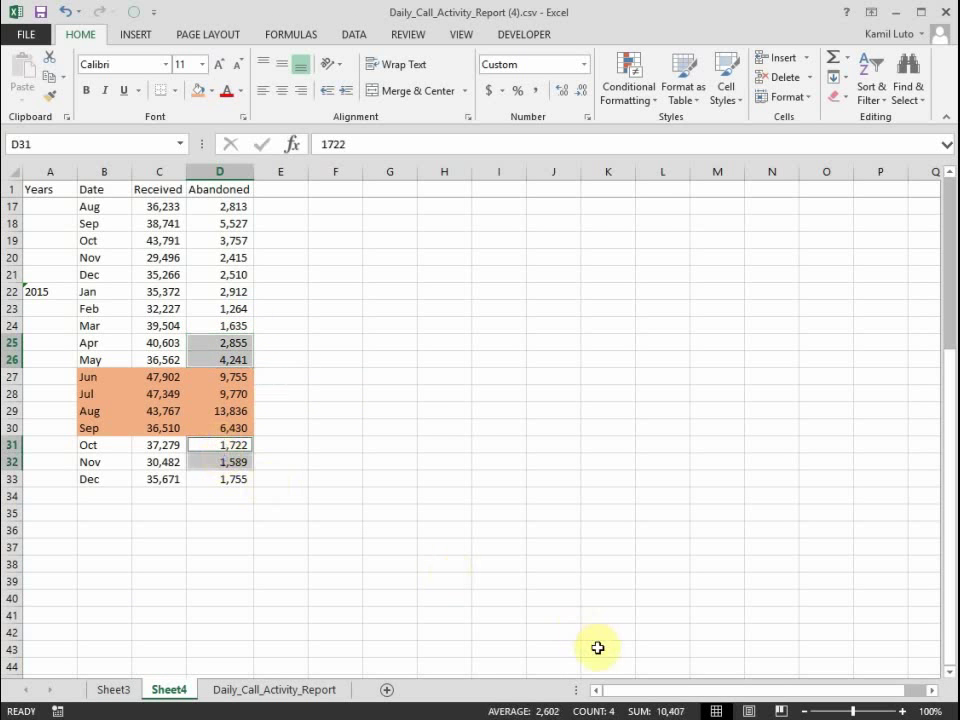
mouse_move(341, 377)
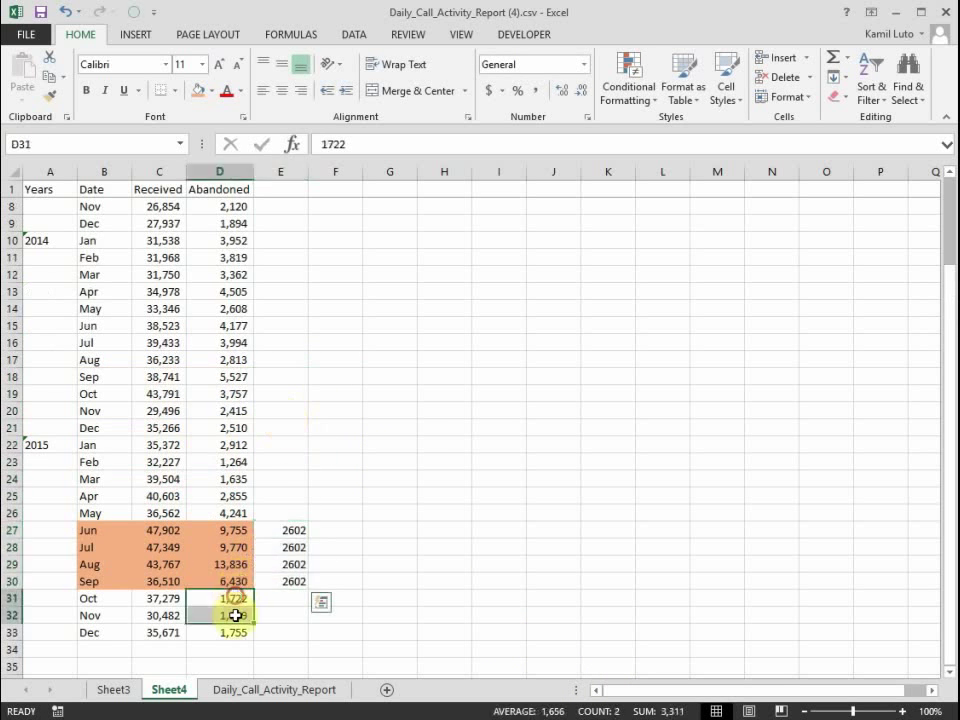
right_click(282, 598)
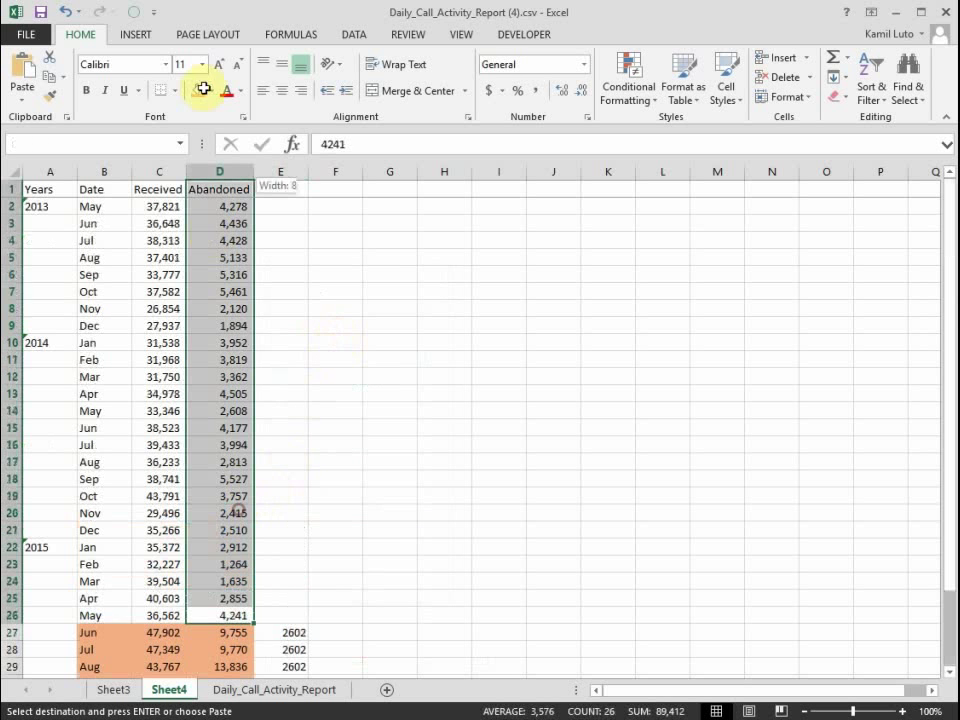
right_click(280, 206)
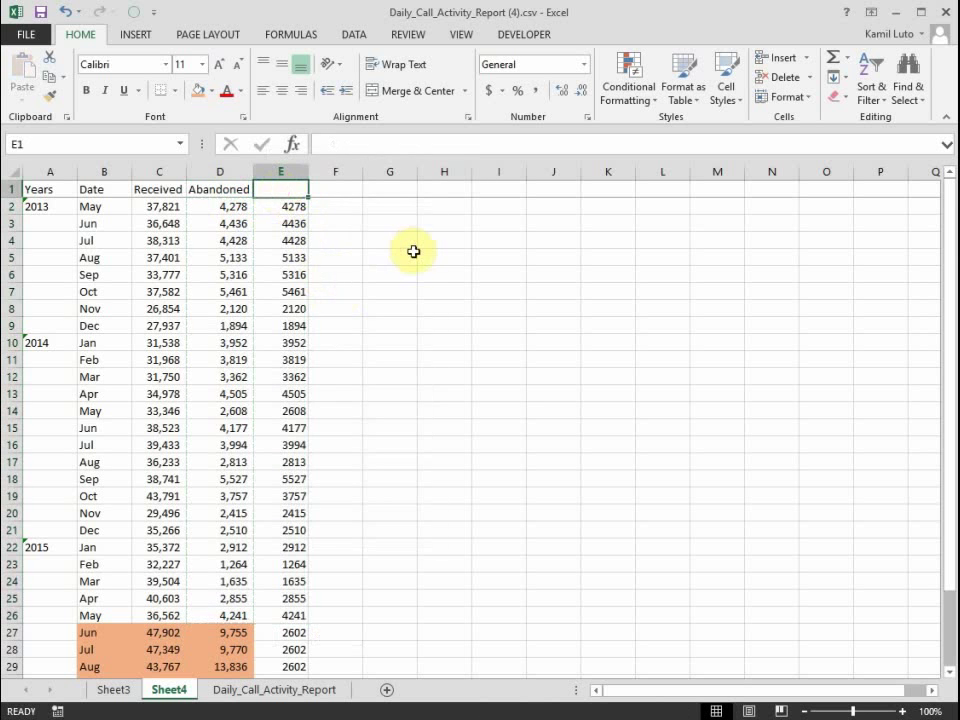
type("Adj.")
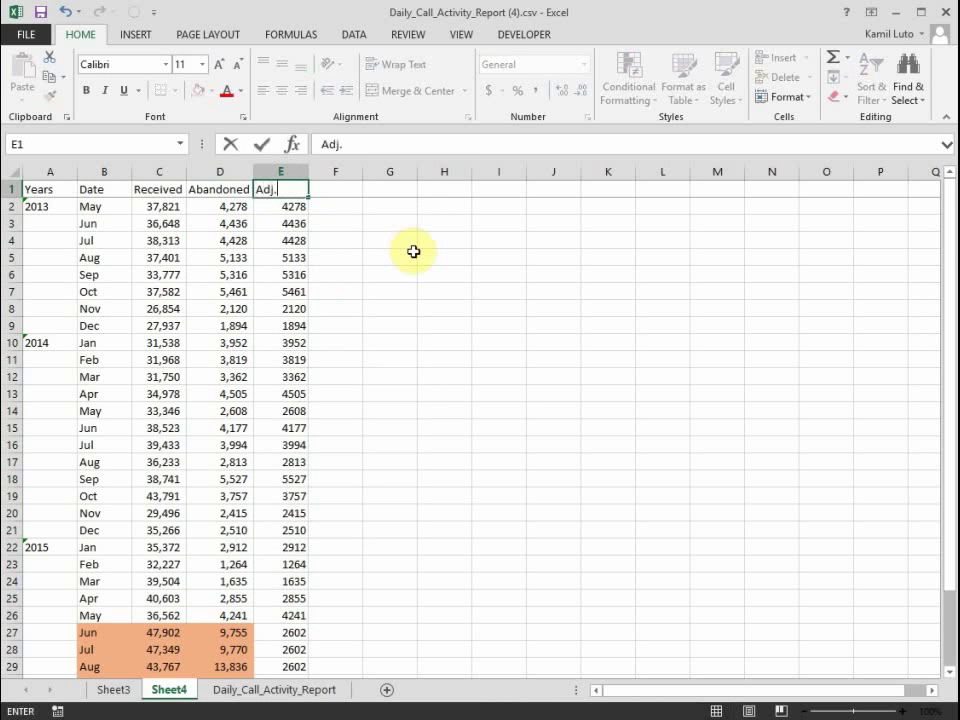
type("Aban")
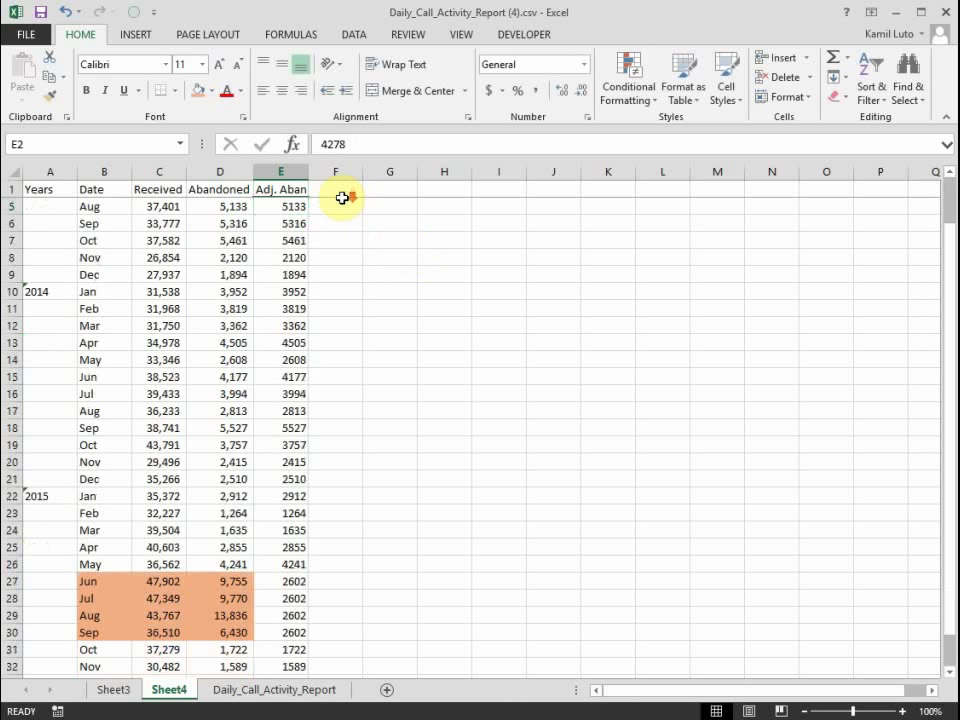
scroll("down", 3)
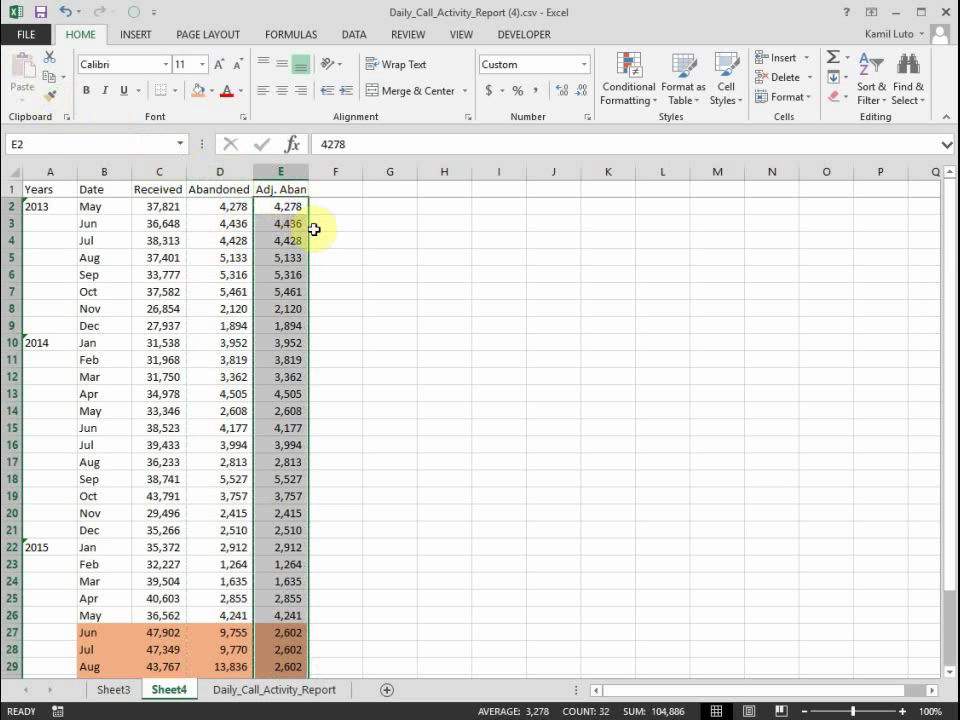
scroll("down", 3)
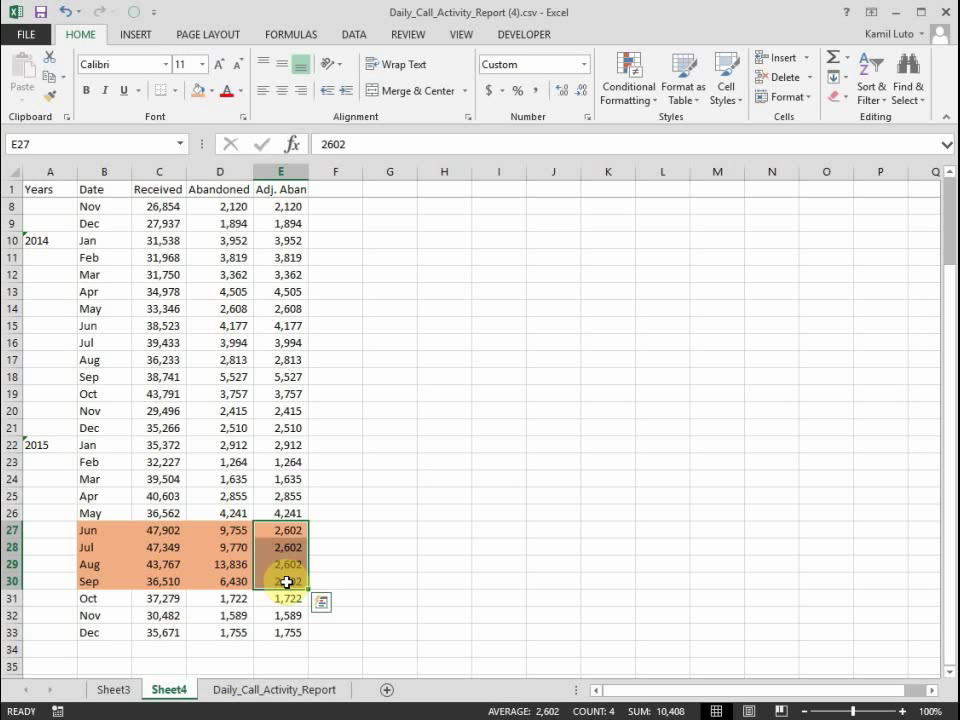
mouse_move(311, 585)
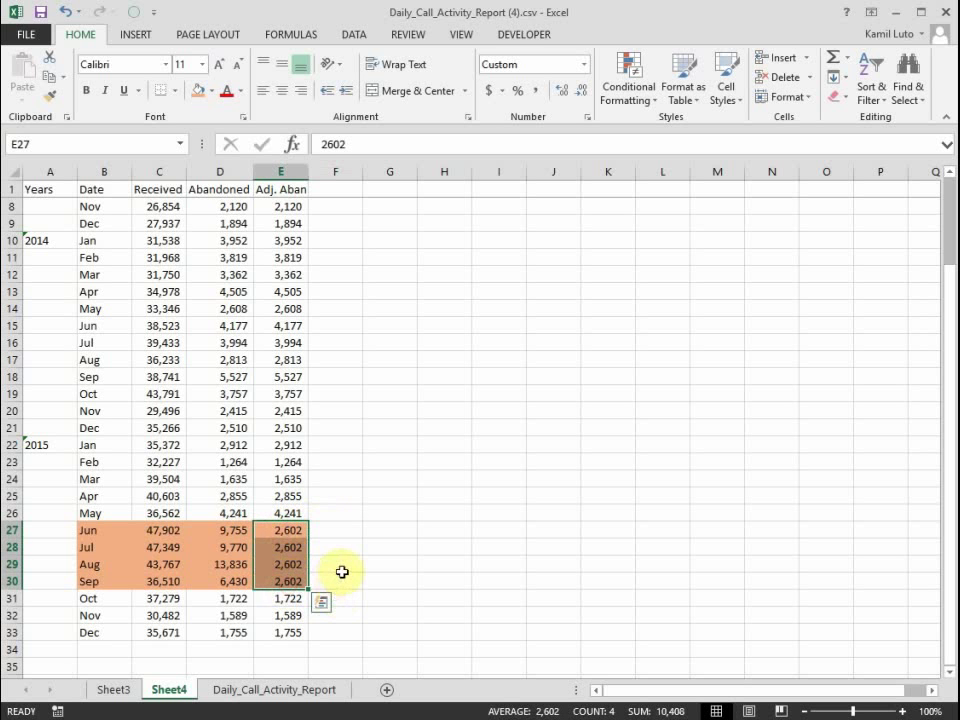
mouse_move(331, 236)
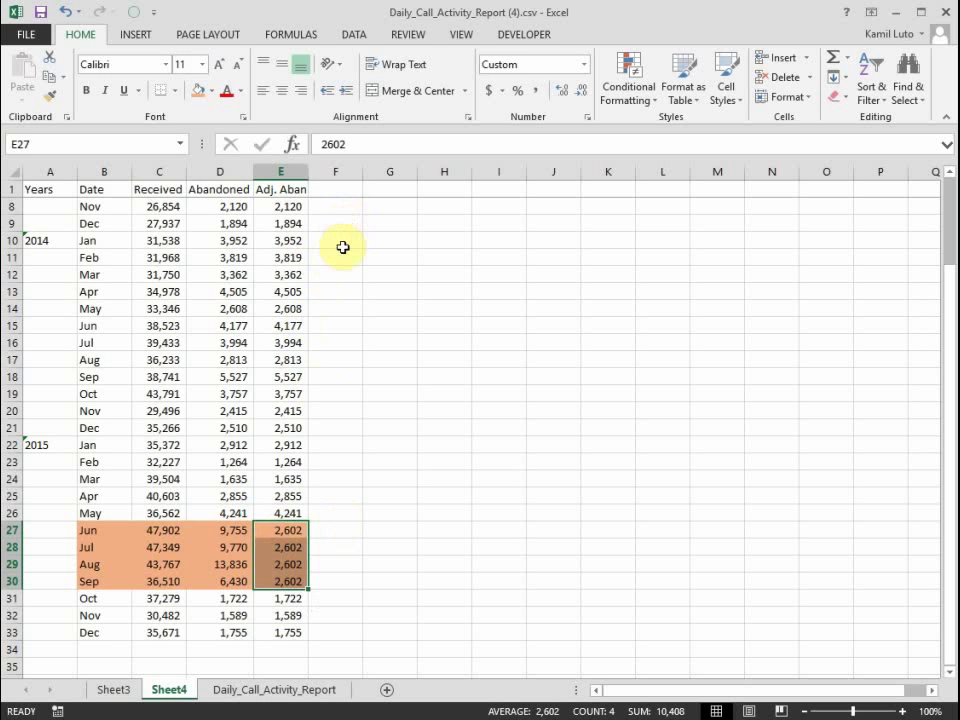
- Enter 70% in F1 and 120% in G1 as rate headings
left_click(335, 188)
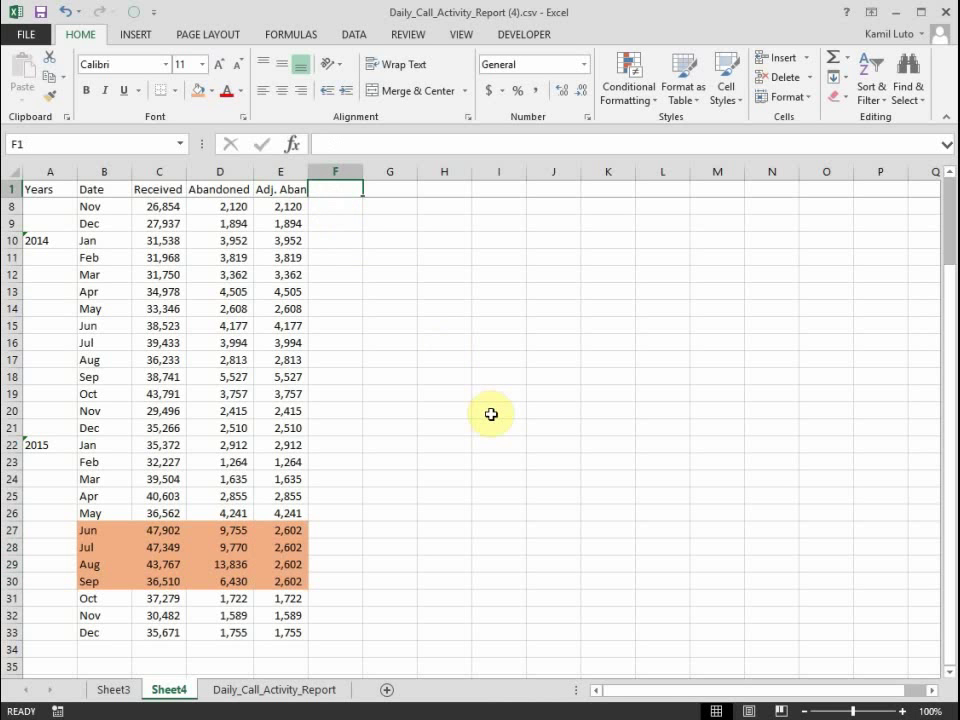
type("70%")
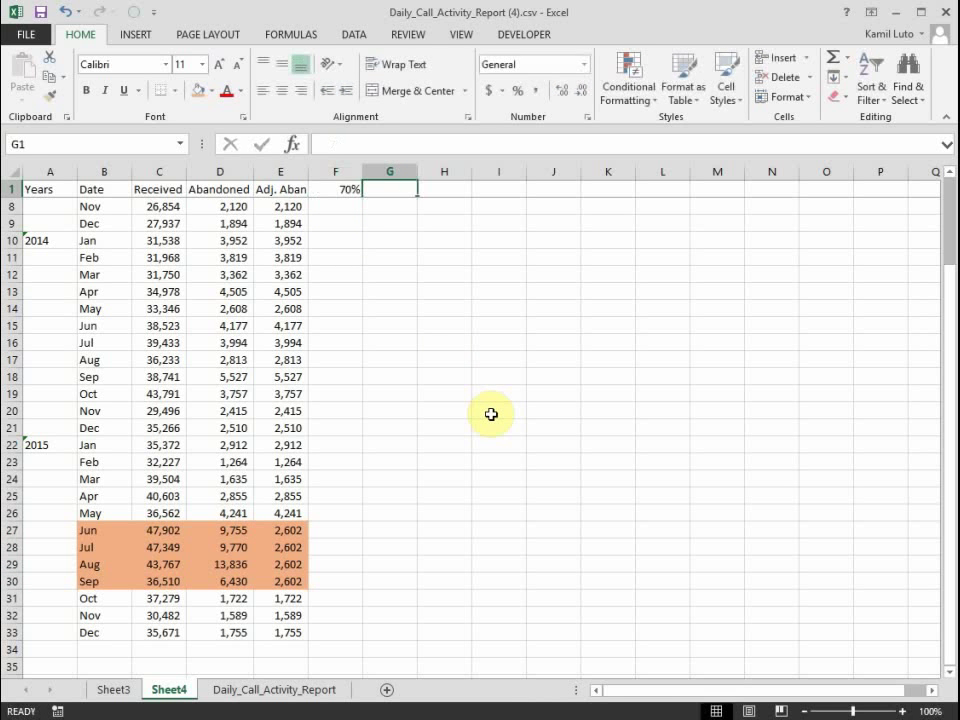
type("120")
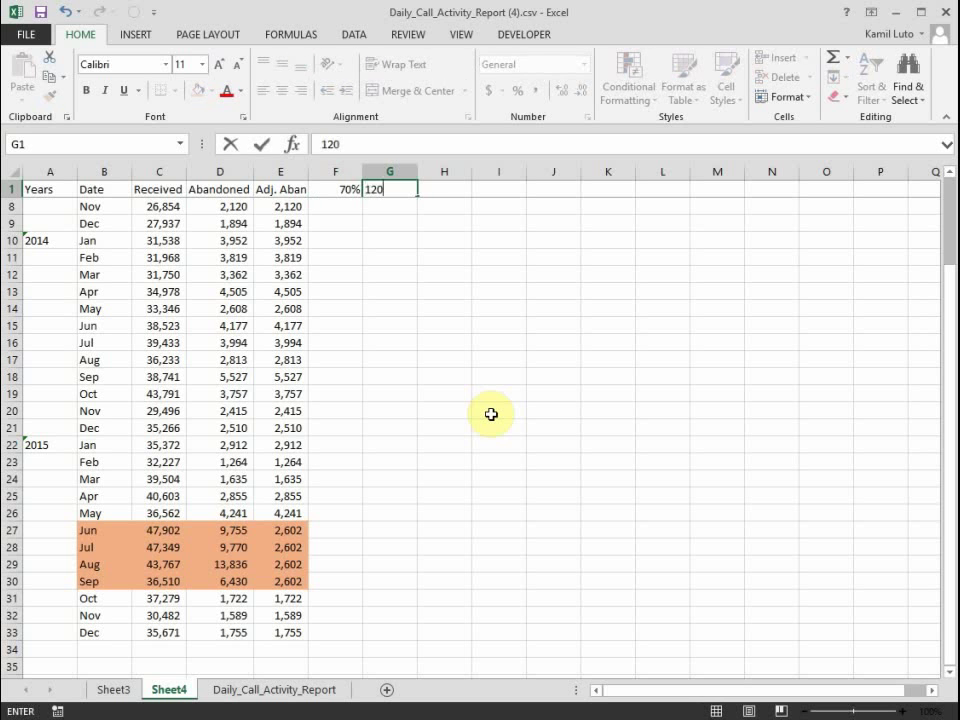
key("Enter")
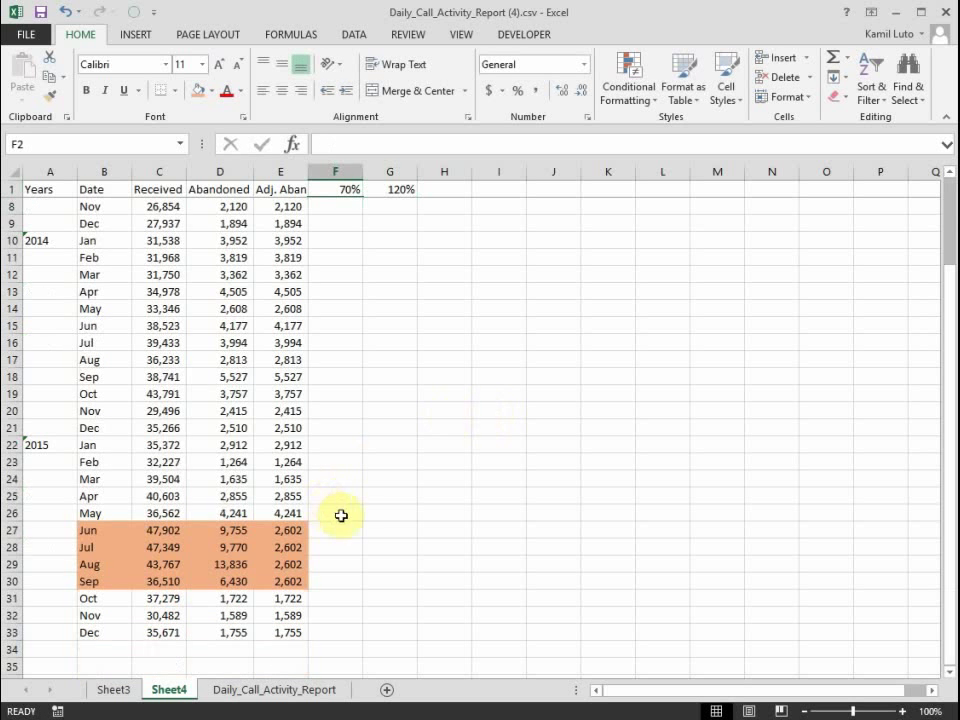
mouse_move(348, 519)
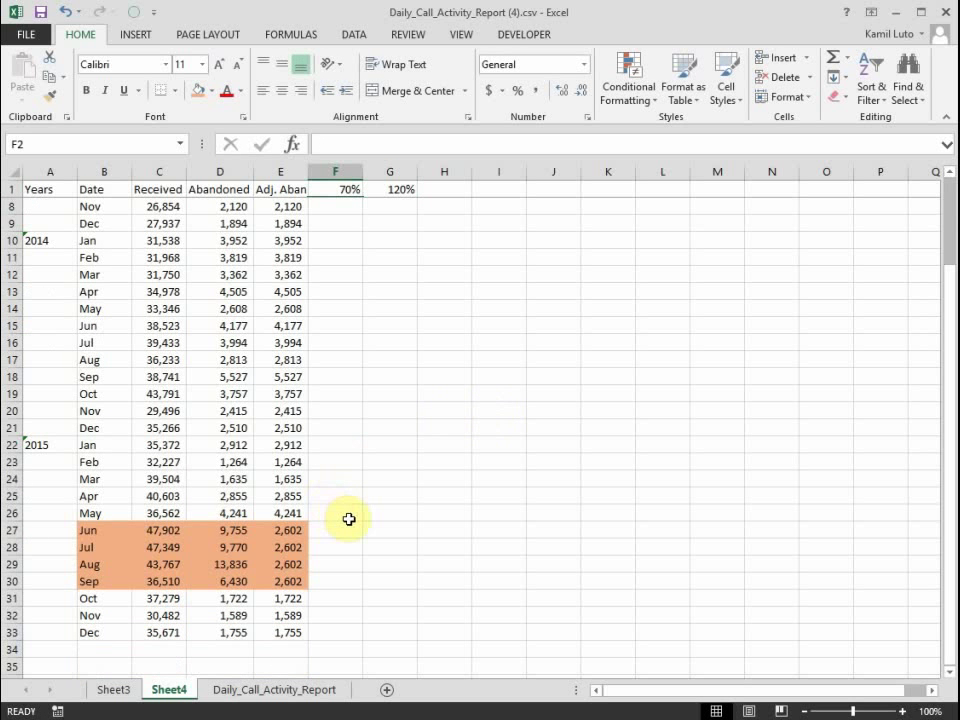
mouse_move(332, 512)
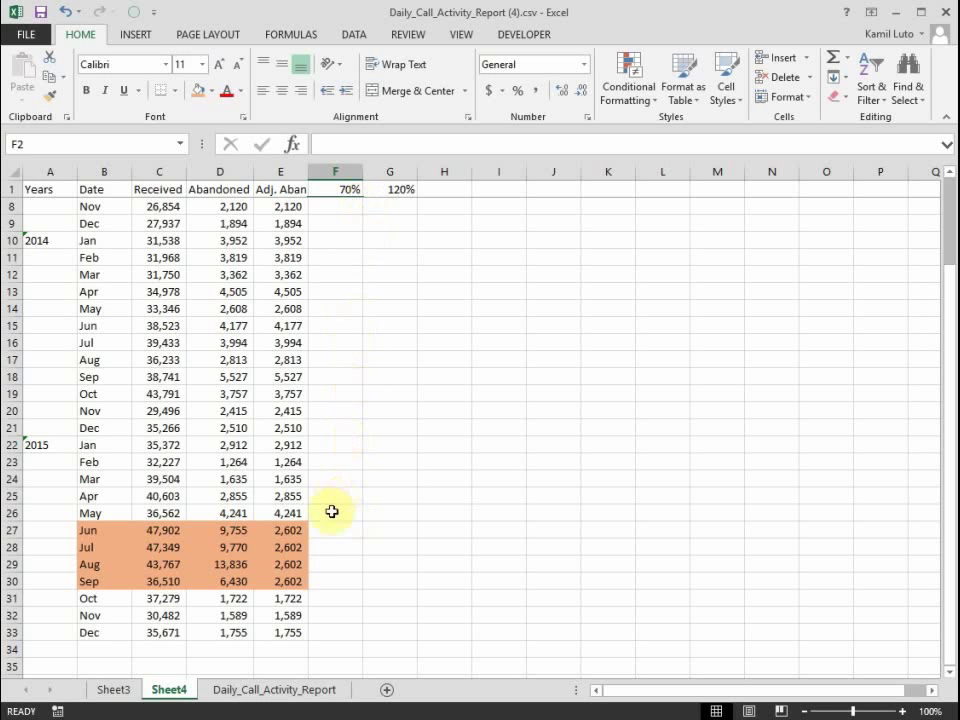
mouse_move(330, 526)
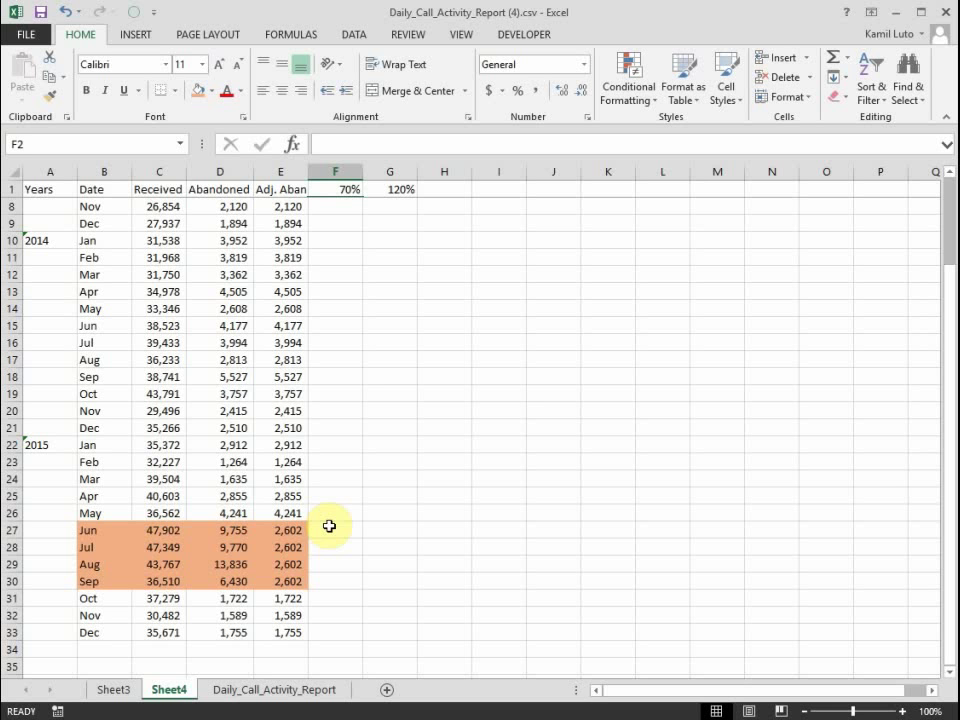
- Select F27, then review and select the D27 and E27 abandoned values
left_click(330, 526)
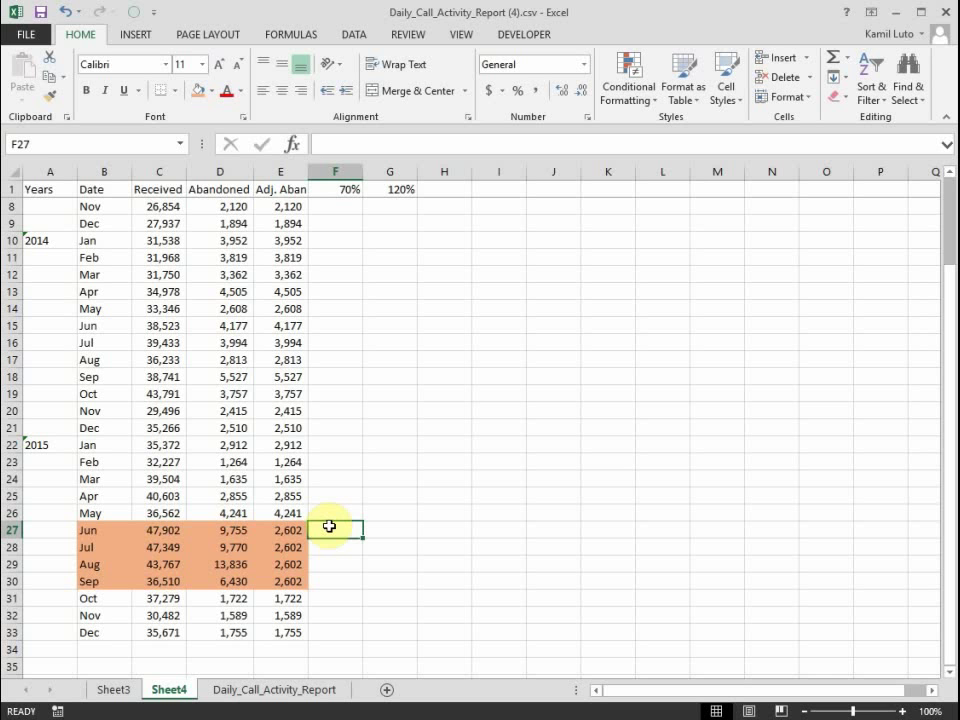
mouse_move(335, 528)
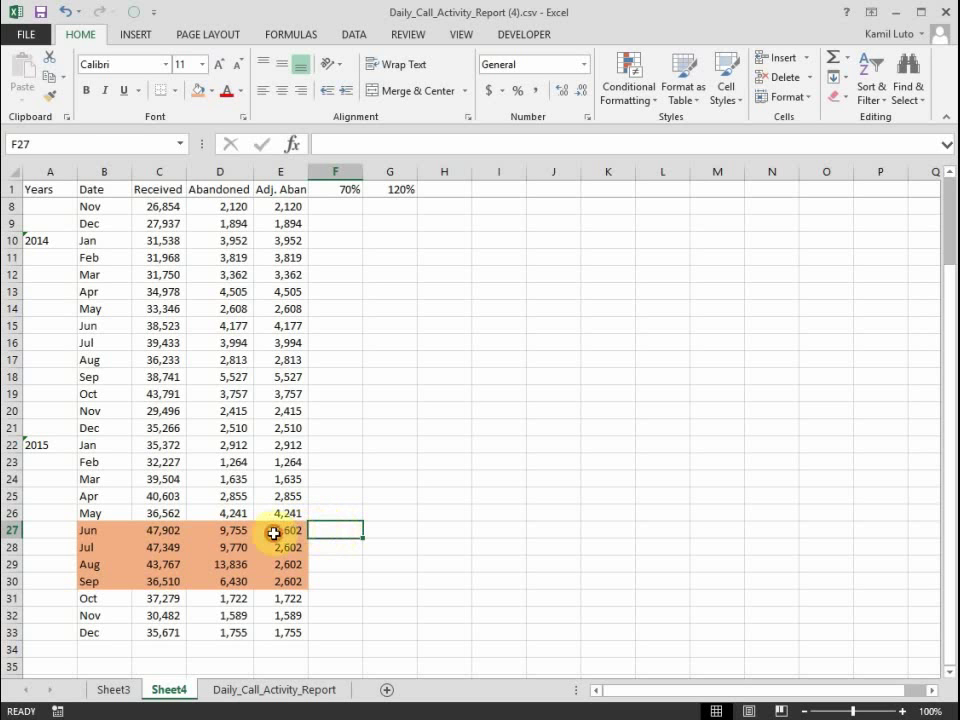
left_click(281, 531)
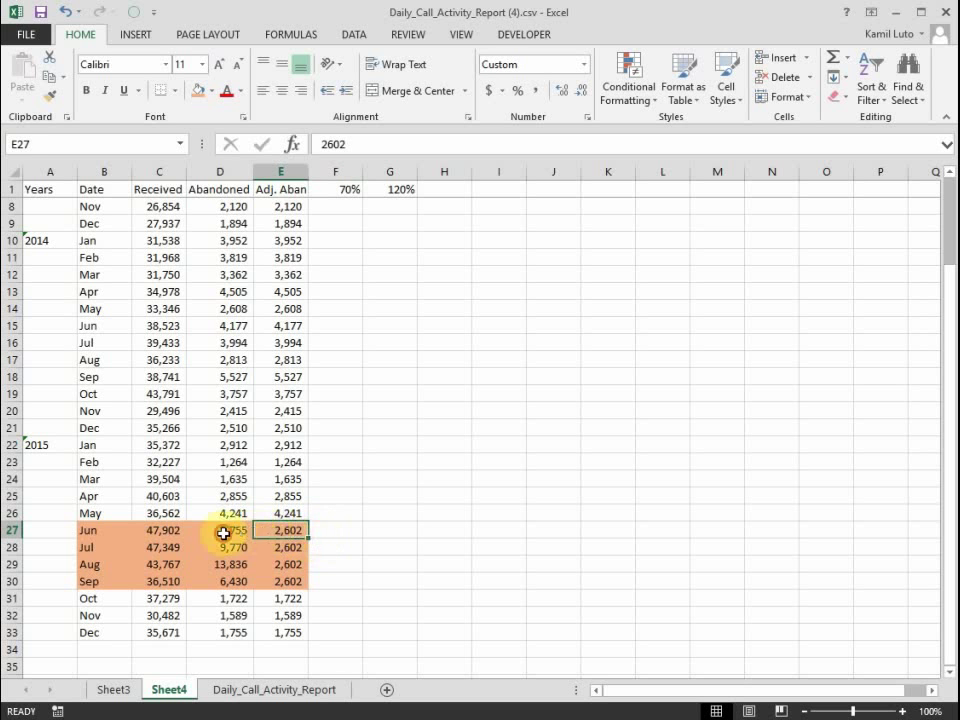
left_click(219, 531)
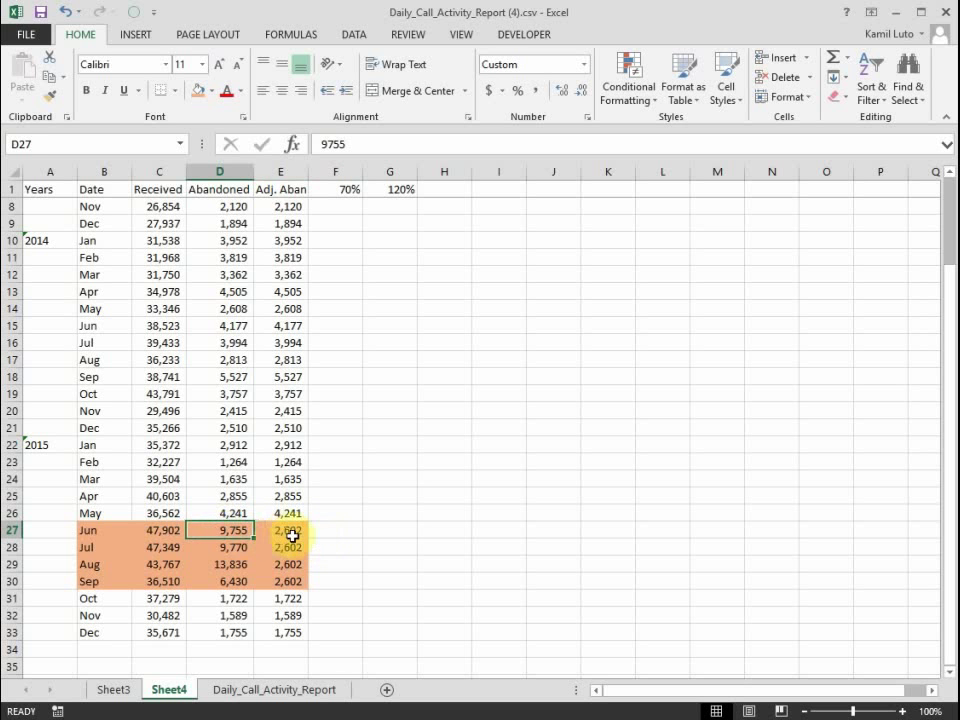
left_click_drag(219, 530, 280, 530)
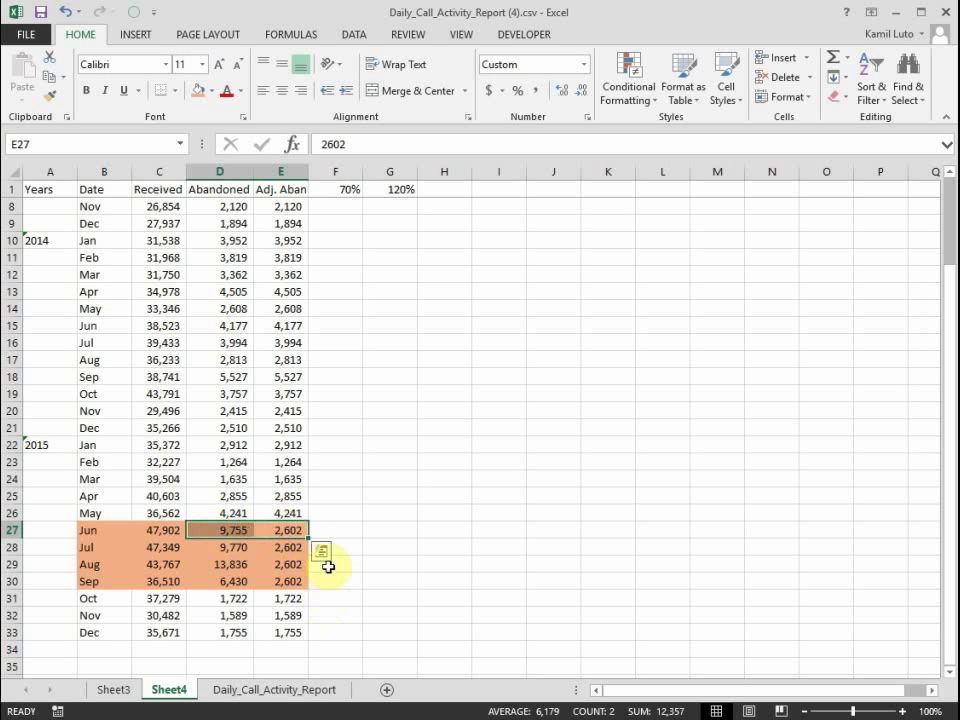
mouse_move(337, 536)
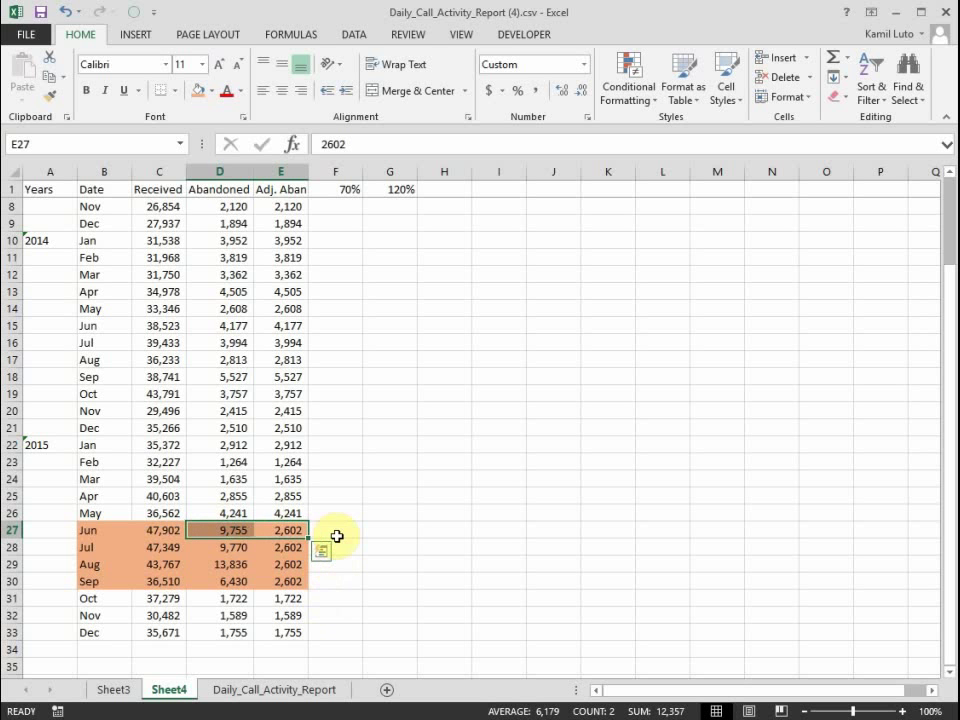
- Enter =(D27-E27)*0.7 in F27 as the June 70% repeat-call estimate
left_click(336, 531)
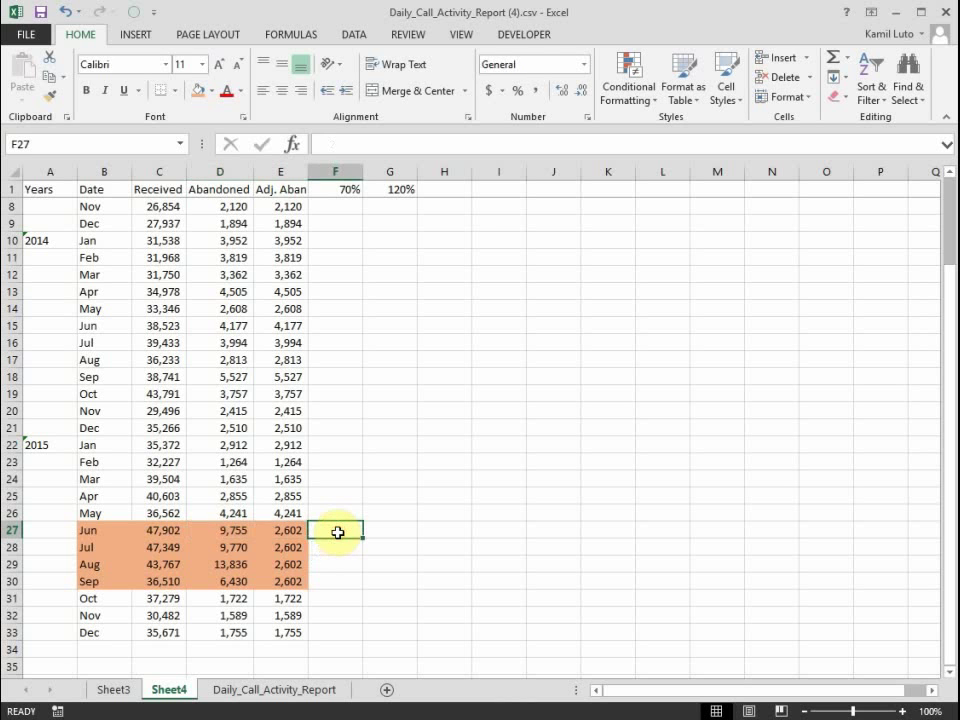
type("=(")
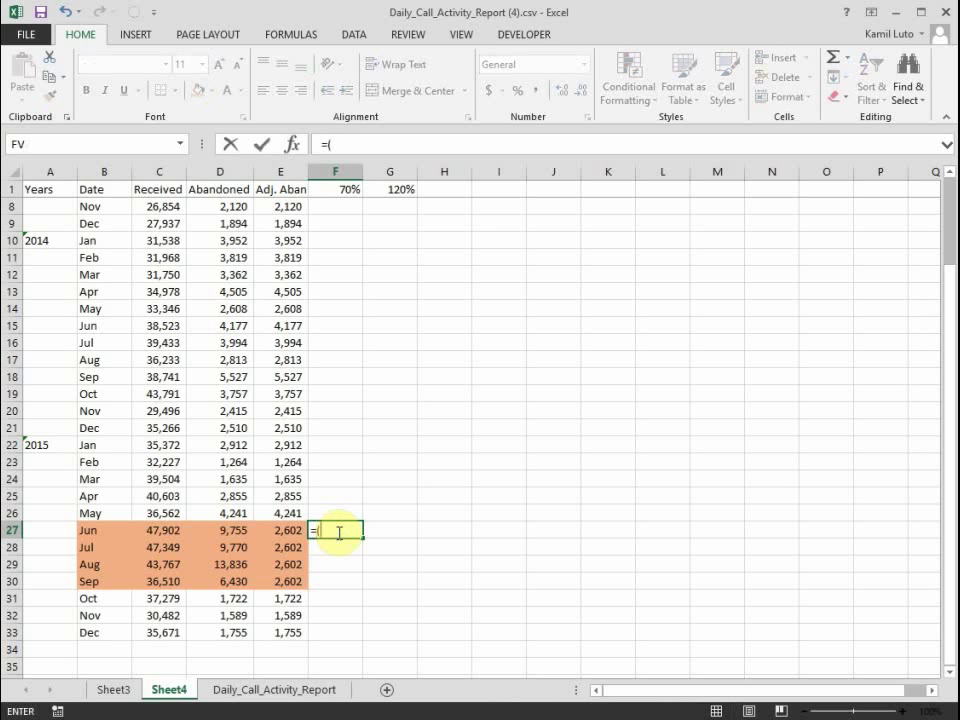
left_click(219, 530)
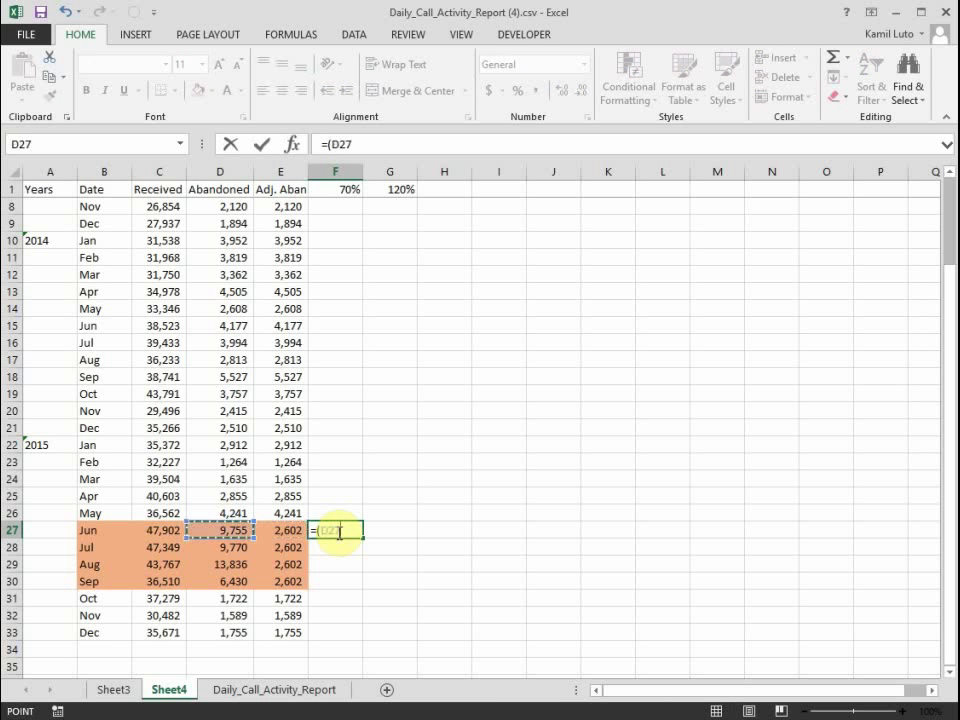
left_click(280, 530)
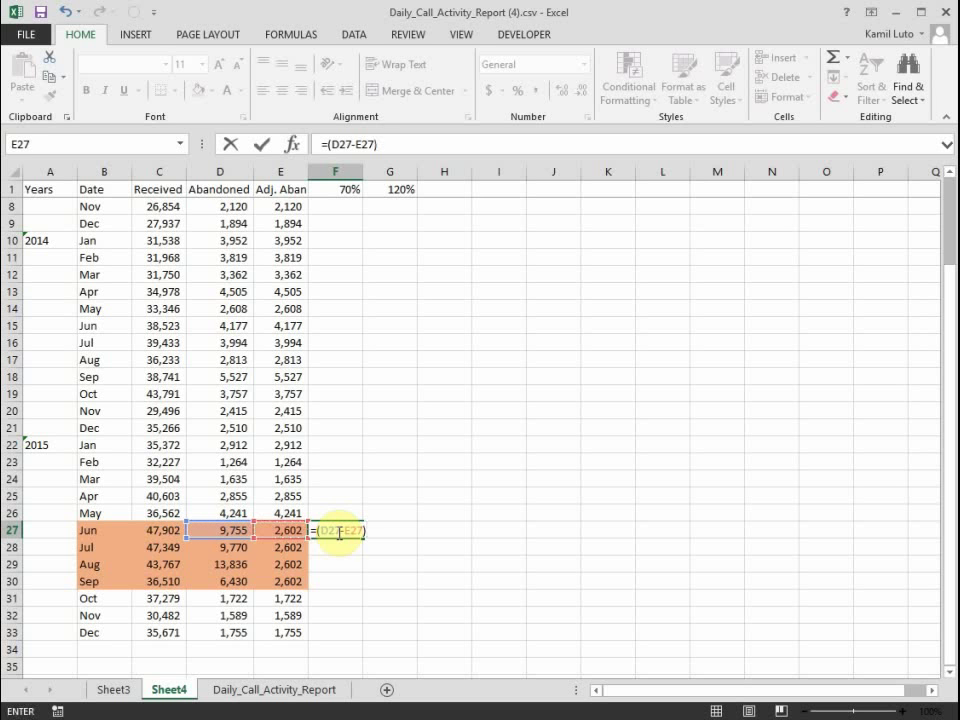
type("*")
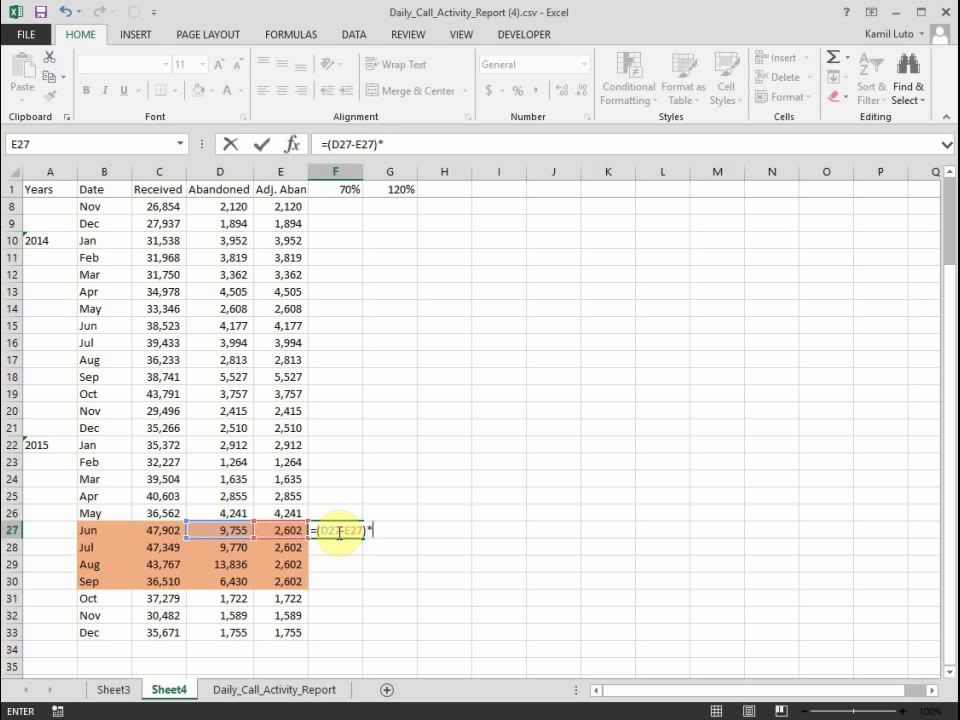
type("0.7")
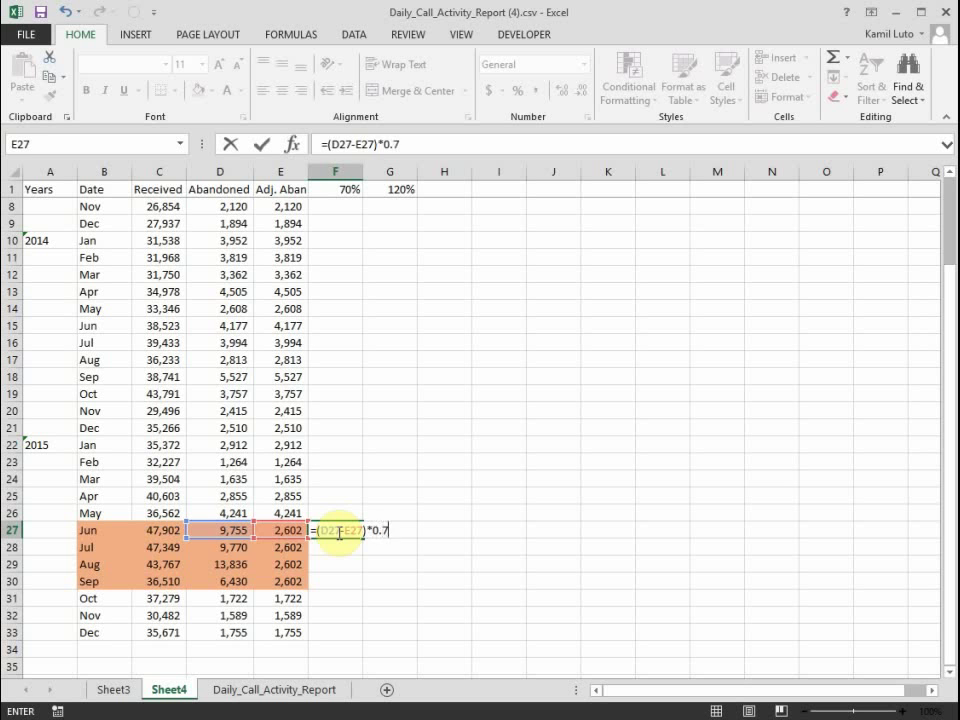
key("Enter")
type("=")
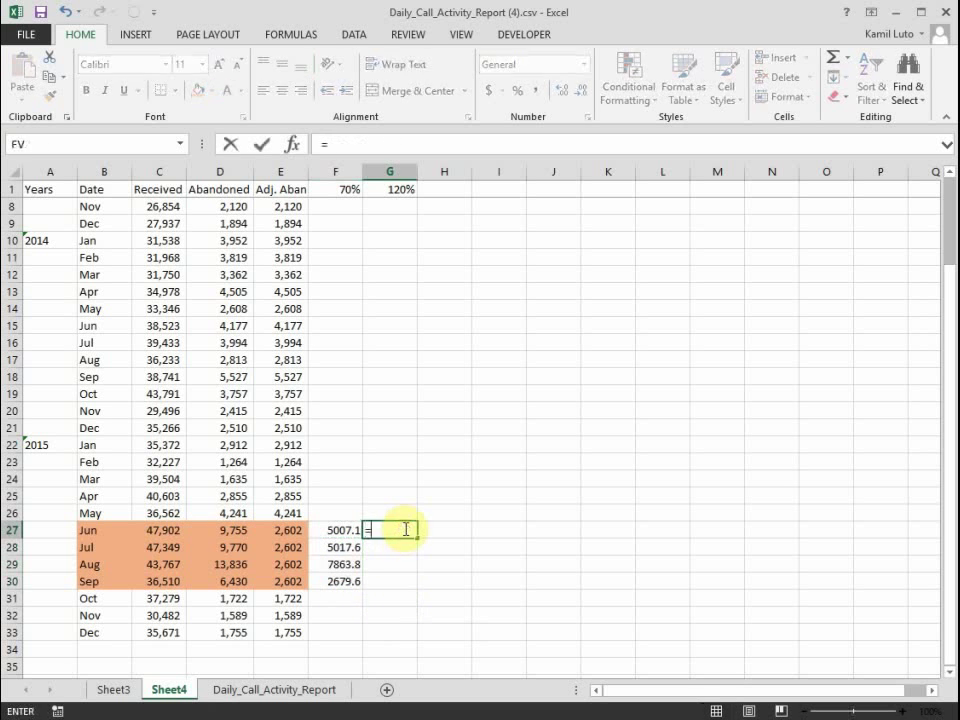
- Enter =(D27-E27)*1.2 in G27 as the 120% estimate
left_click(219, 530)
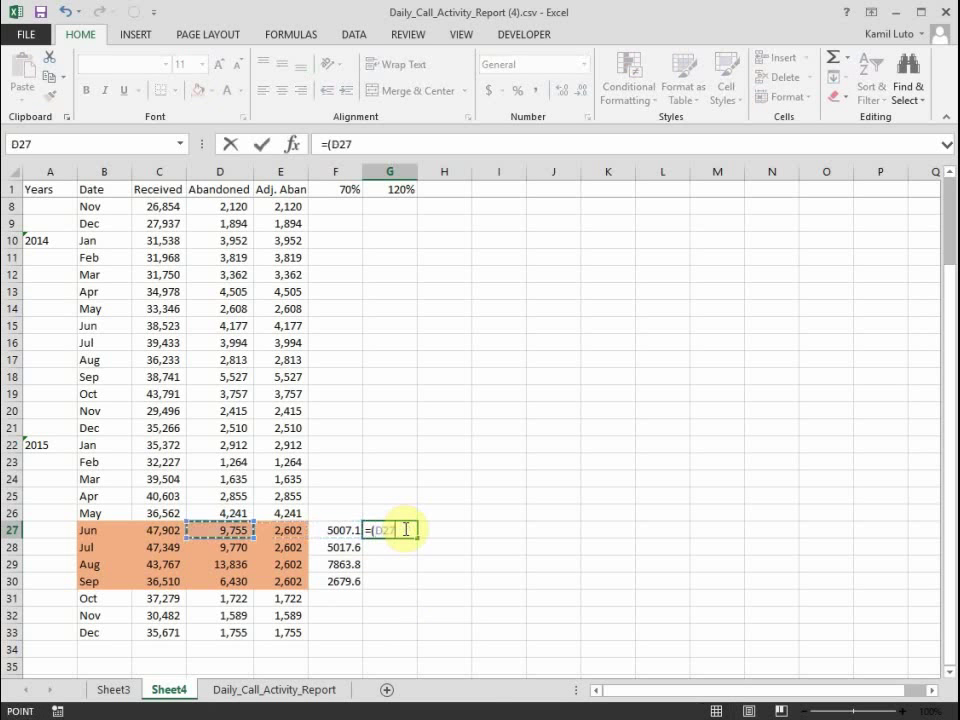
left_click(281, 530)
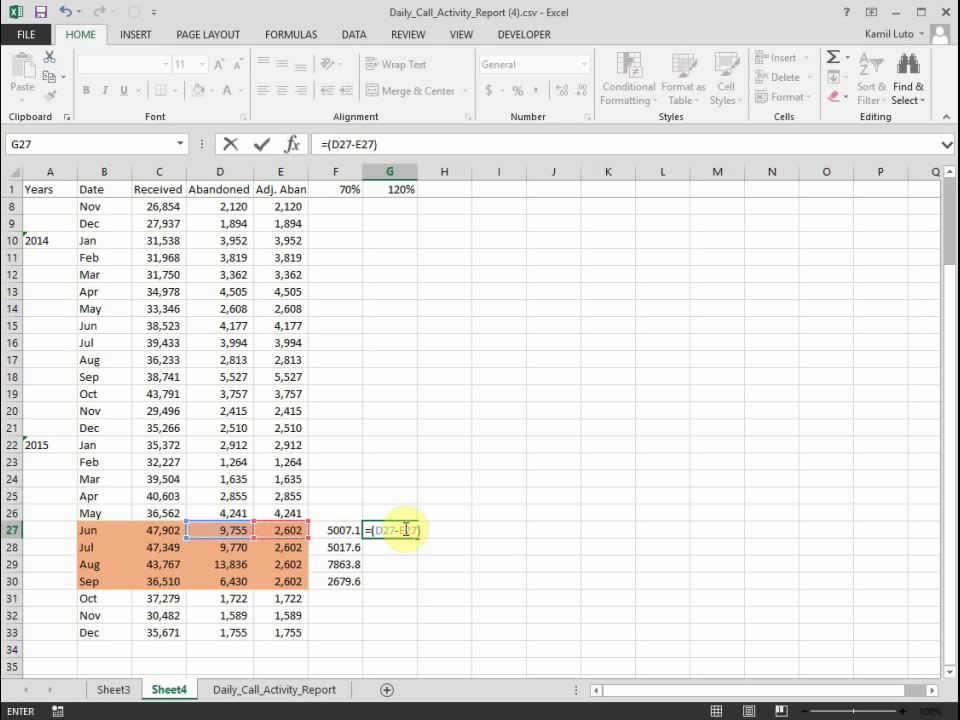
type("*1.2")
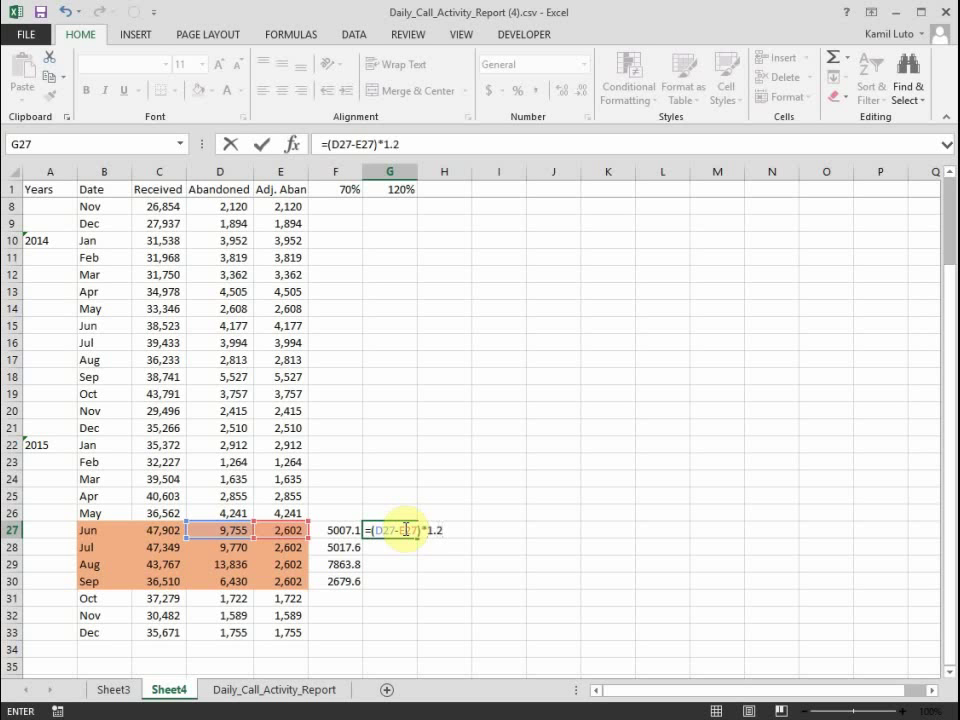
key("Enter")
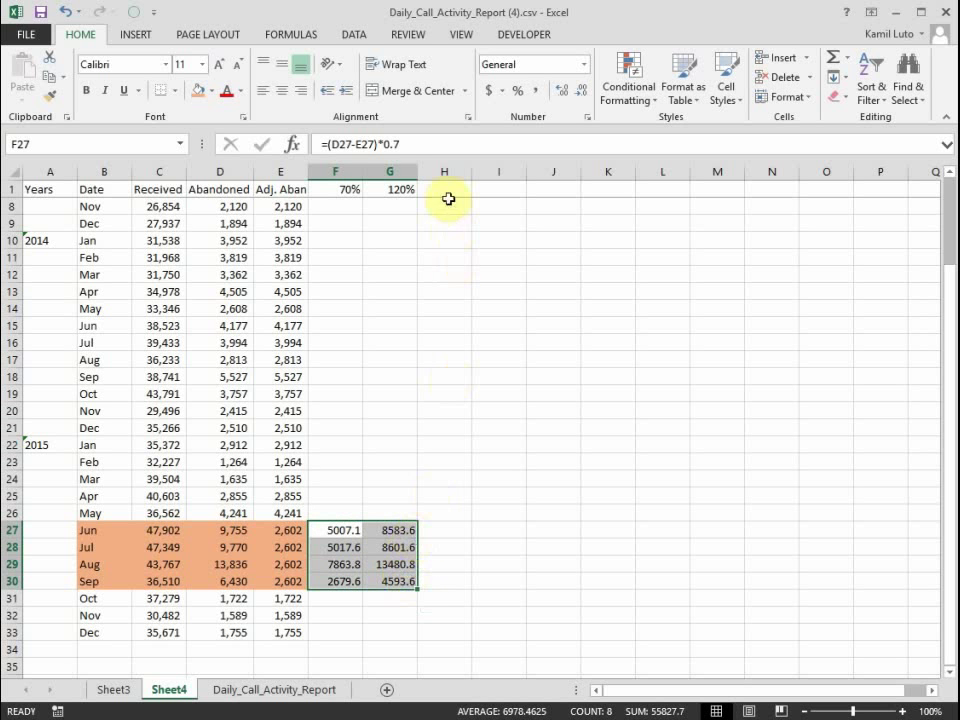
mouse_move(447, 193)
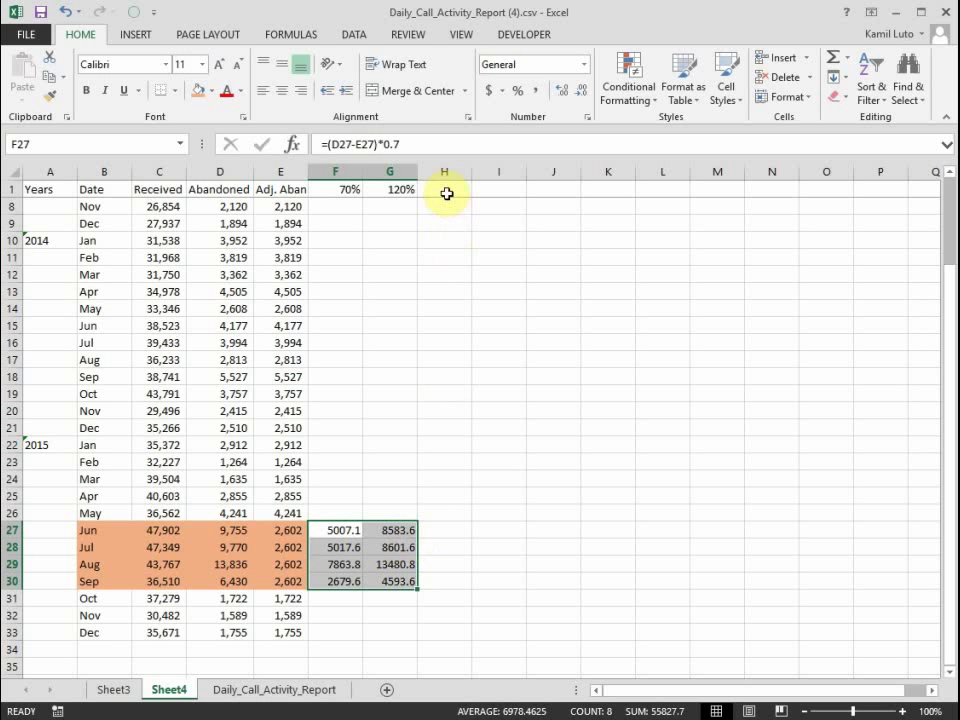
- Type the Adj. Rec. column headings starting in H1
left_click(389, 171)
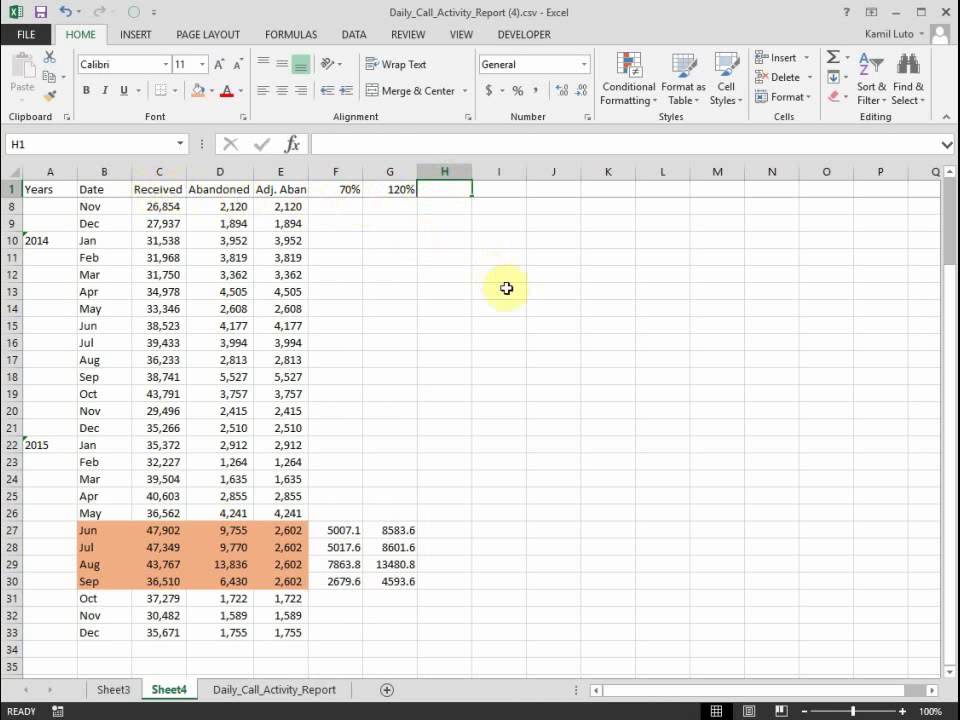
type("Adj.")
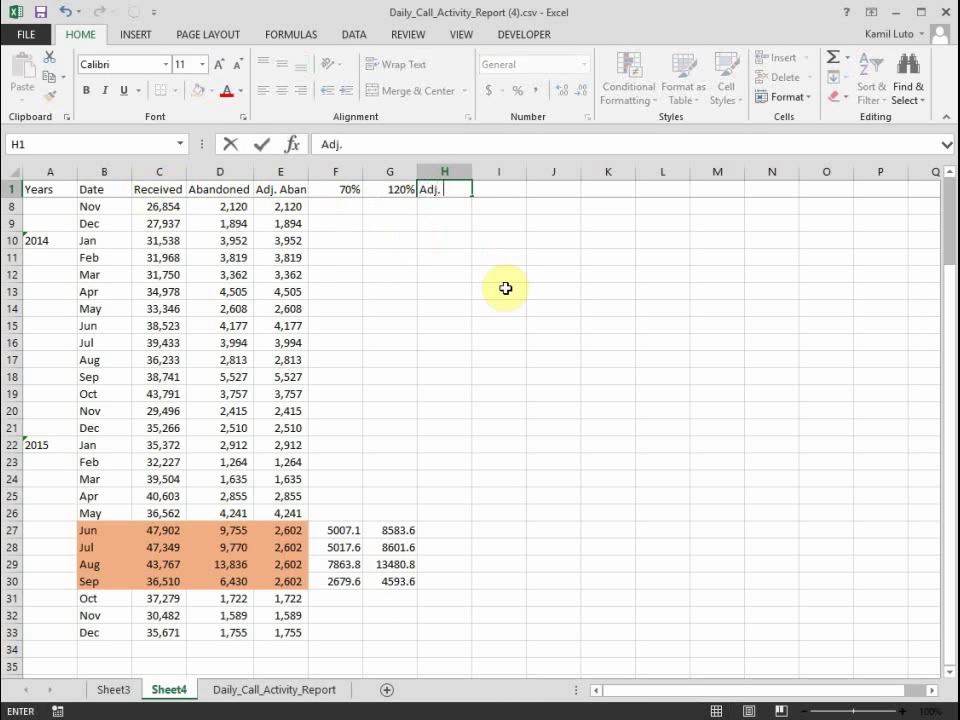
type("Rec.")
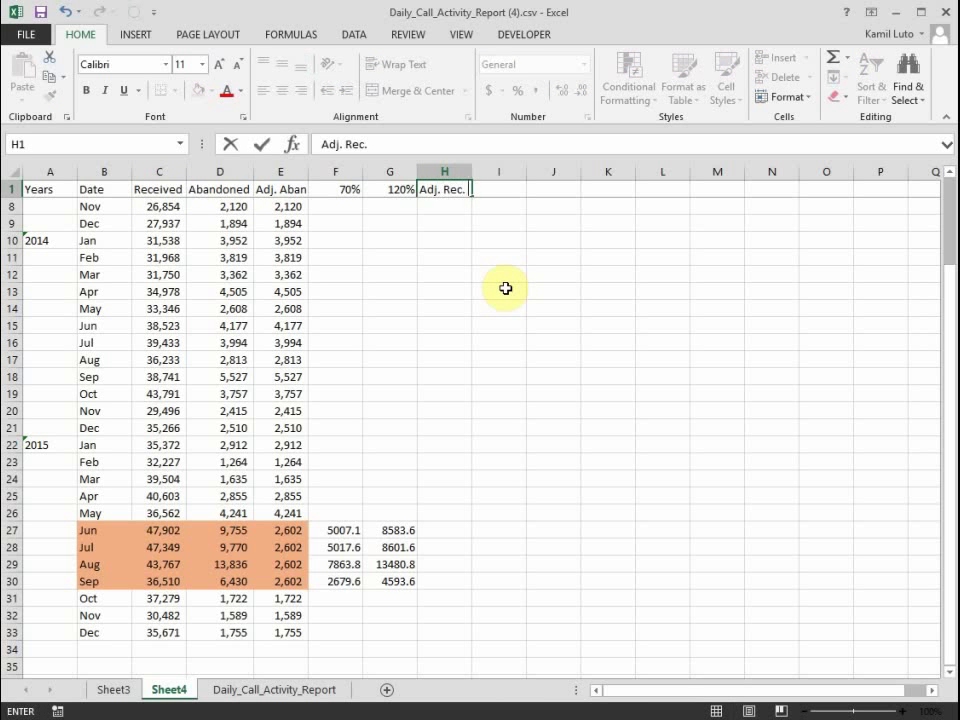
type("Adj. Rec. 2")
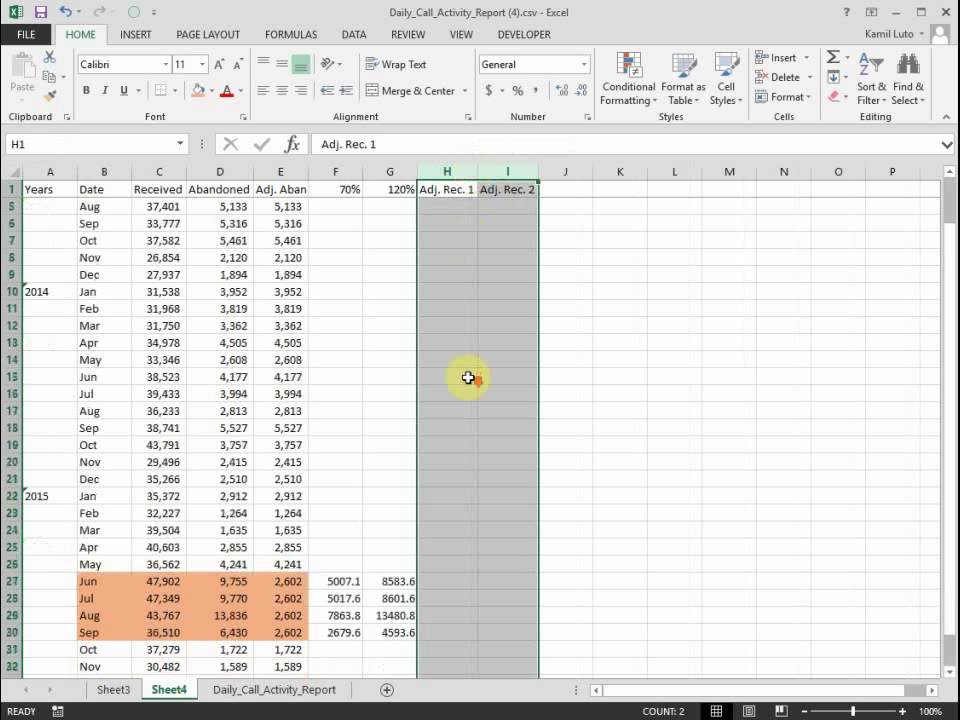
- Enter the adjusted received formula for the June row under Adj. Rec. 1
scroll("down", 3)
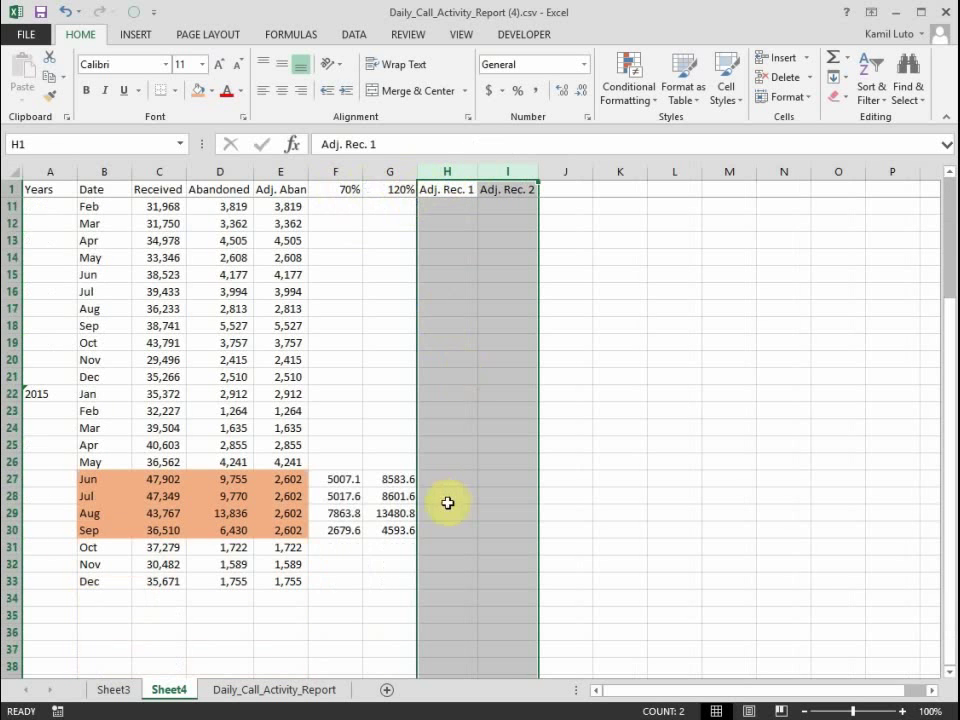
left_click(446, 479)
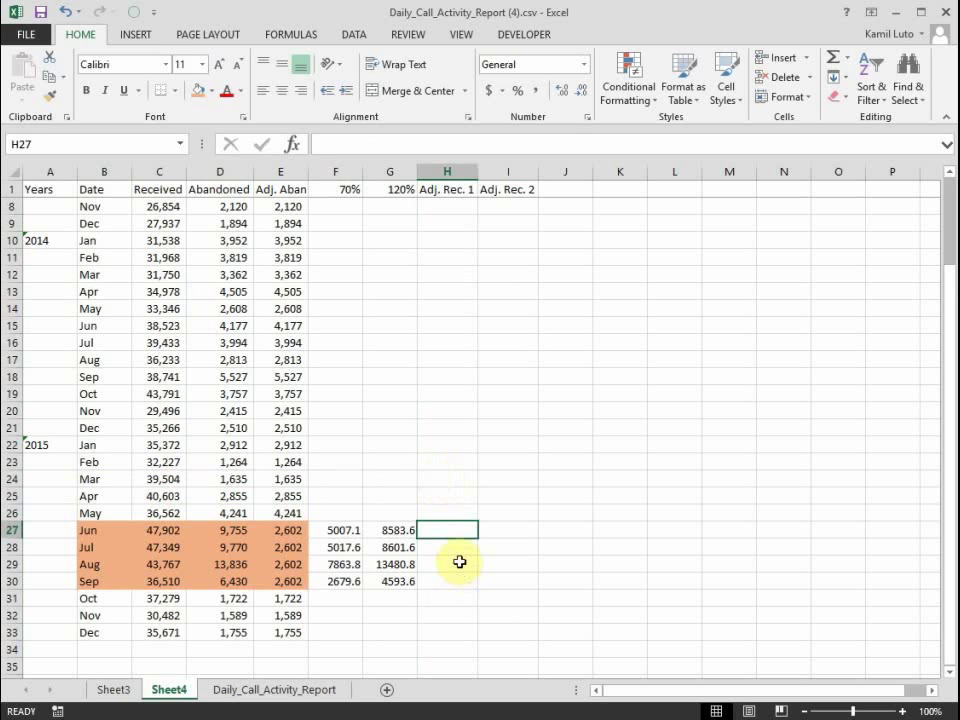
type("=C27-")
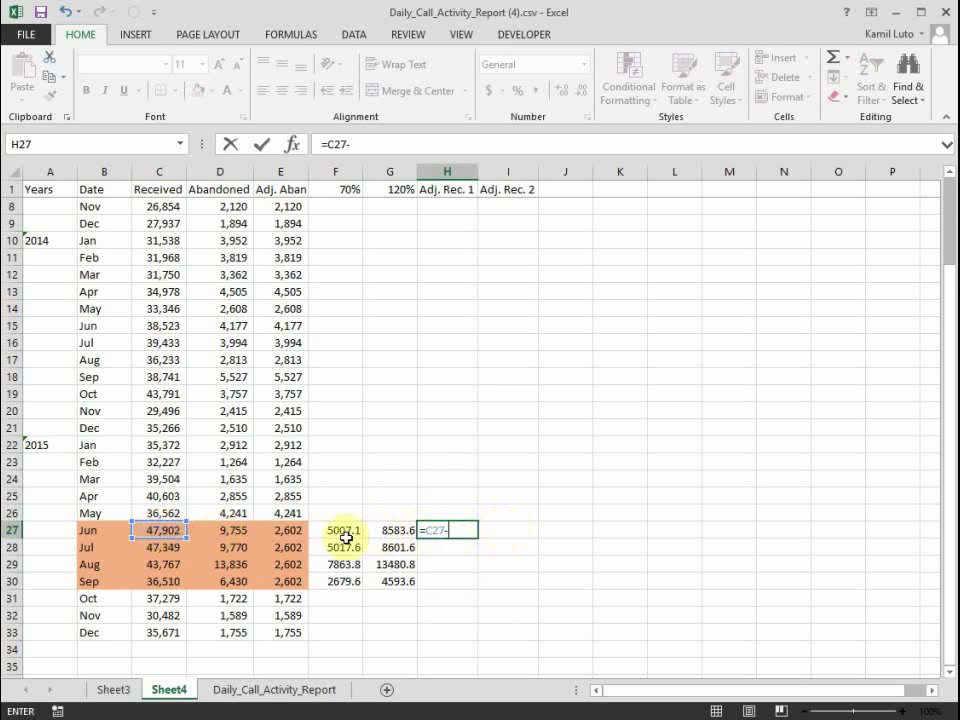
key("Enter")
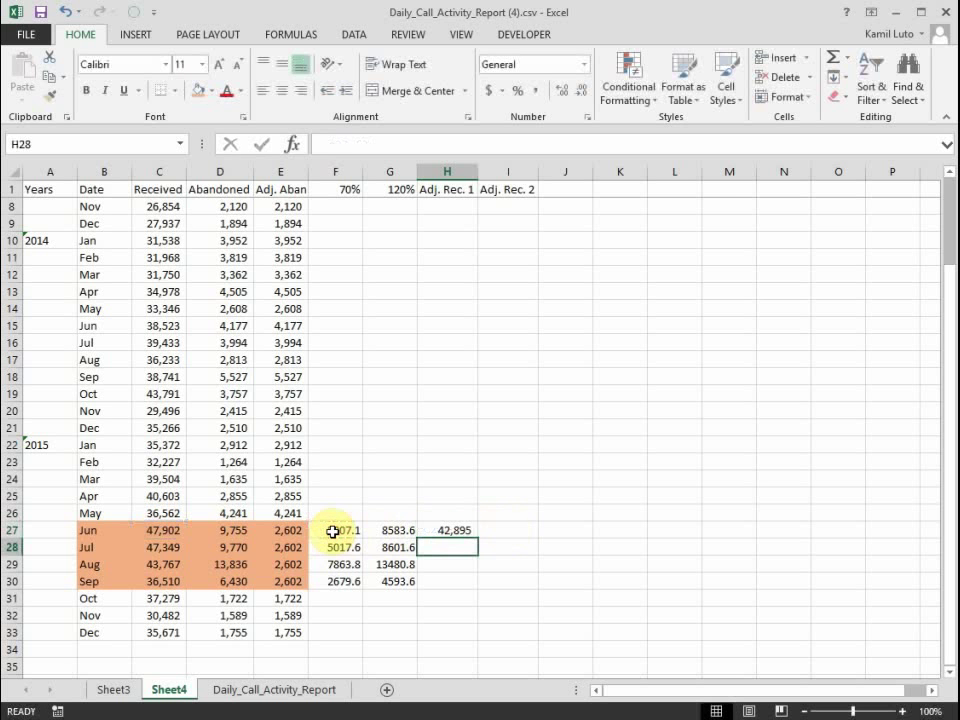
left_click(447, 530)
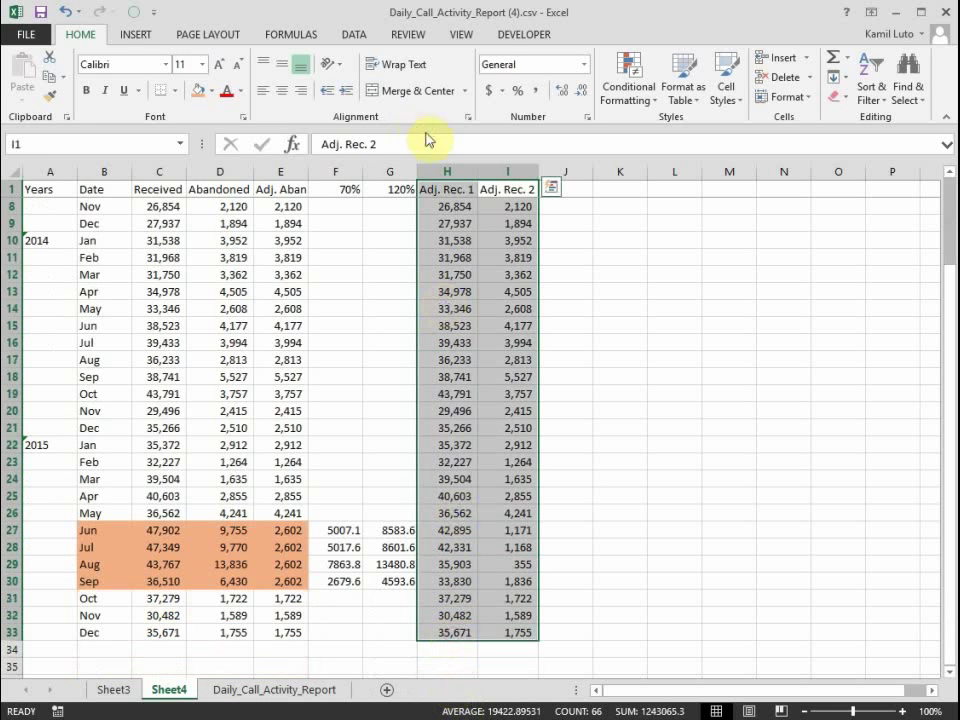
- Insert a line chart of Adj. Rec. 1 and Adj. Rec. 2 and drag it beside the table
left_click(132, 33)
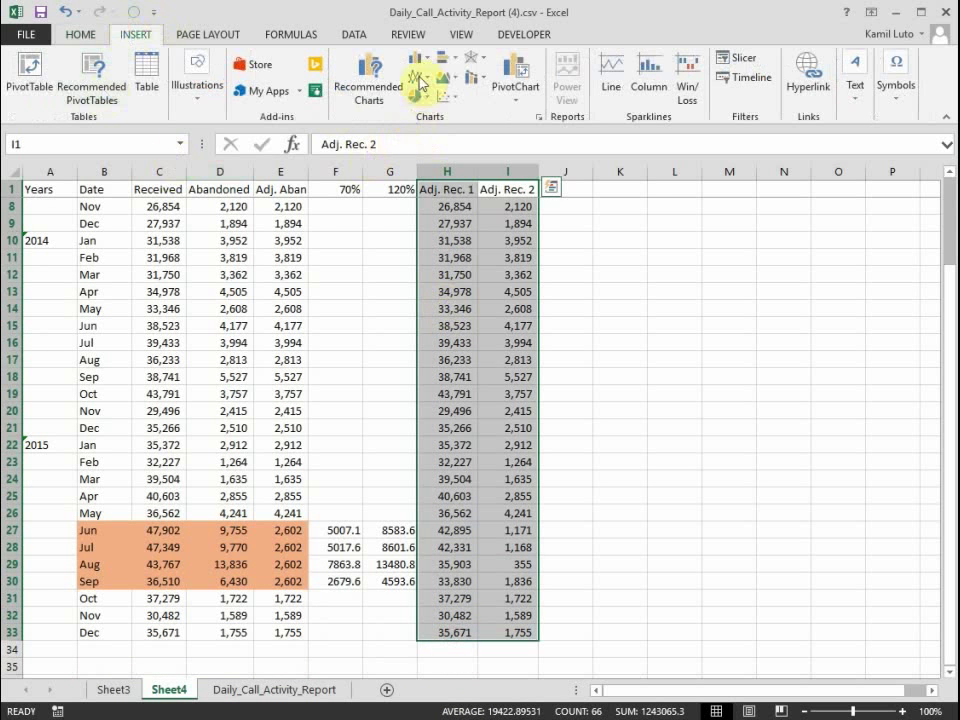
left_click(608, 65)
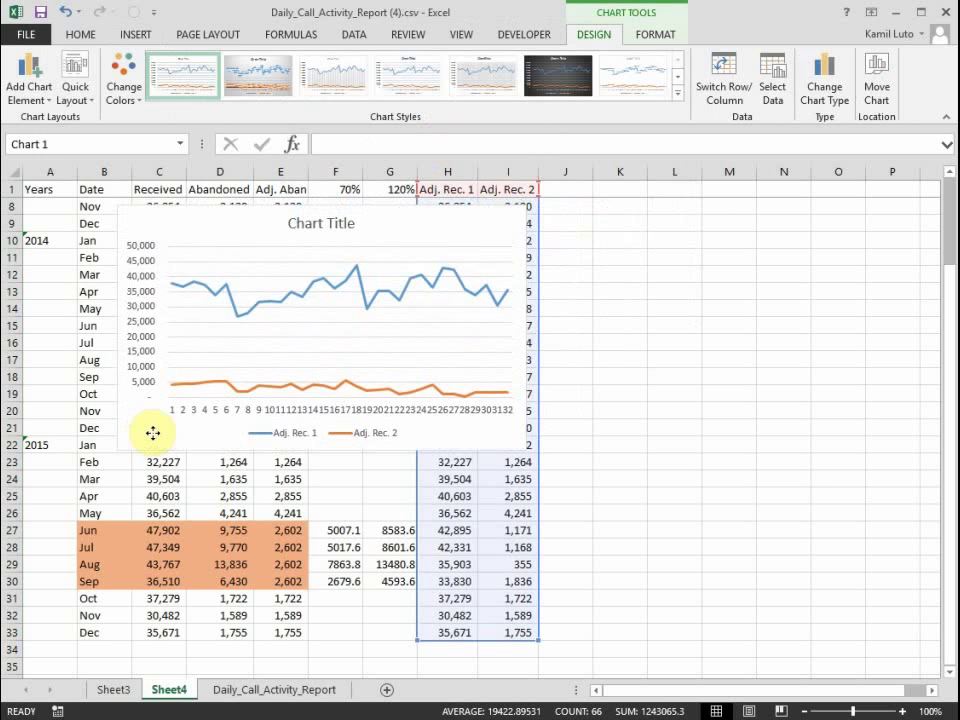
left_click_drag(153, 433, 632, 457)
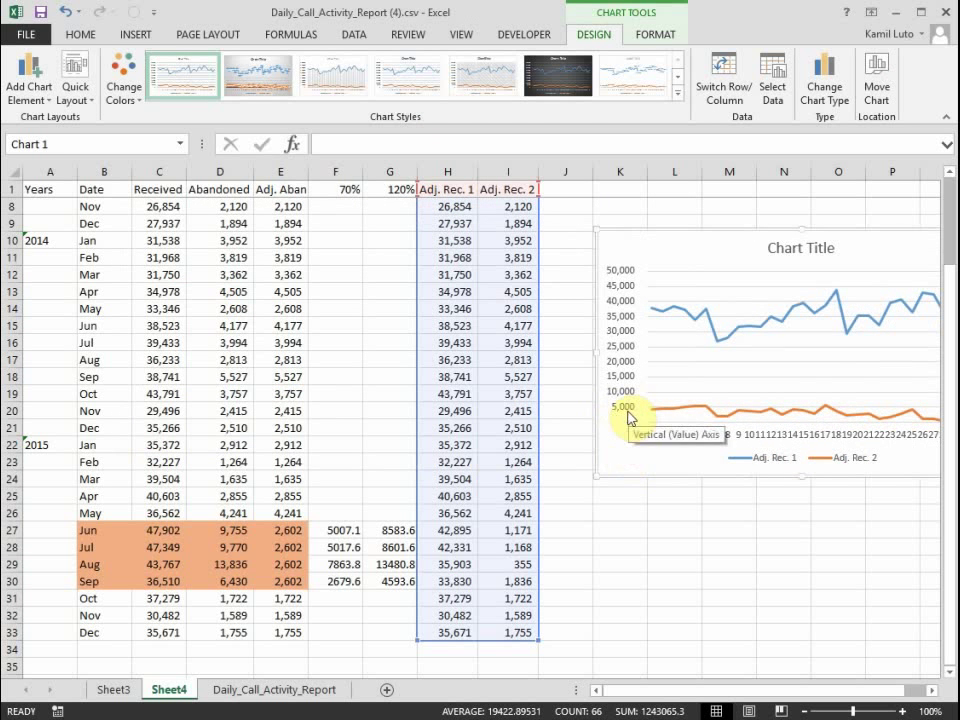
left_click(492, 530)
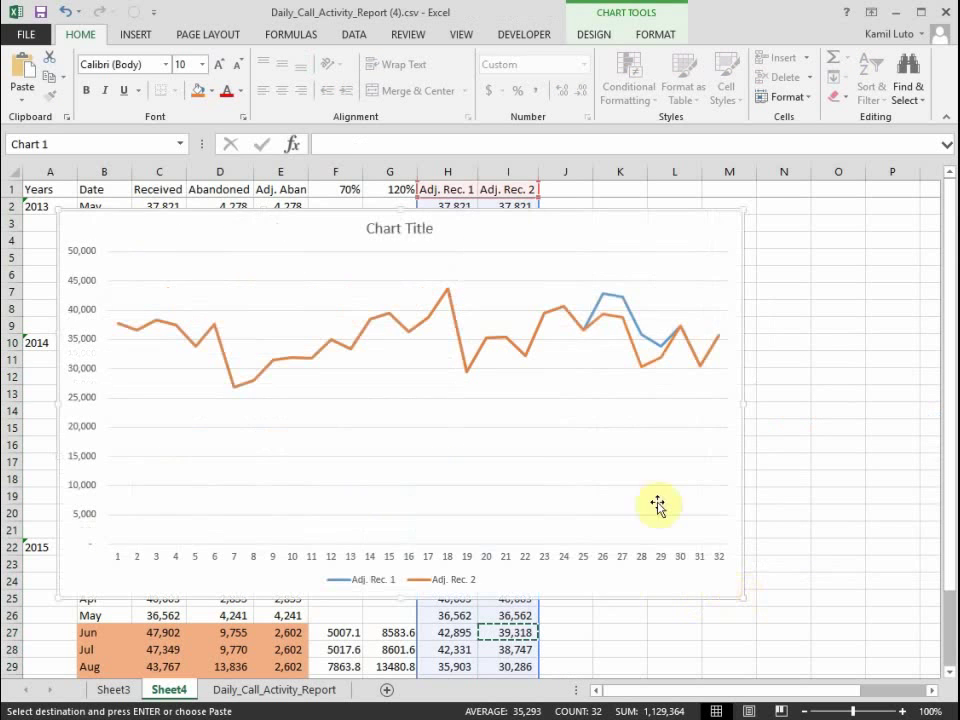
- Drag the enlarged line chart rightward over the sheet
left_click_drag(658, 503, 748, 308)
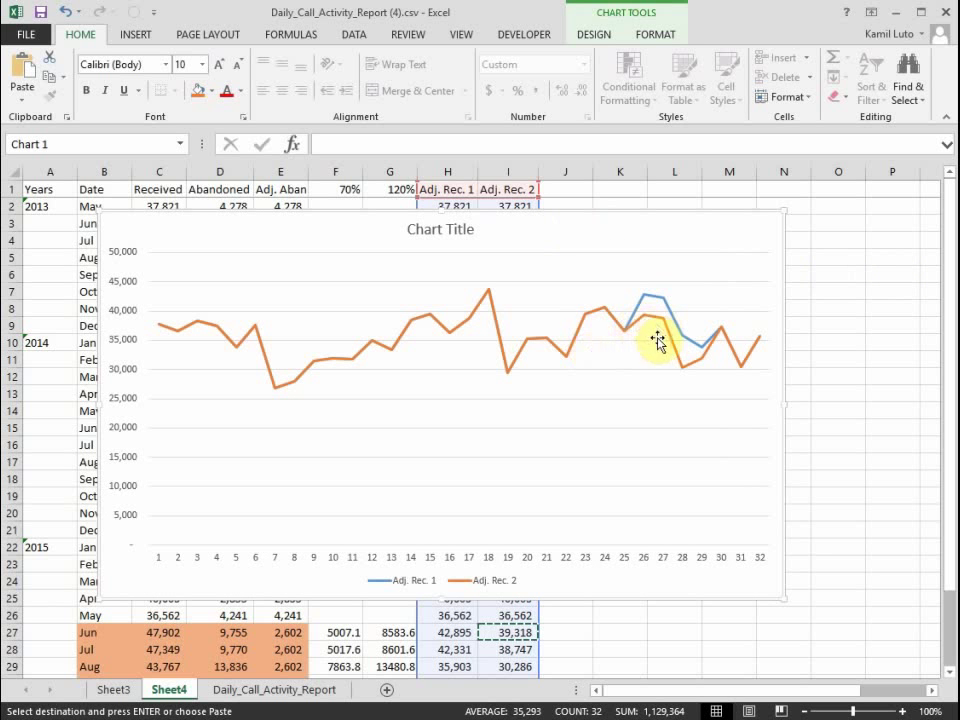
mouse_move(675, 355)
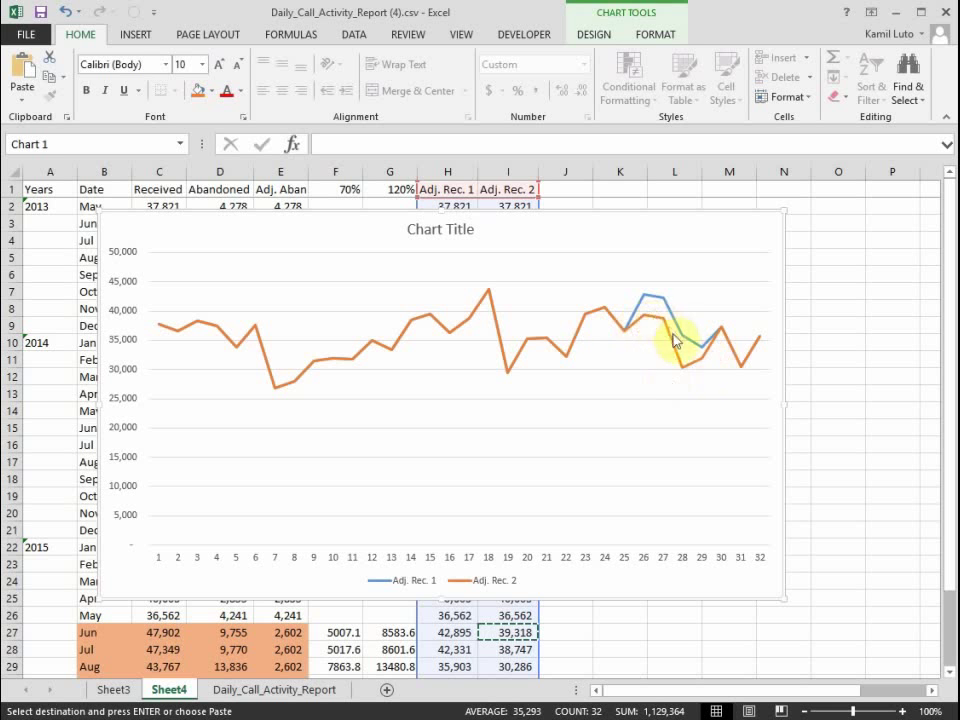
mouse_move(682, 384)
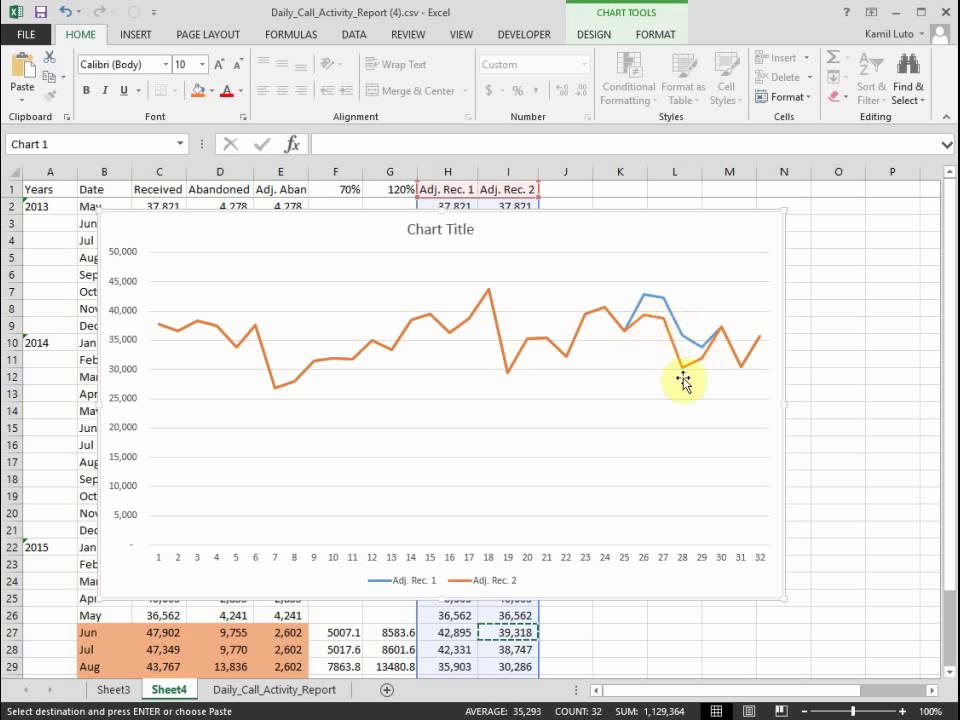
mouse_move(712, 365)
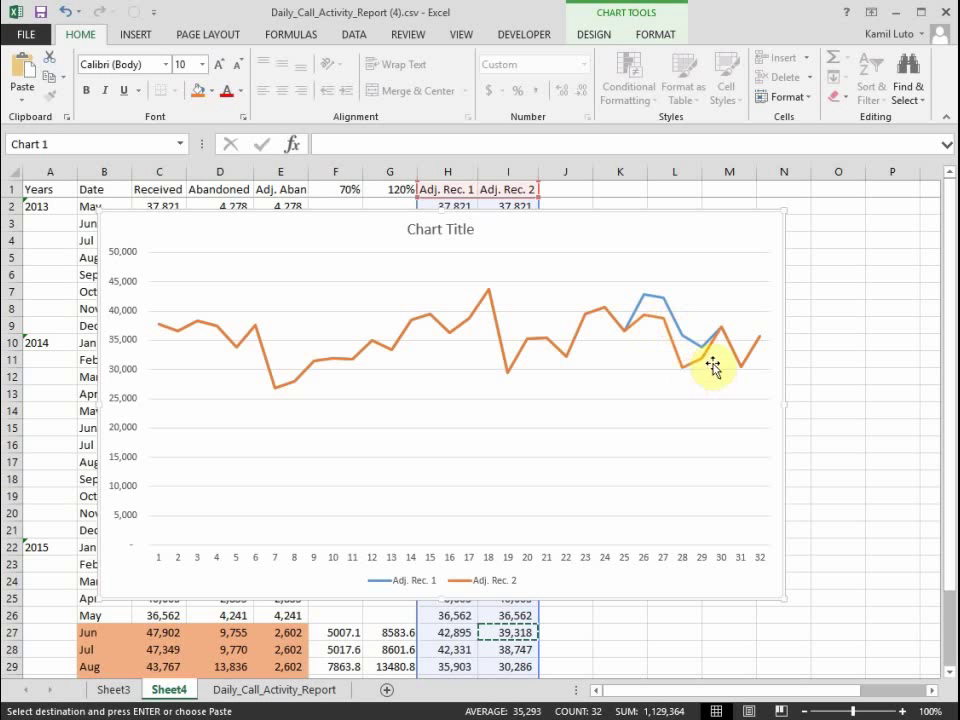
mouse_move(633, 314)
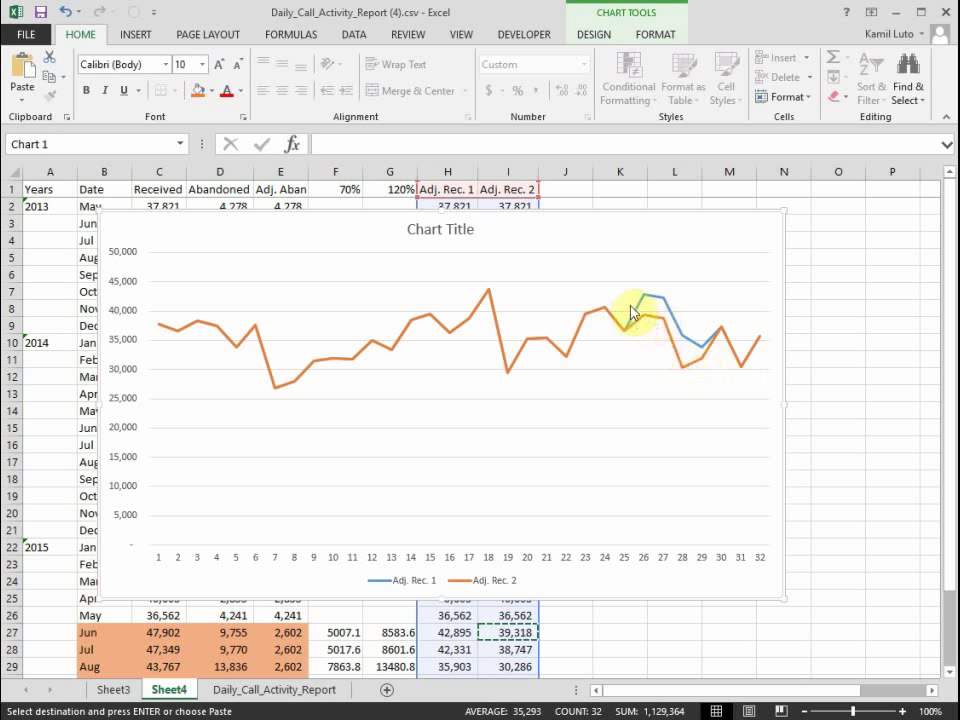
mouse_move(695, 350)
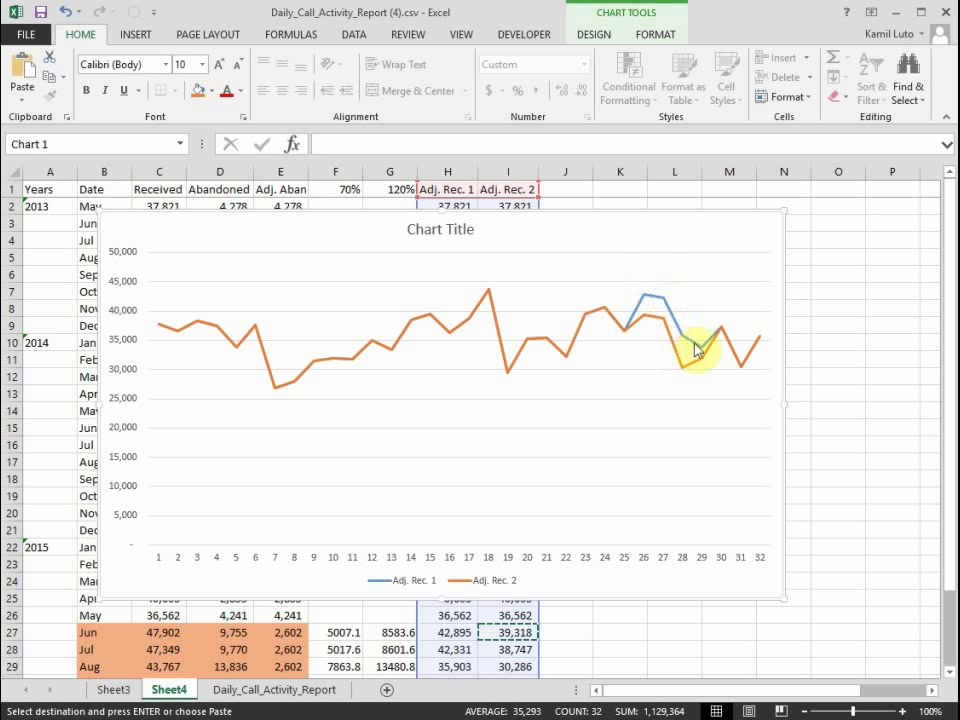
mouse_move(697, 350)
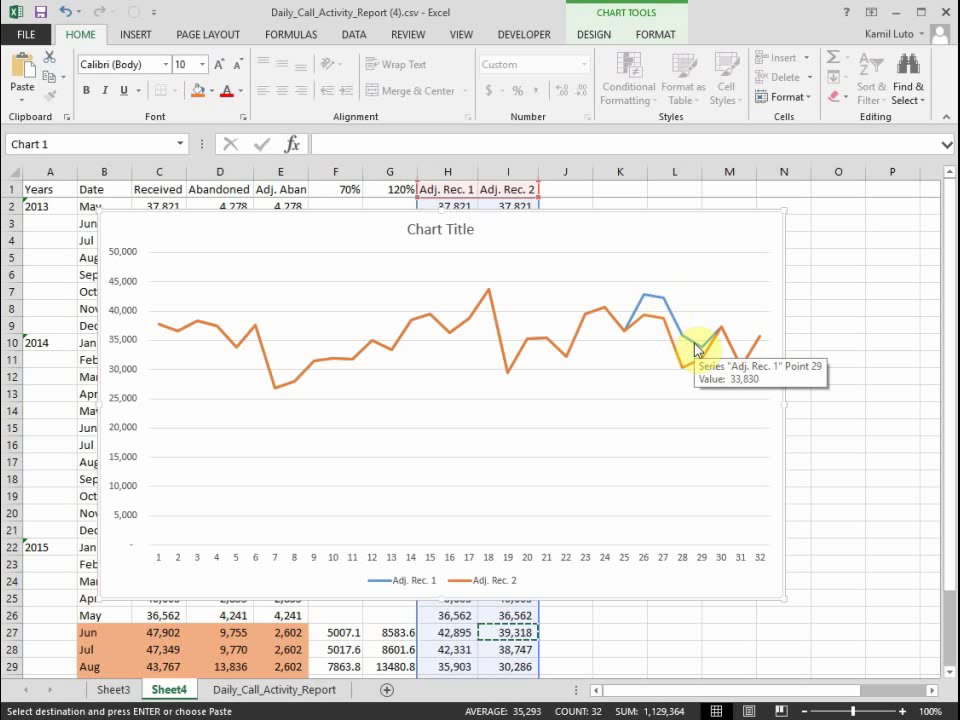
mouse_move(680, 345)
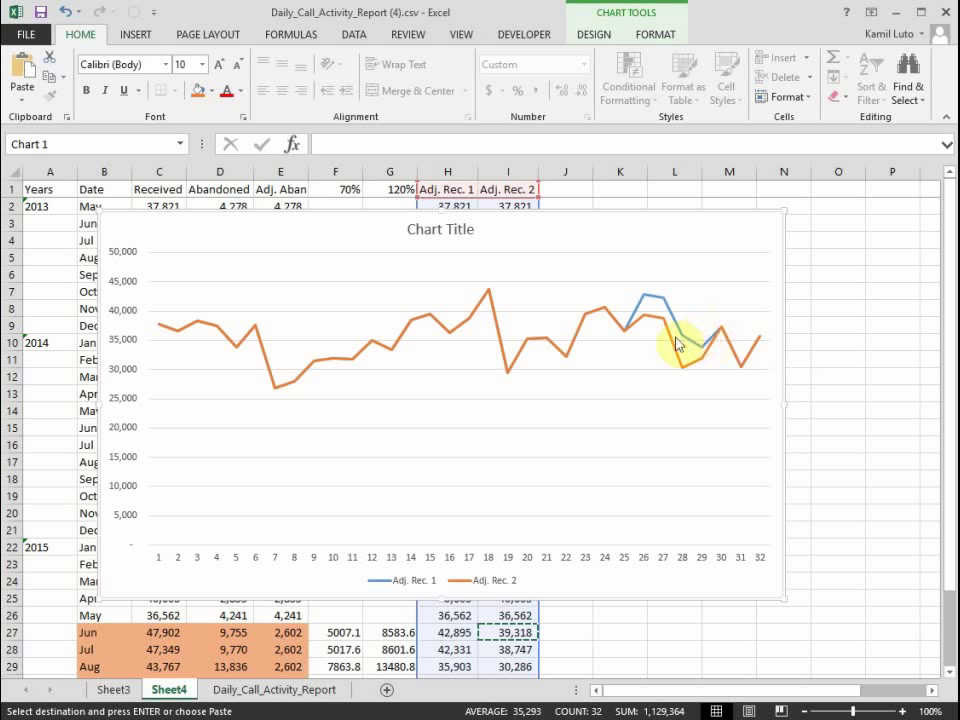
mouse_move(715, 348)
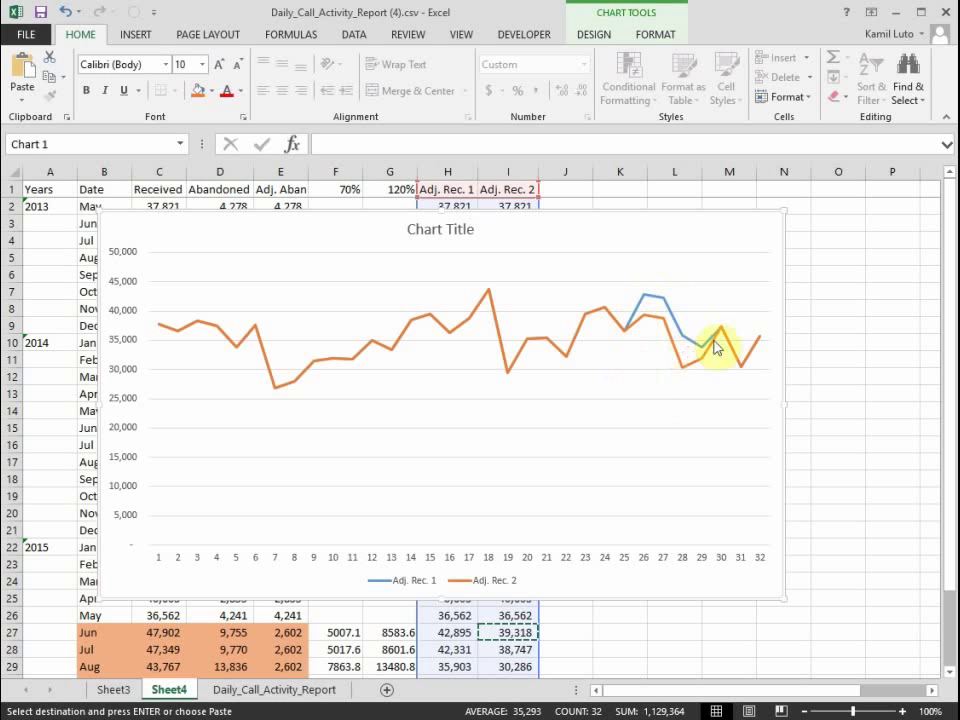
mouse_move(685, 360)
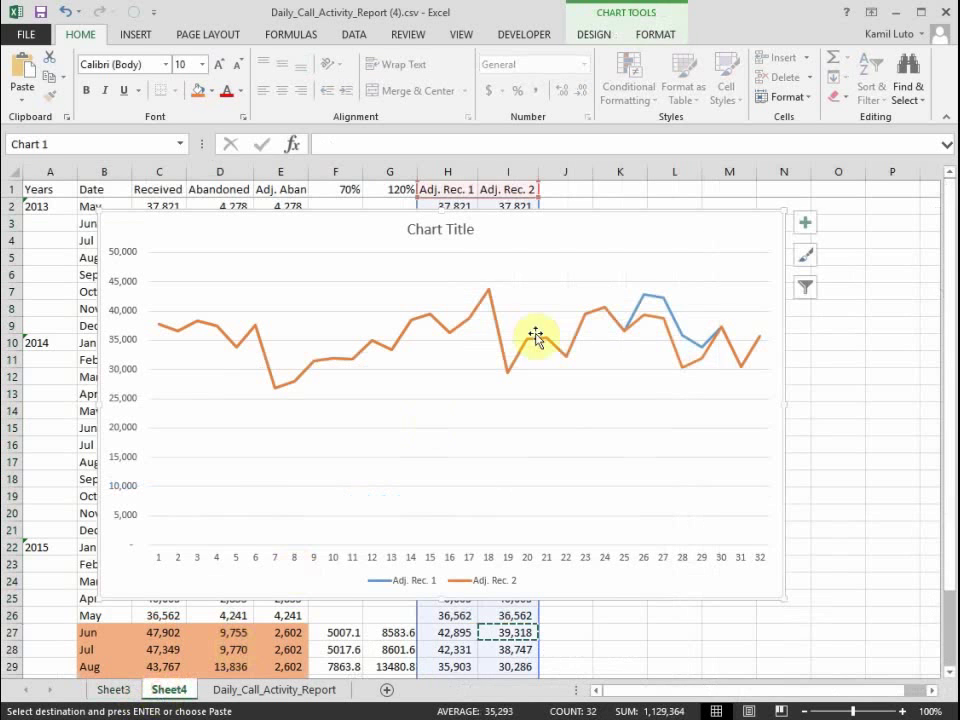
mouse_move(691, 367)
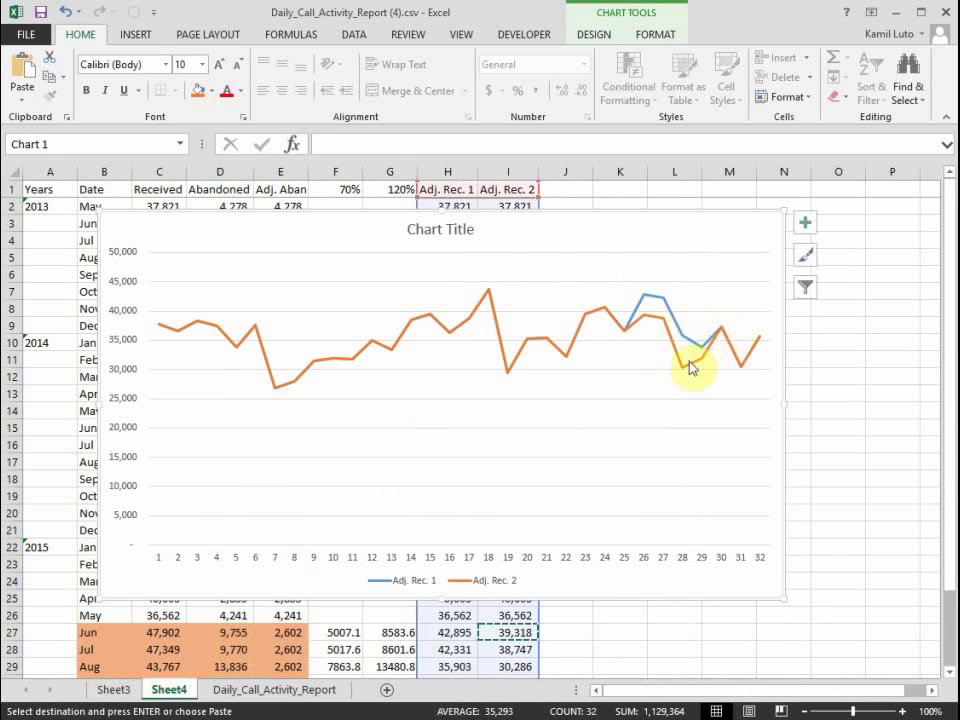
mouse_move(645, 325)
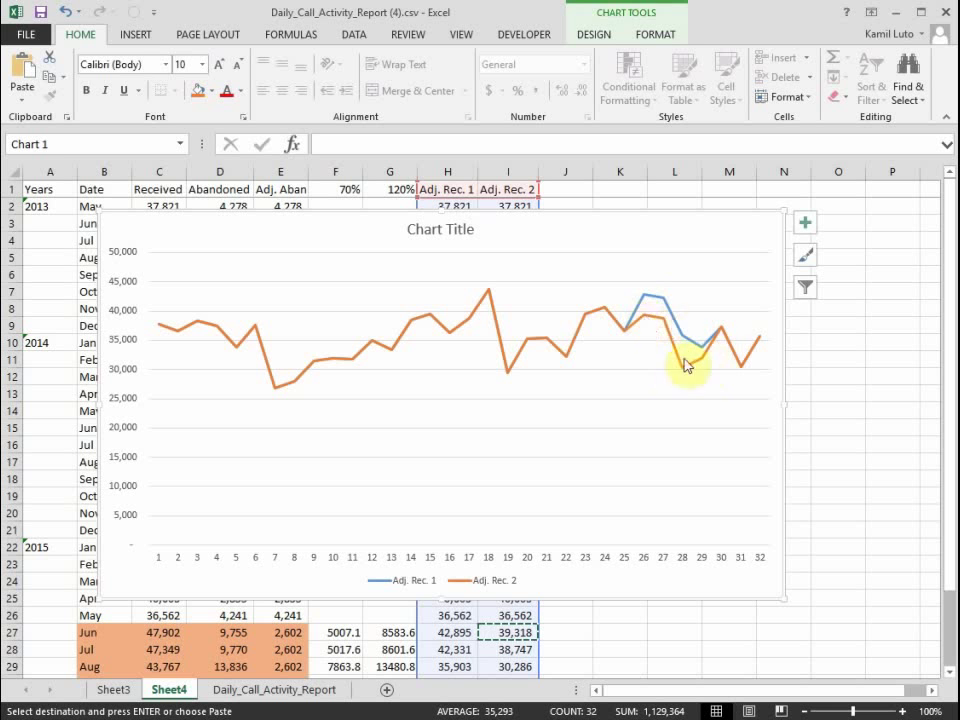
mouse_move(658, 324)
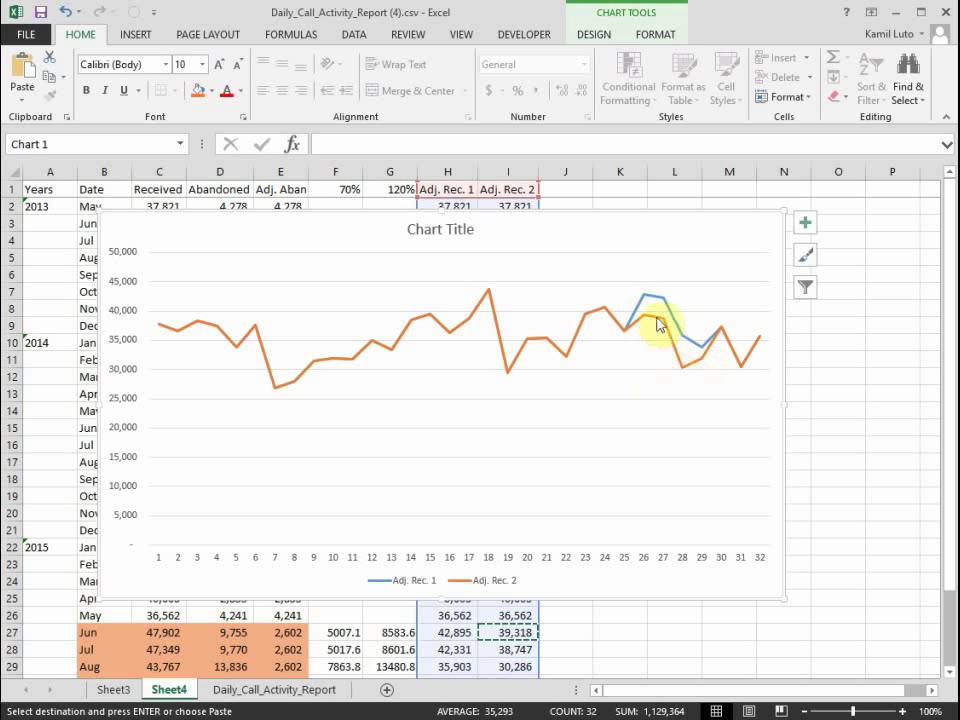
mouse_move(720, 363)
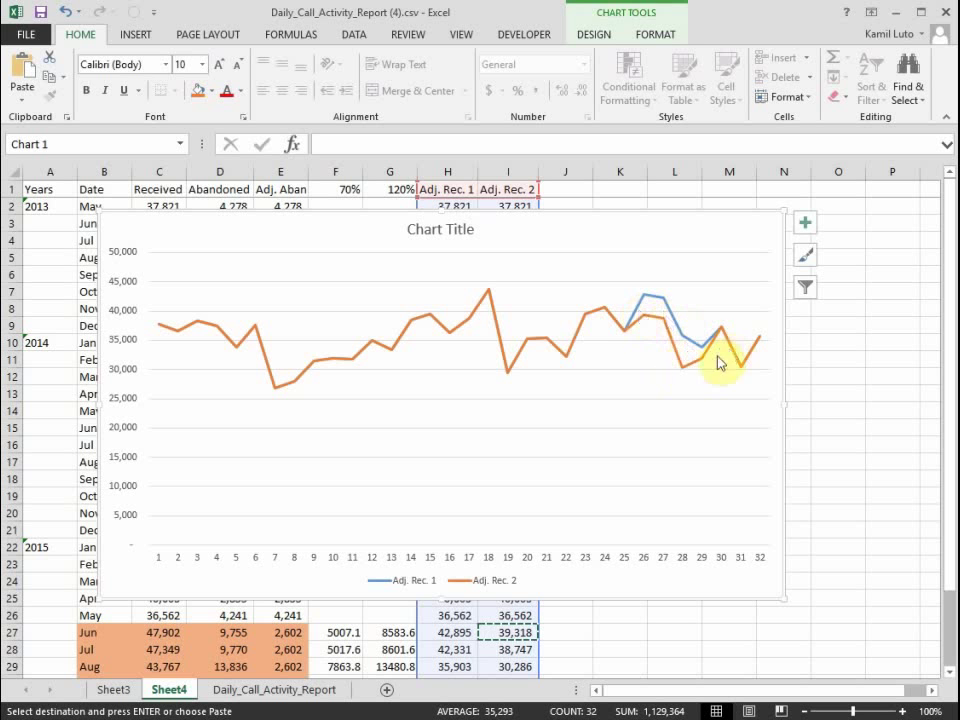
mouse_move(664, 387)
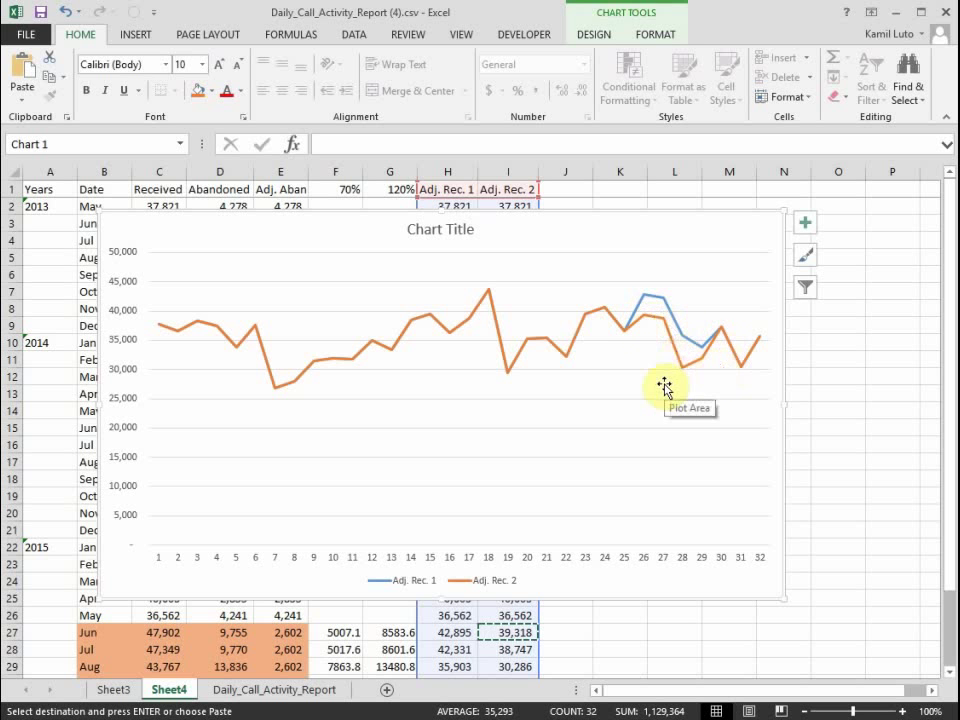
mouse_move(597, 234)
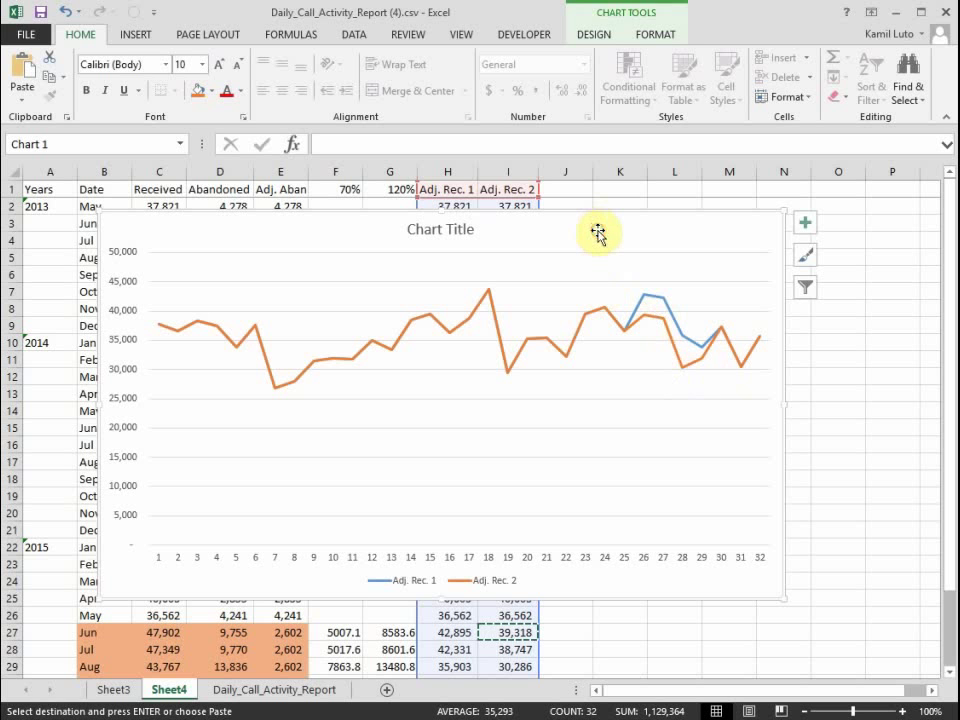